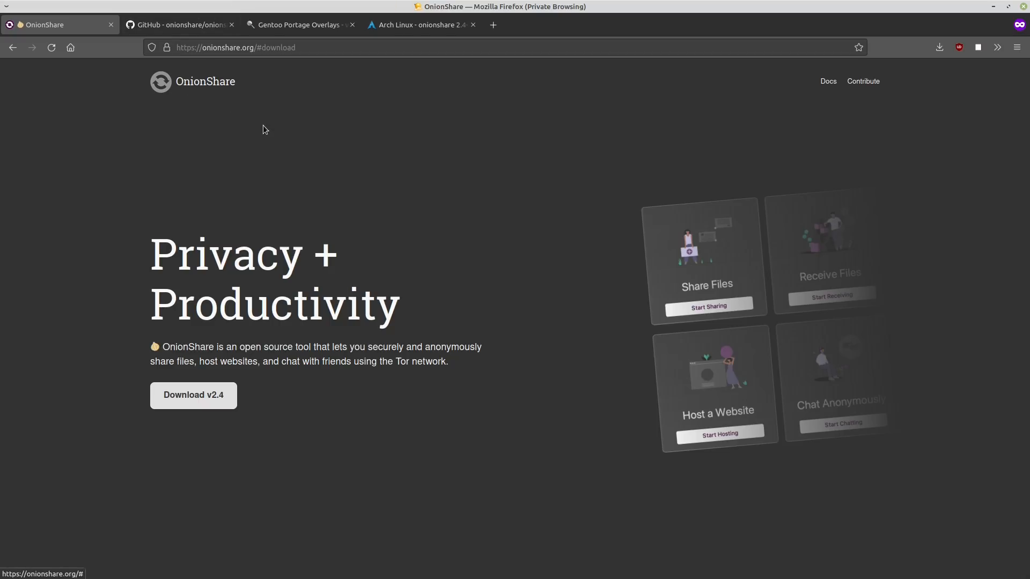
Bring up the onionshare/onionshare GitHub repository page from the tab bar.
click(177, 25)
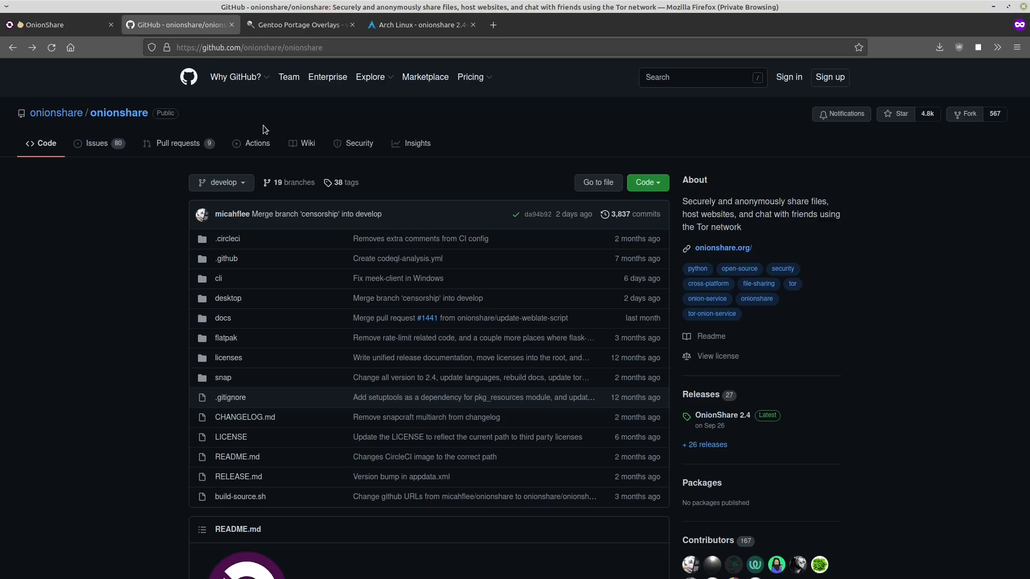
mouse_move(504, 256)
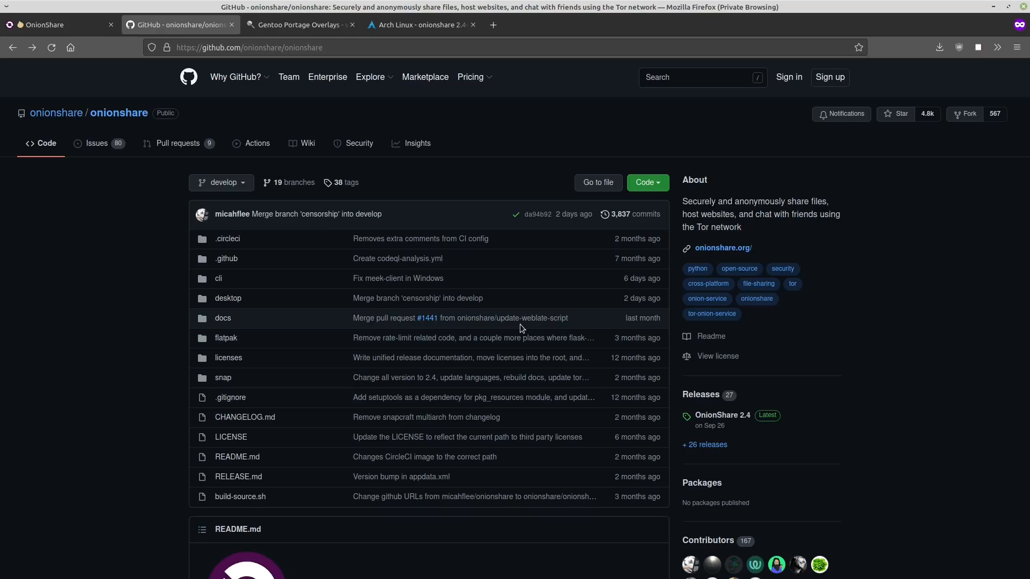
mouse_move(526, 330)
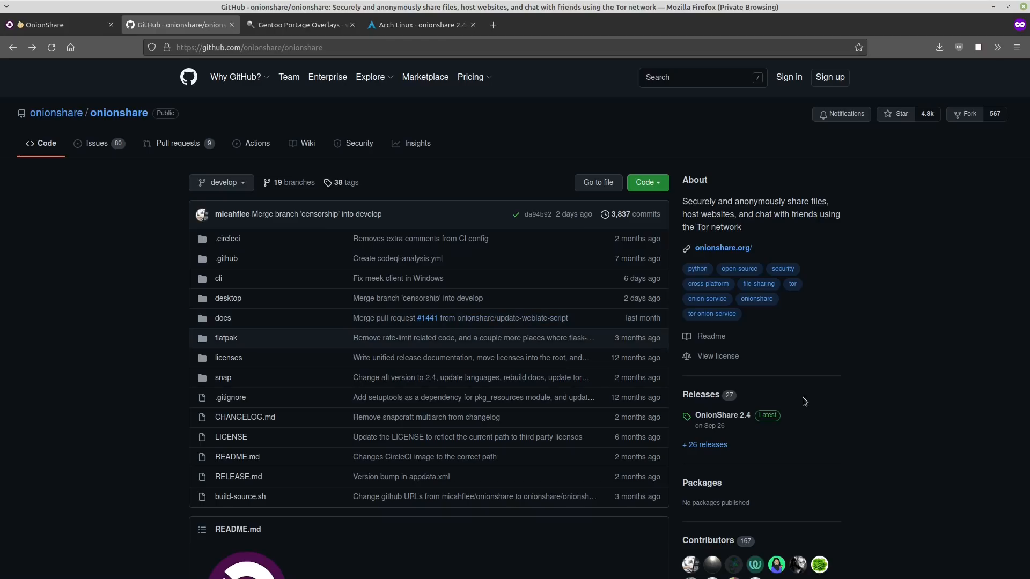
Review the OnionShare 2.4 release assets on GitHub, then show the Gentoo overlays listing.
click(722, 415)
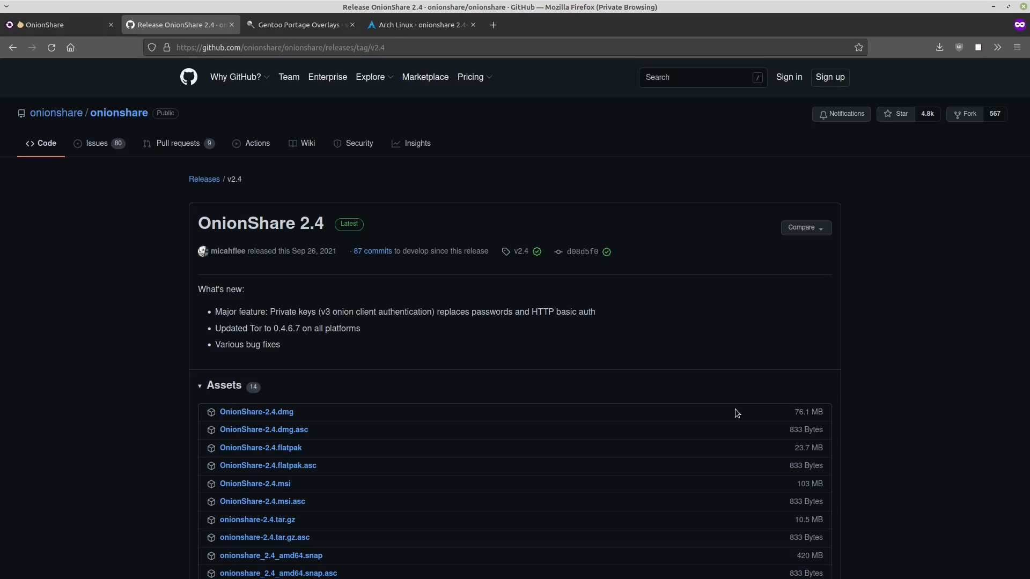
scroll(down, 3)
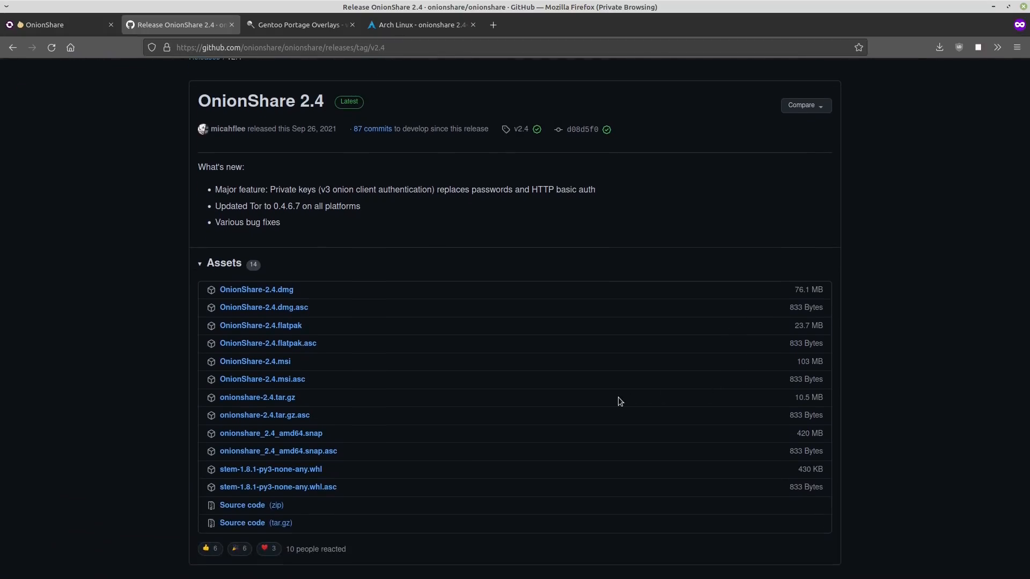
mouse_move(504, 425)
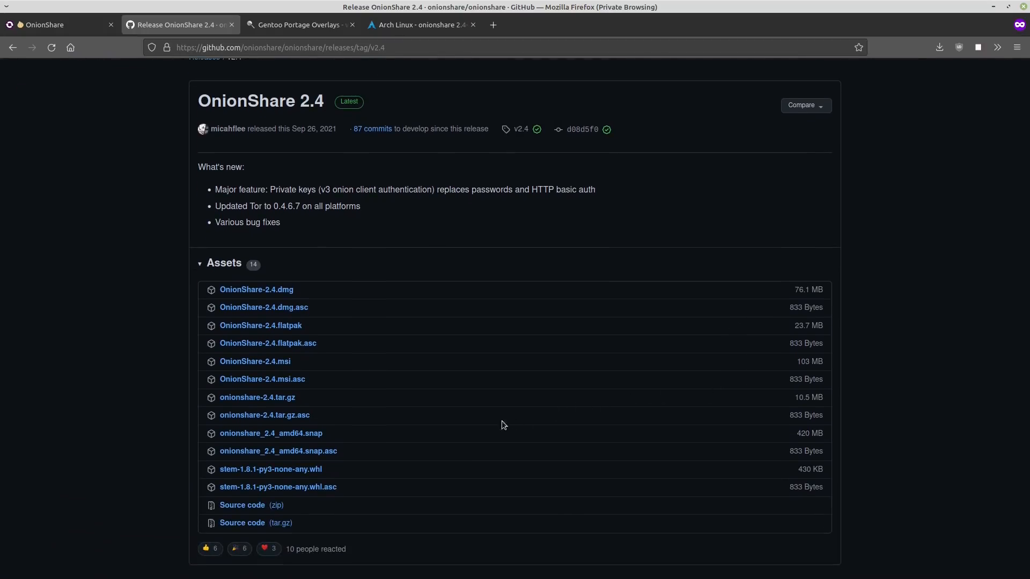
mouse_move(270, 433)
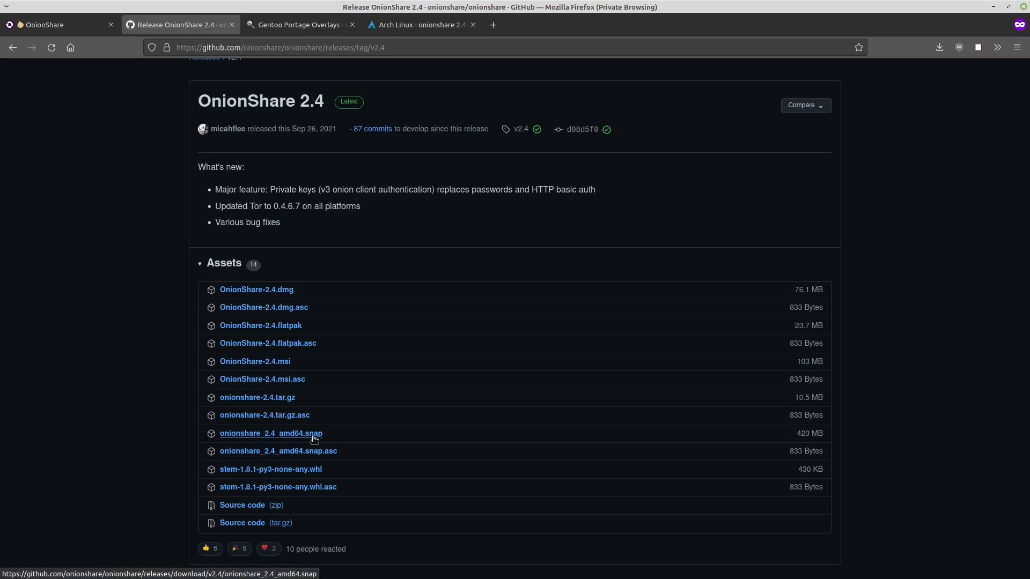
mouse_move(313, 344)
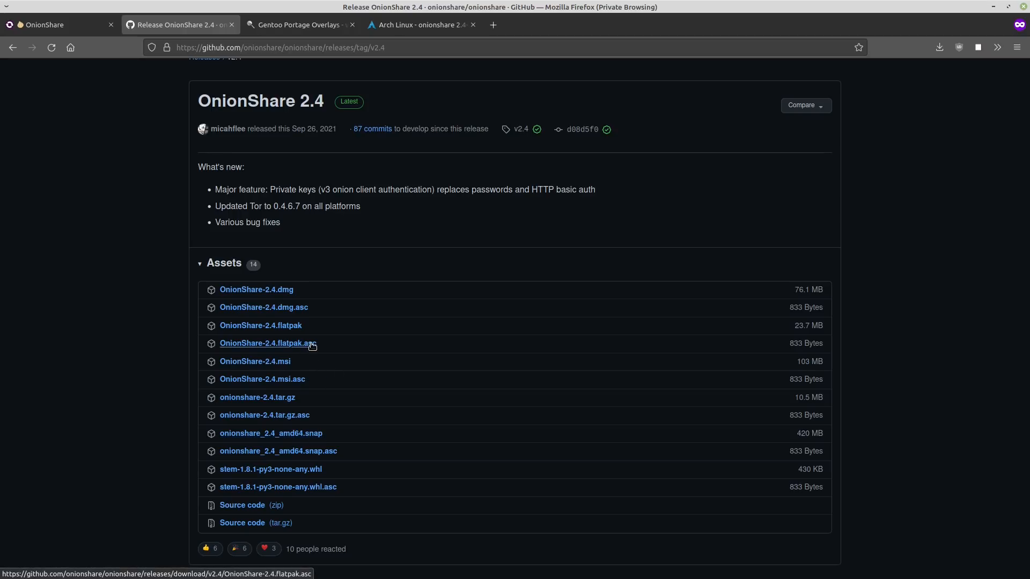
click(300, 25)
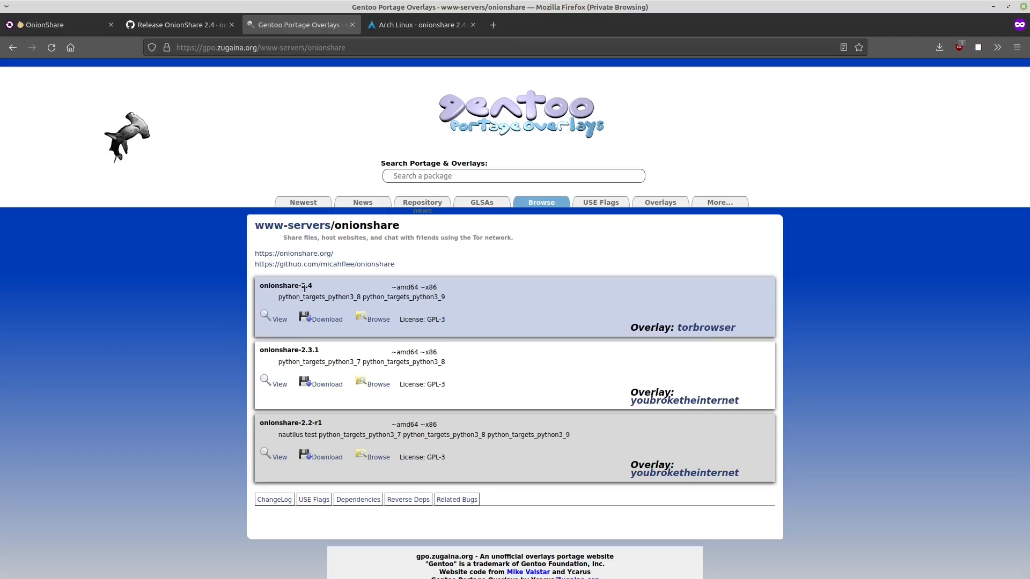
Show the Arch Linux package page for onionshare 2.4-2.
click(421, 25)
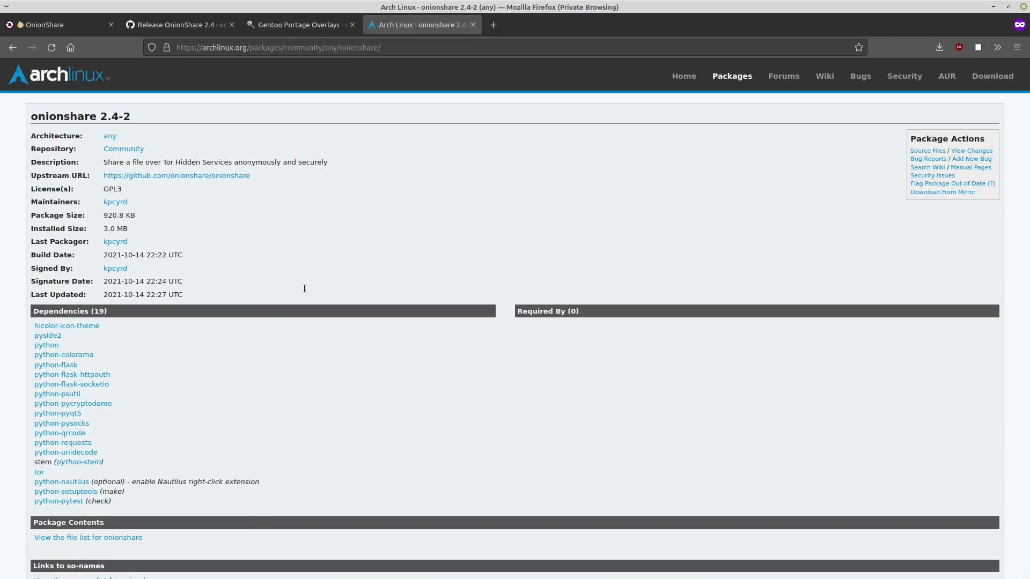
mouse_move(191, 174)
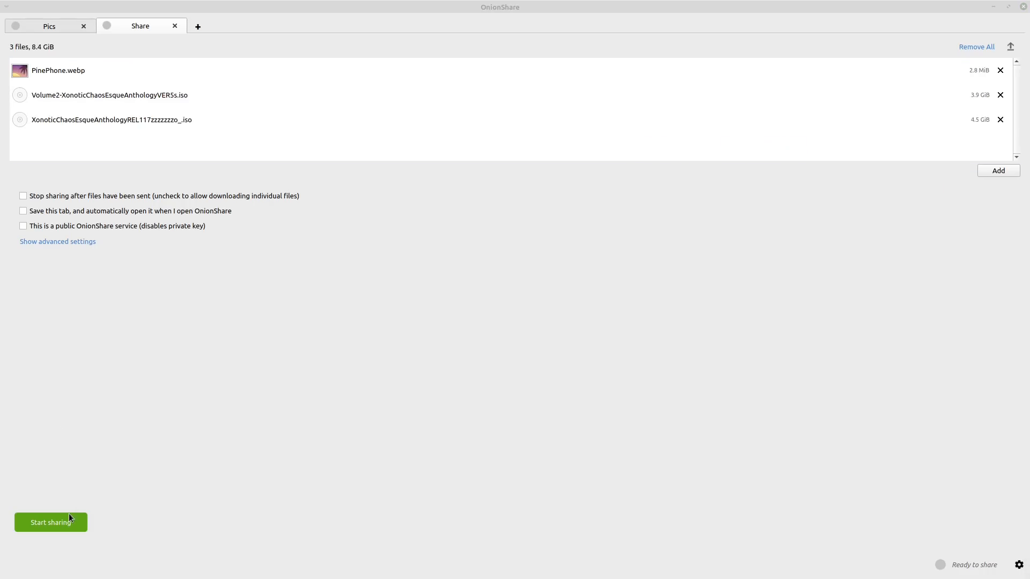
Attempt sharing the three files, dismiss the no-space-left error and remove the ISO file.
click(51, 523)
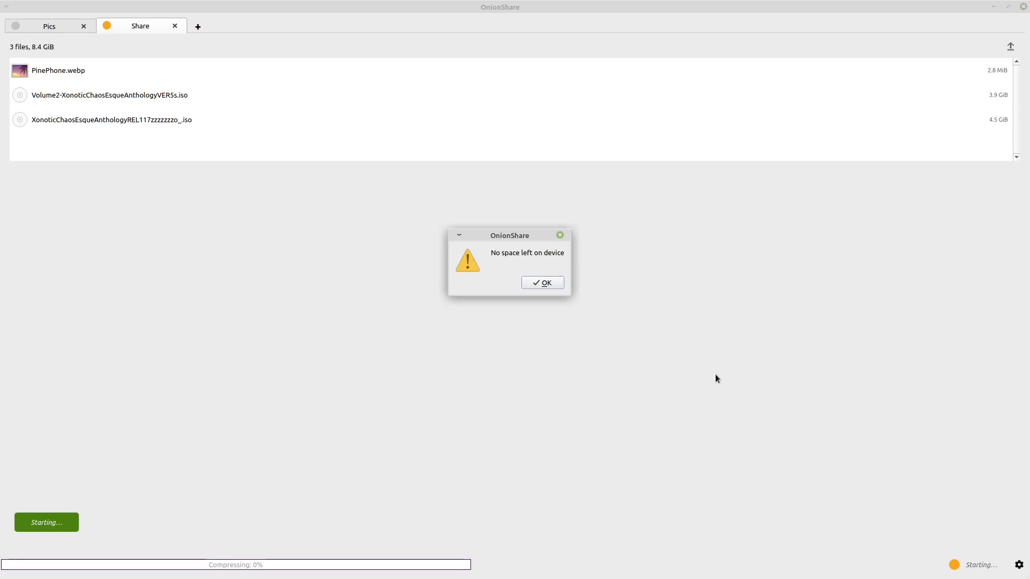
mouse_move(492, 225)
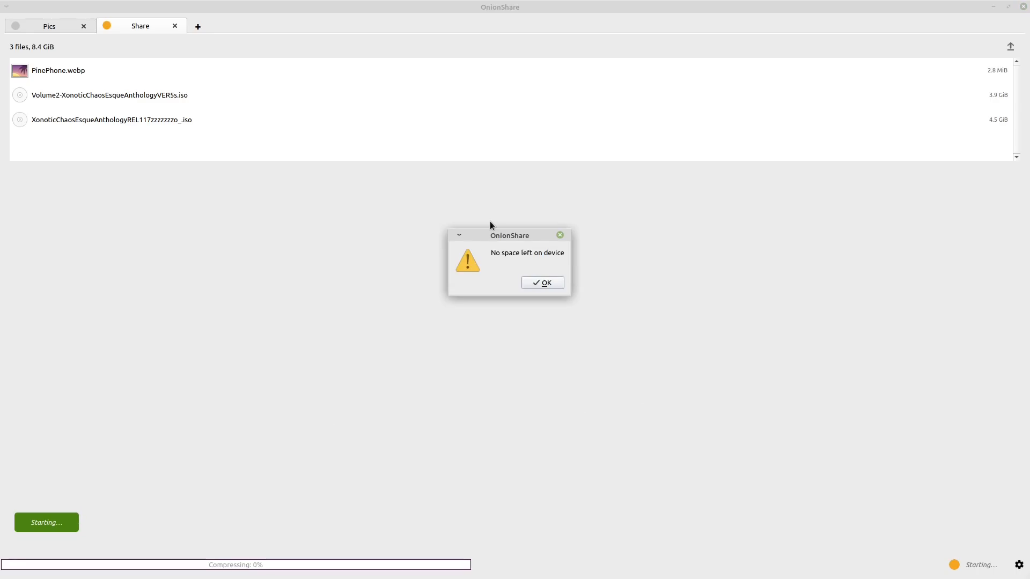
click(542, 282)
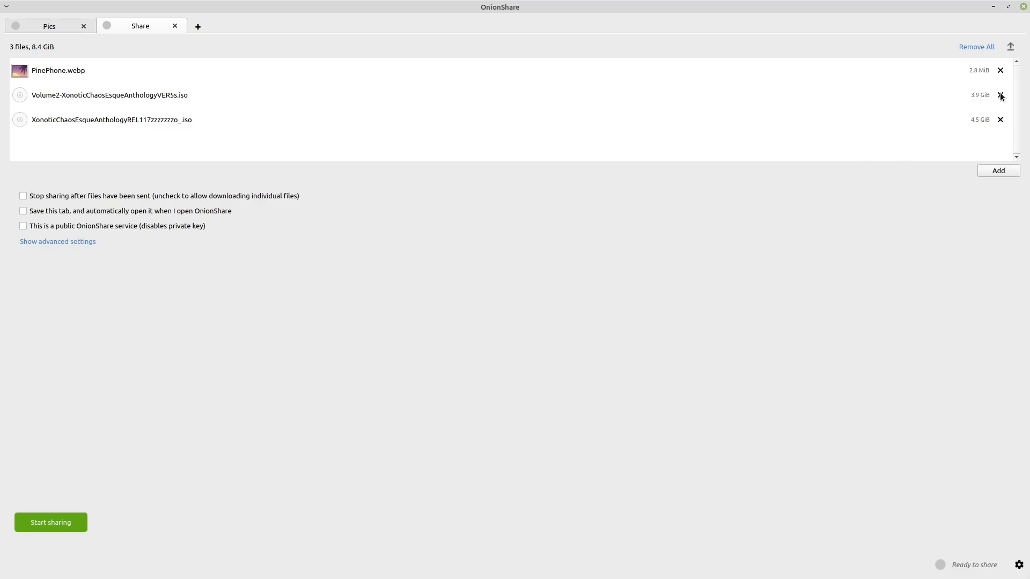
click(1000, 94)
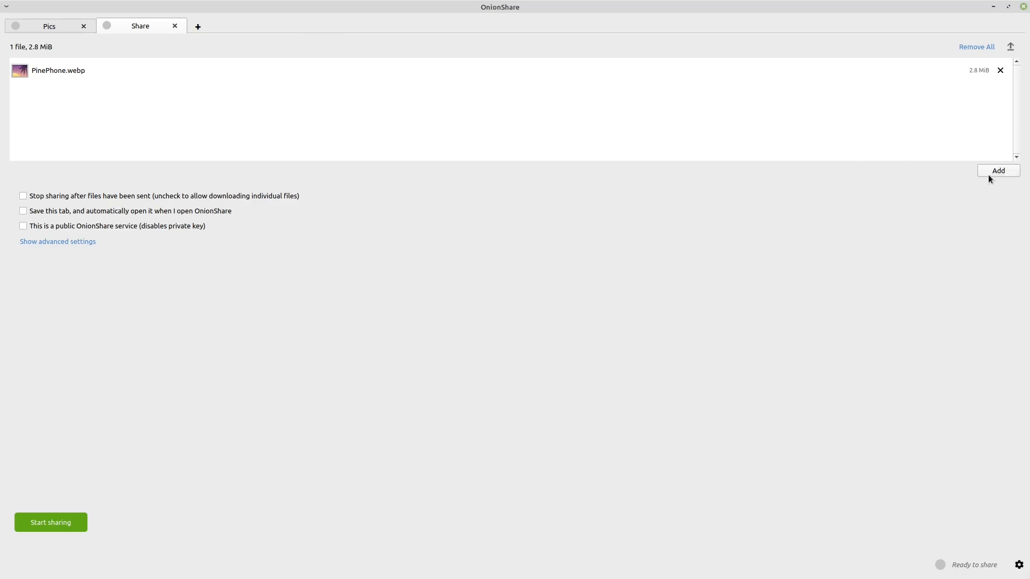
mouse_move(81, 518)
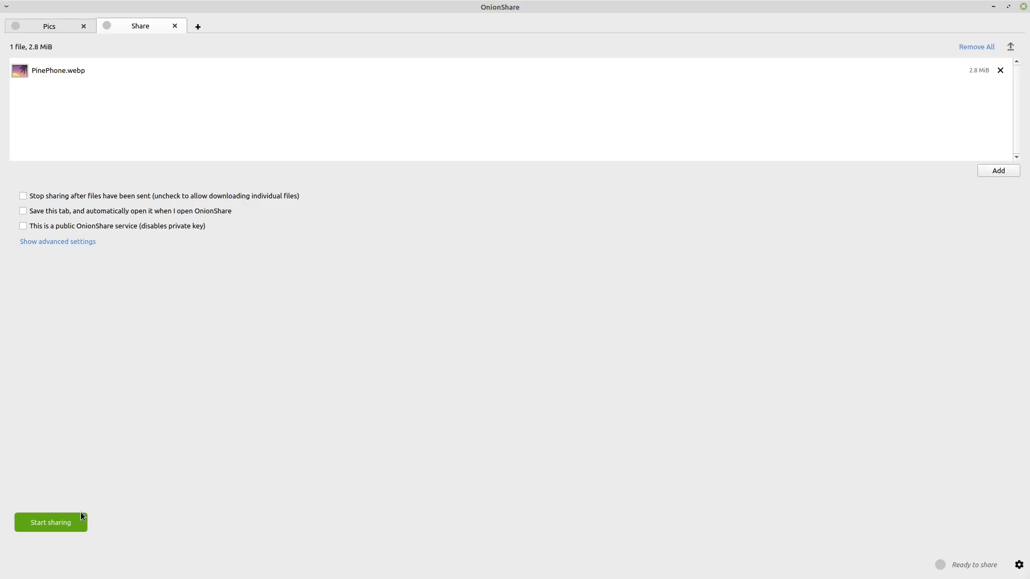
Retry sharing PinePhone.webp alone, dismiss the repeated error and remove another file.
click(50, 522)
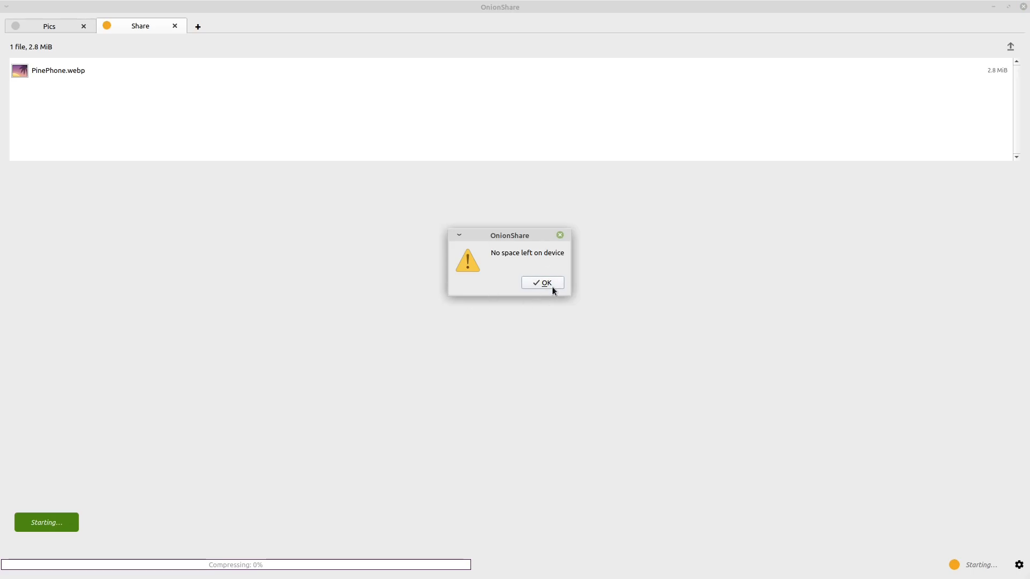
click(540, 282)
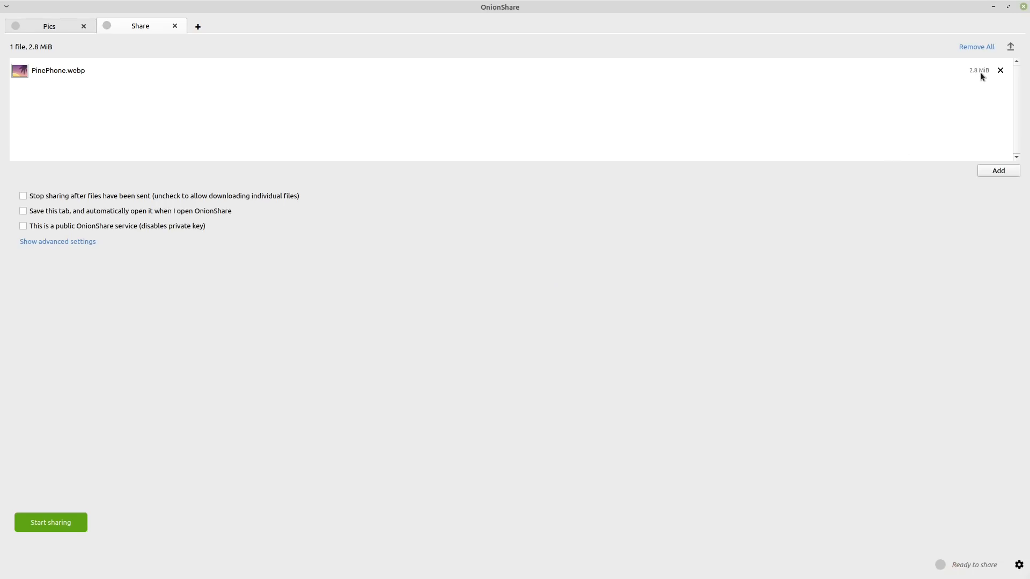
click(1000, 71)
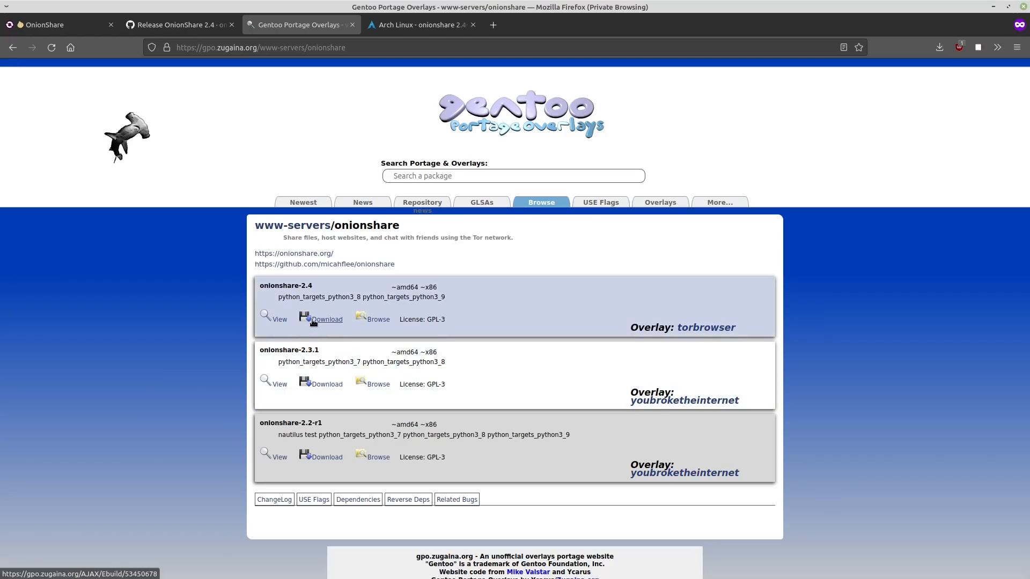
click(274, 320)
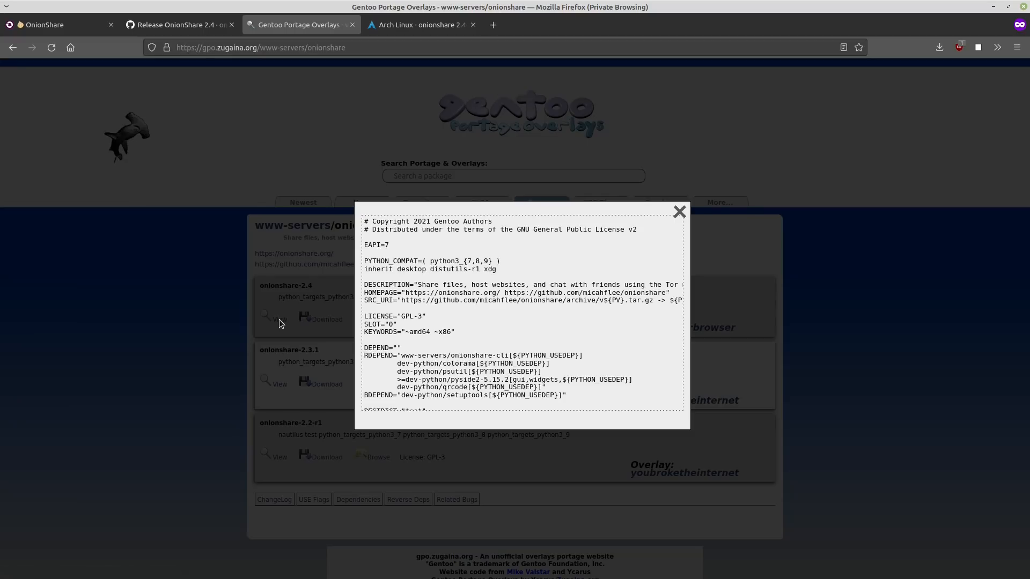
mouse_move(675, 256)
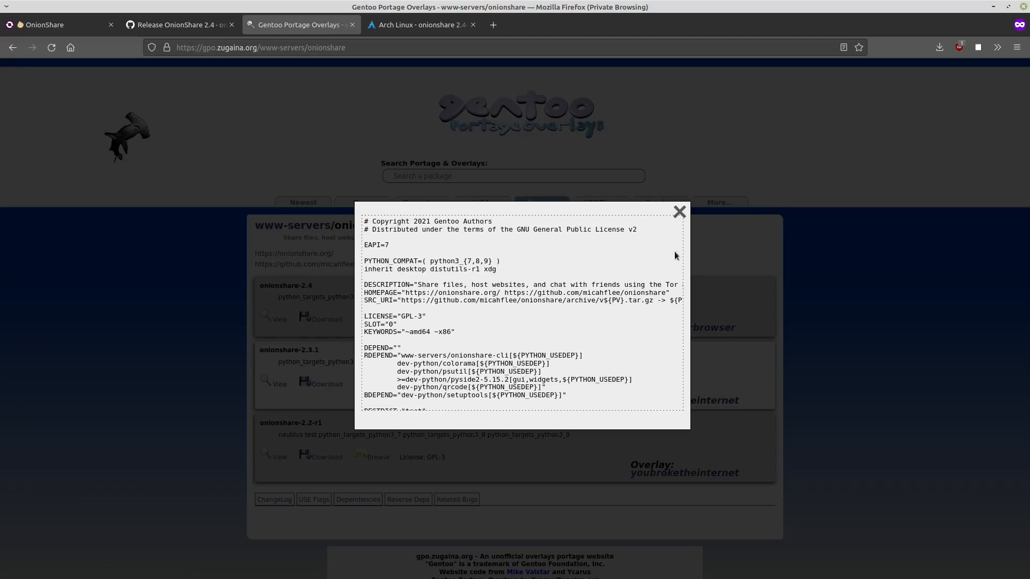
click(420, 25)
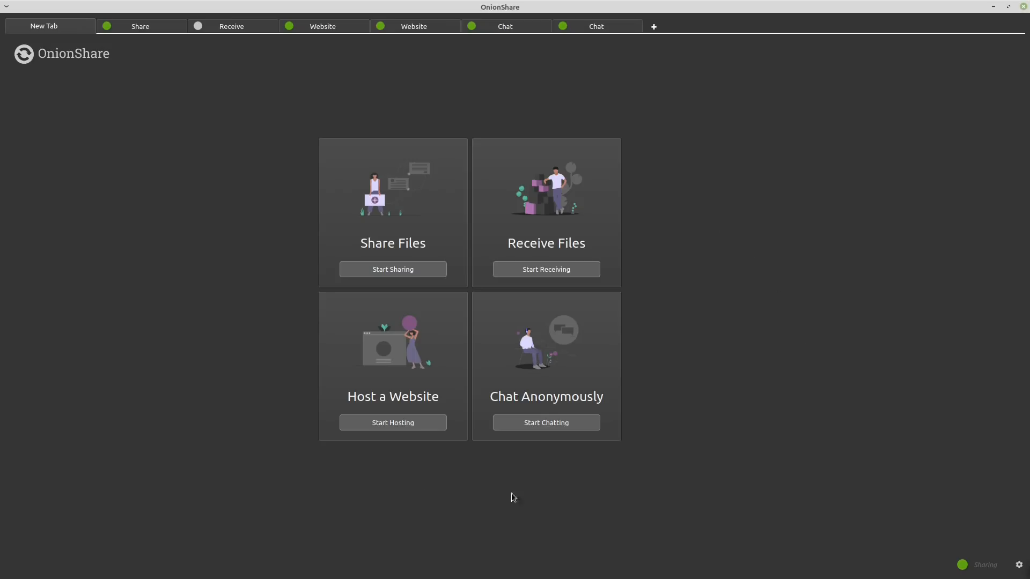
mouse_move(185, 261)
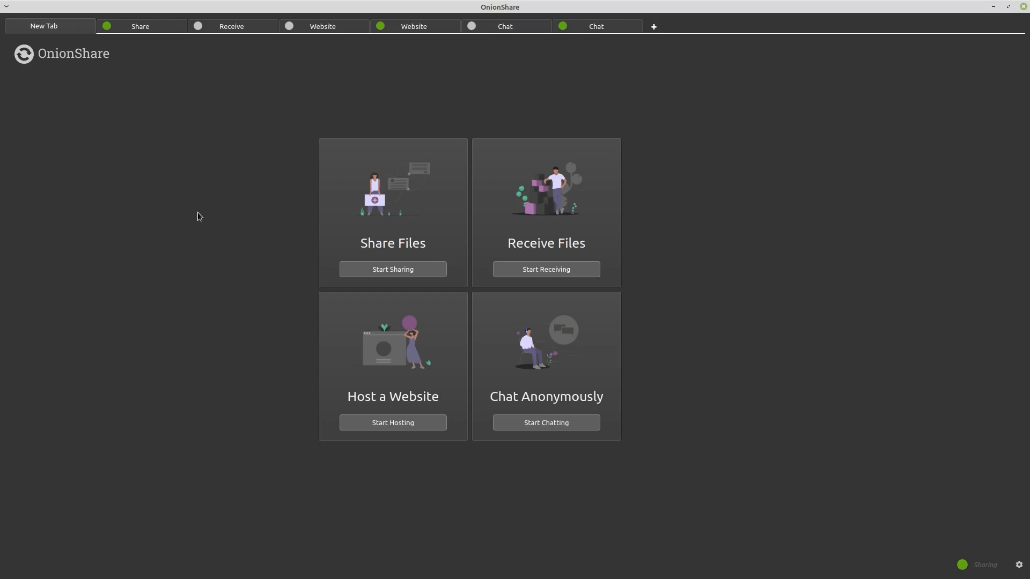
mouse_move(347, 192)
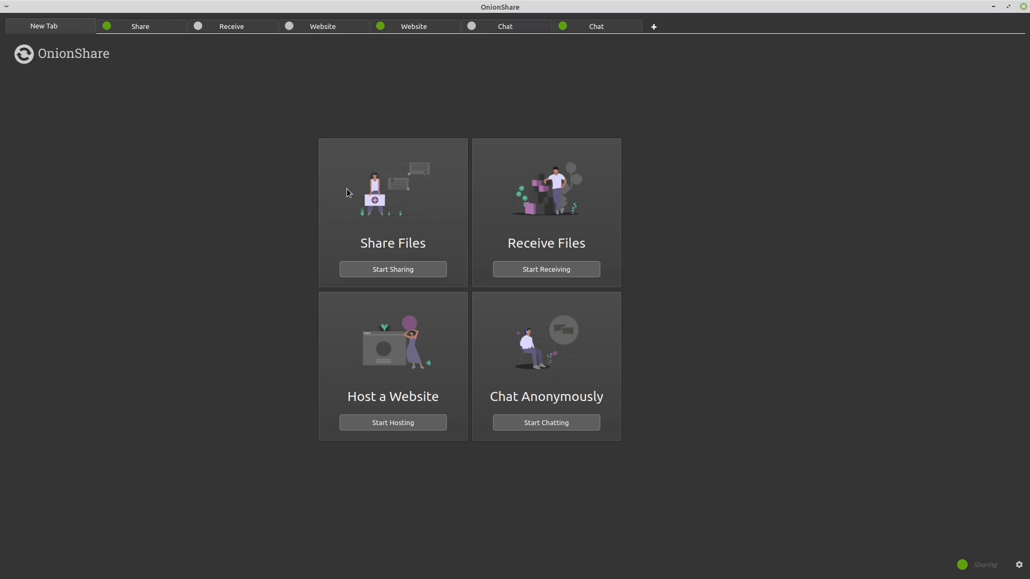
mouse_move(351, 197)
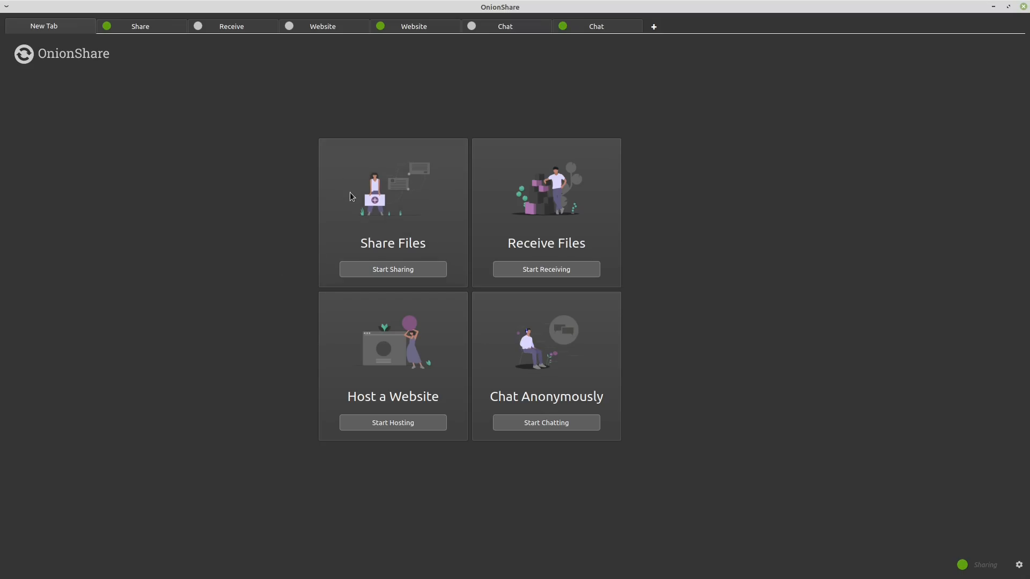
mouse_move(291, 203)
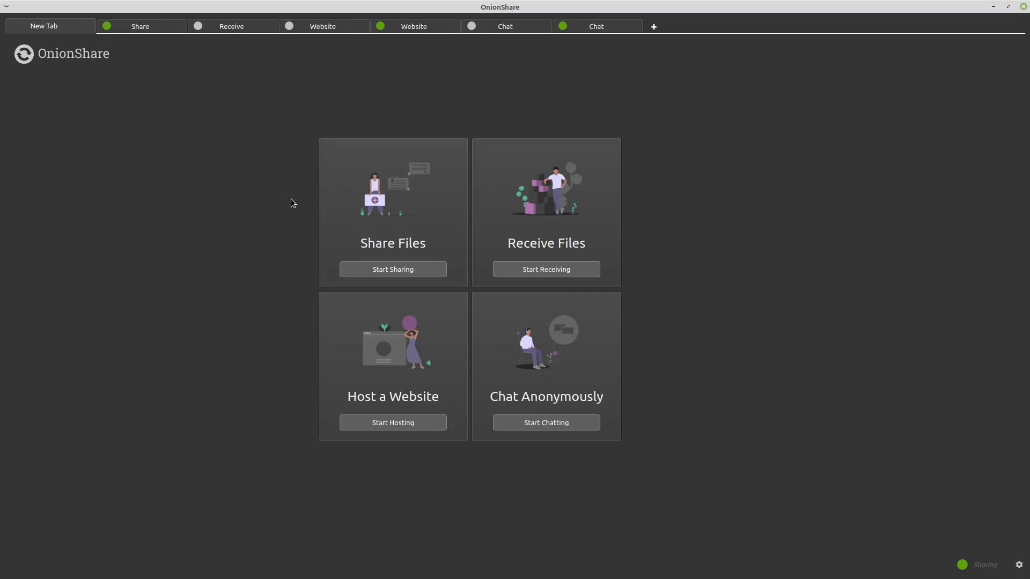
mouse_move(302, 204)
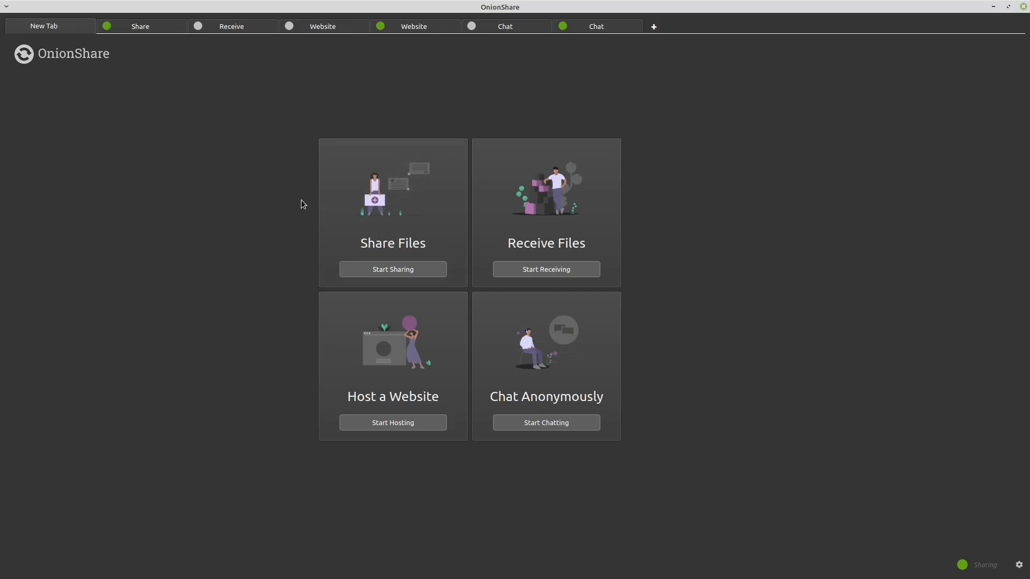
Start a new share tab with 'Stop sharing after files have been sent' unchecked, peeking at advanced settings.
click(392, 270)
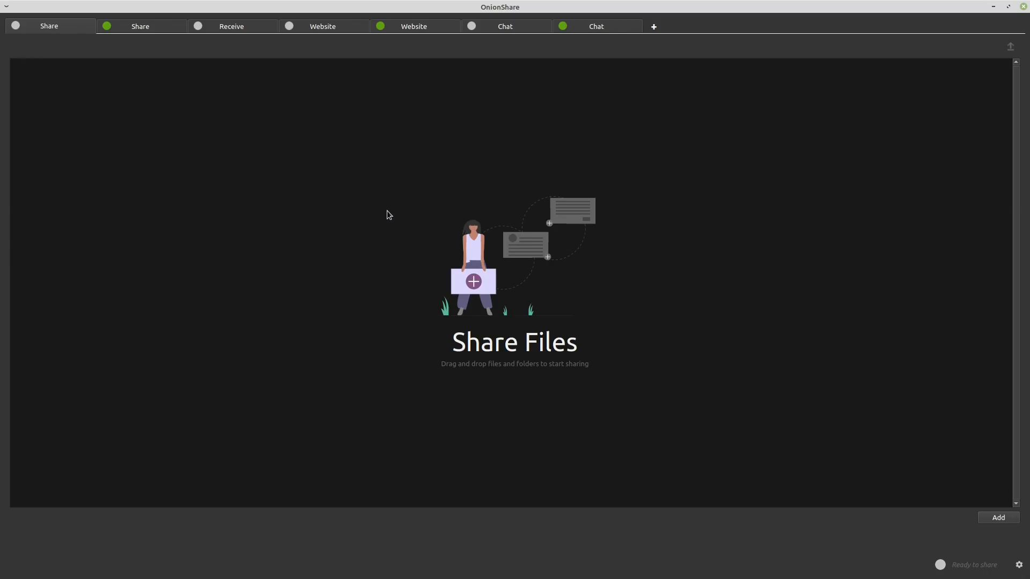
mouse_move(458, 264)
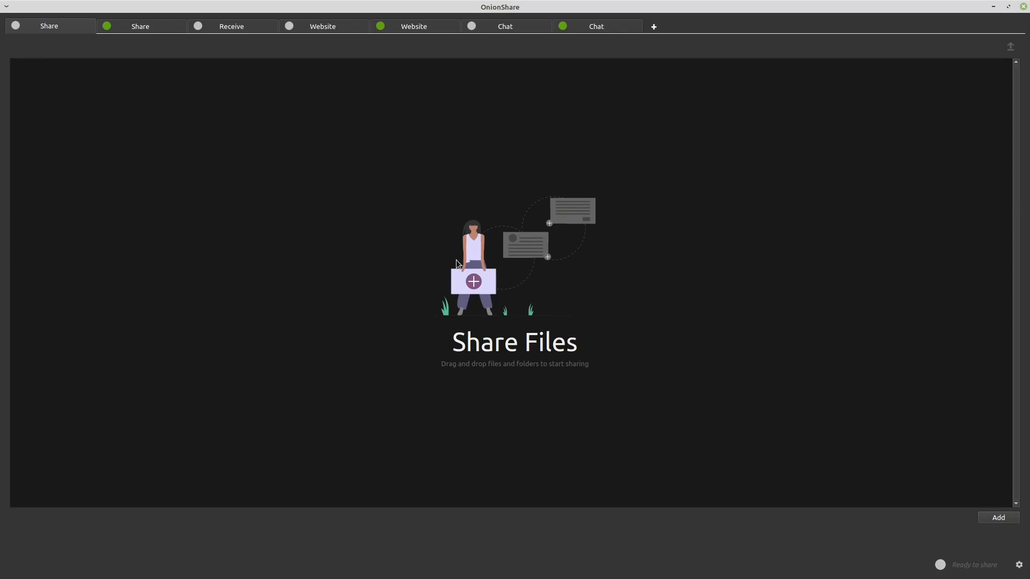
mouse_move(478, 255)
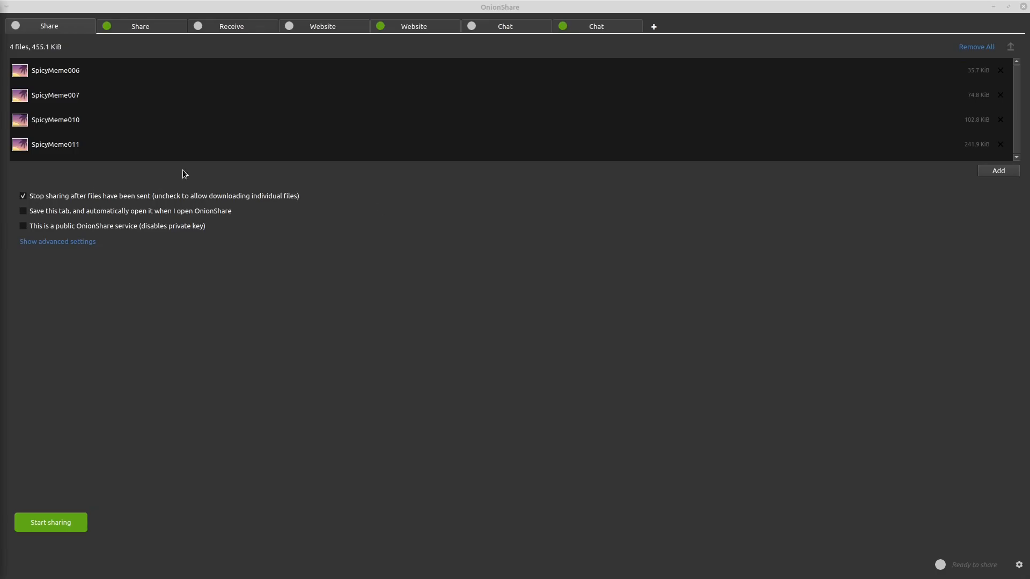
mouse_move(74, 202)
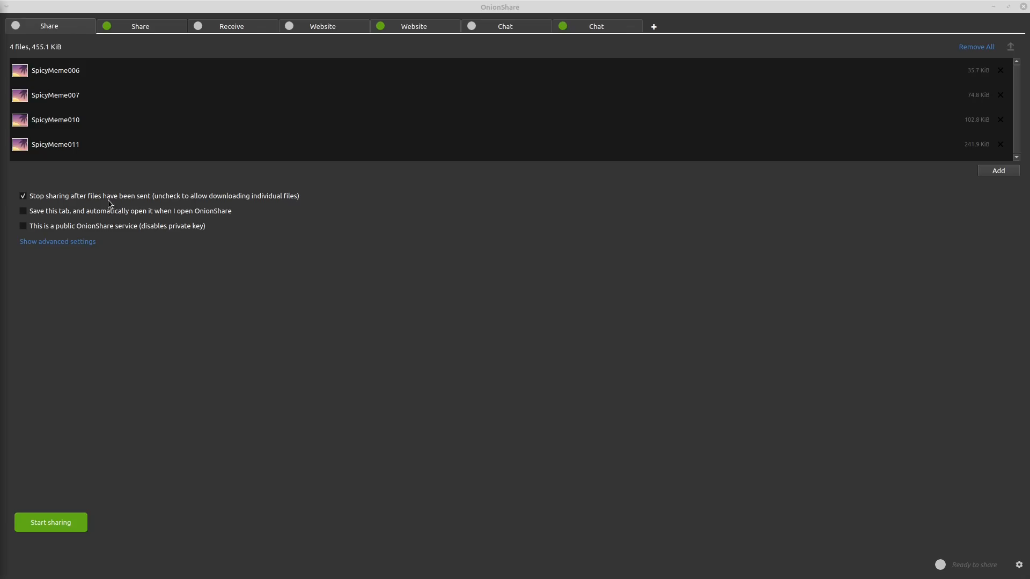
mouse_move(77, 191)
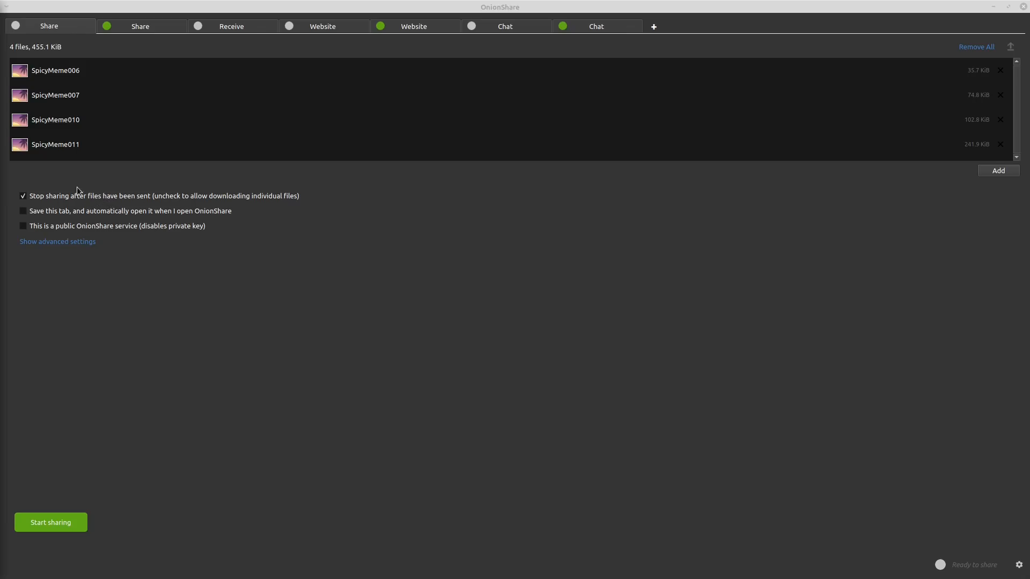
mouse_move(414, 129)
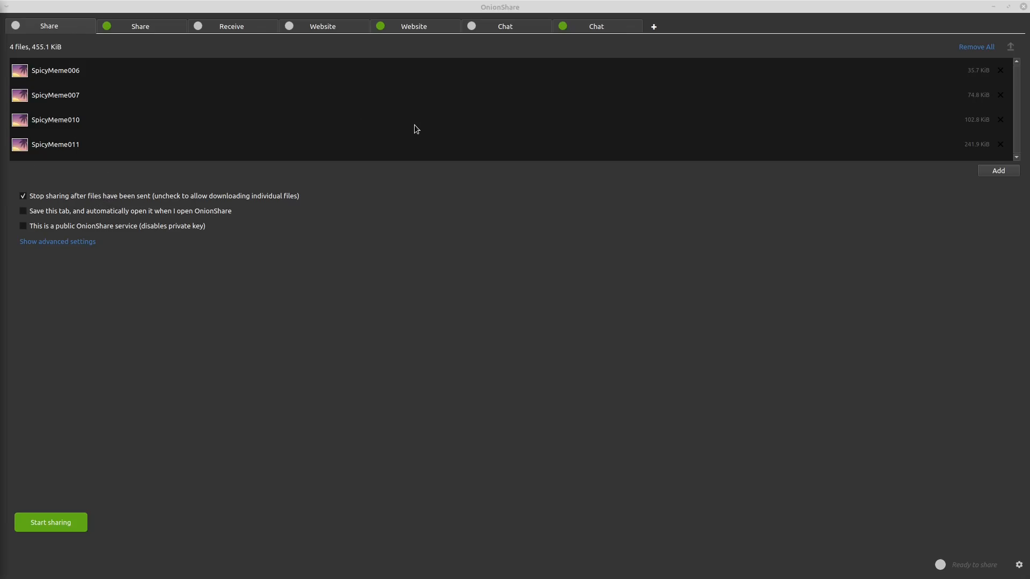
mouse_move(257, 180)
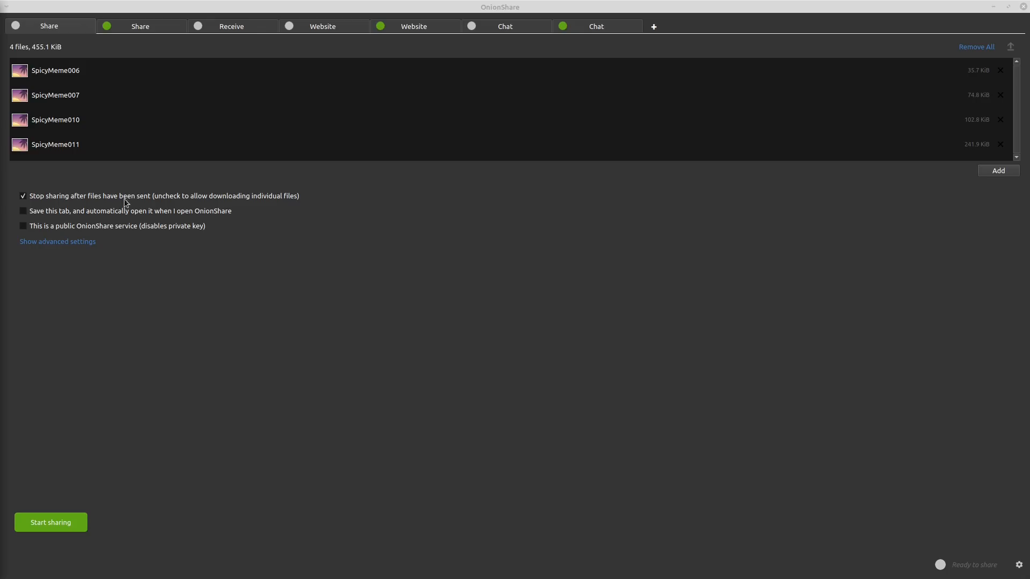
click(22, 196)
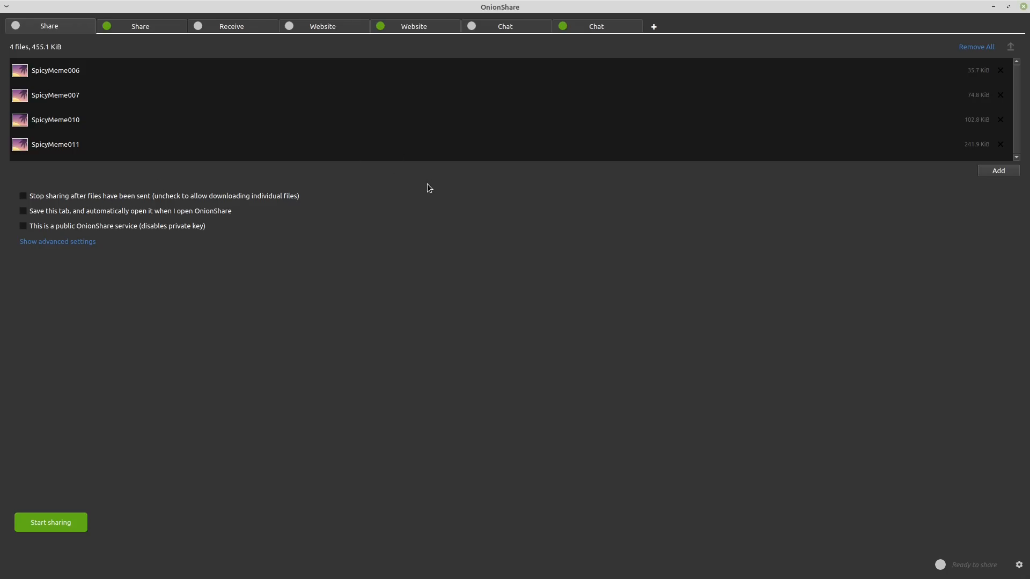
mouse_move(400, 194)
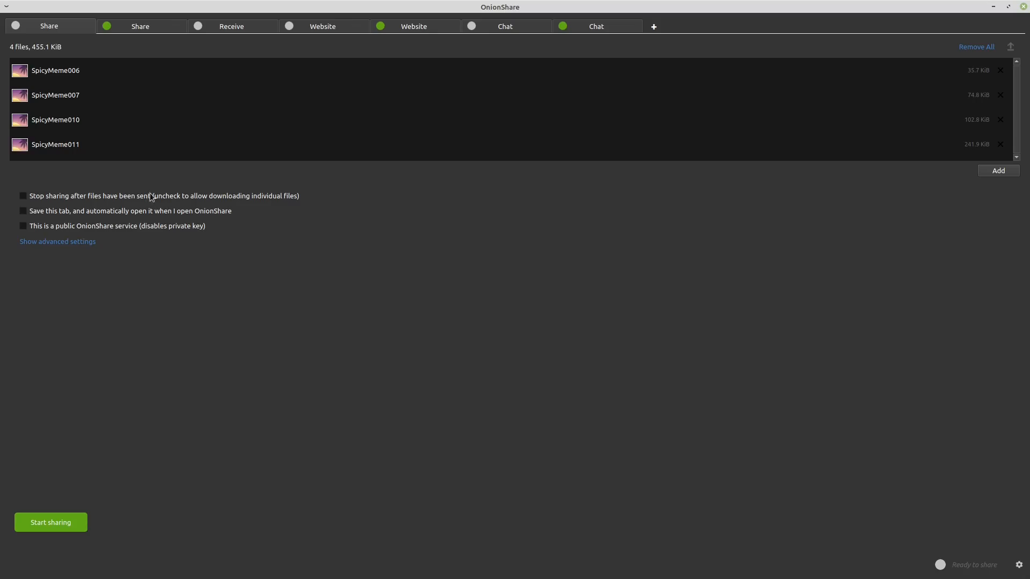
mouse_move(171, 213)
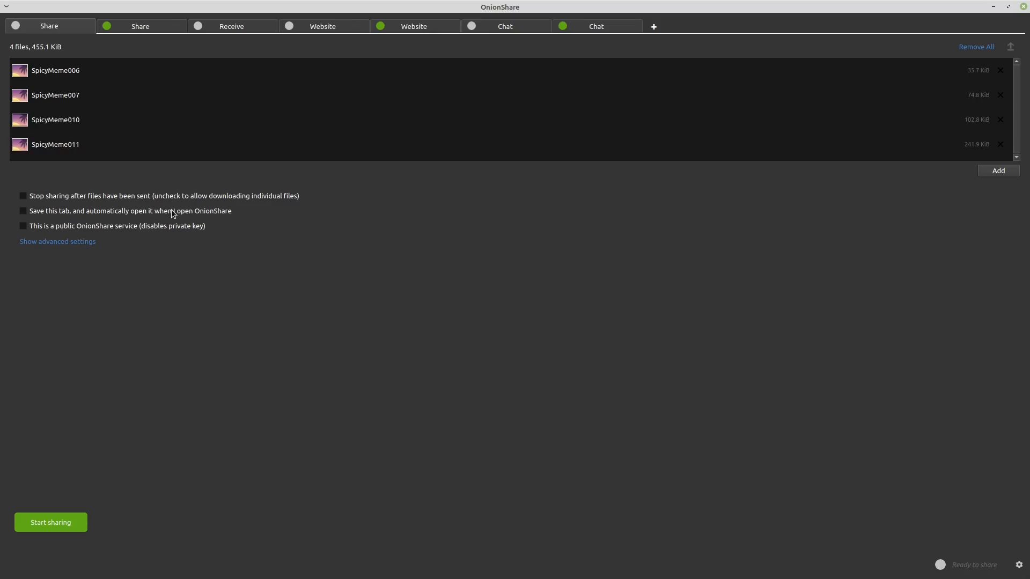
mouse_move(180, 217)
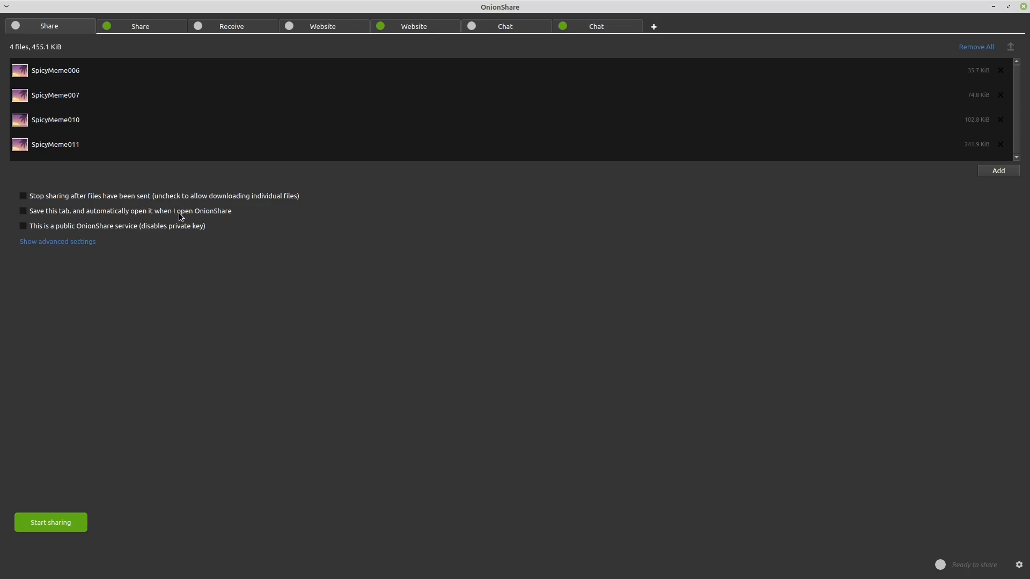
mouse_move(193, 219)
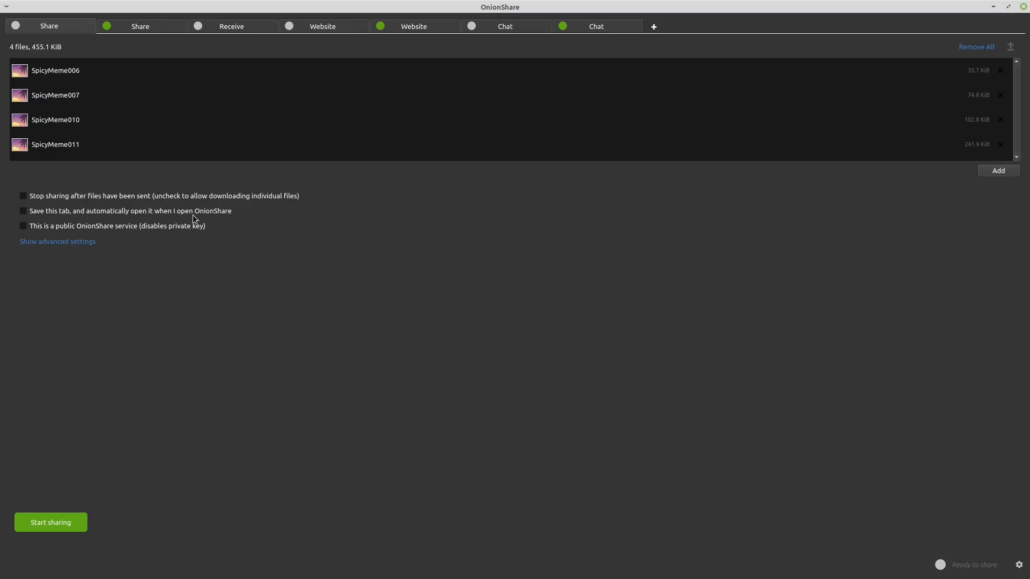
mouse_move(492, 26)
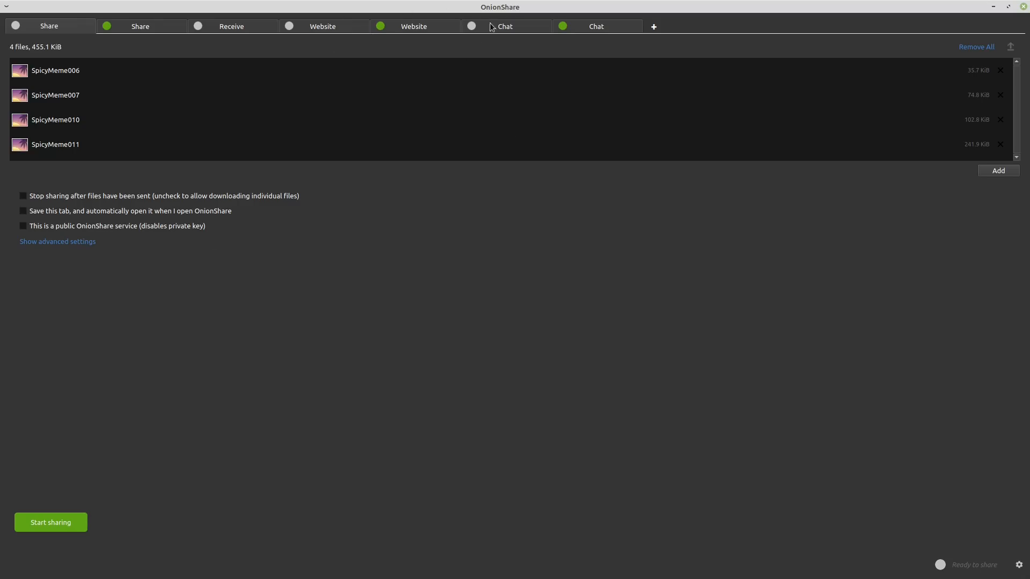
mouse_move(60, 234)
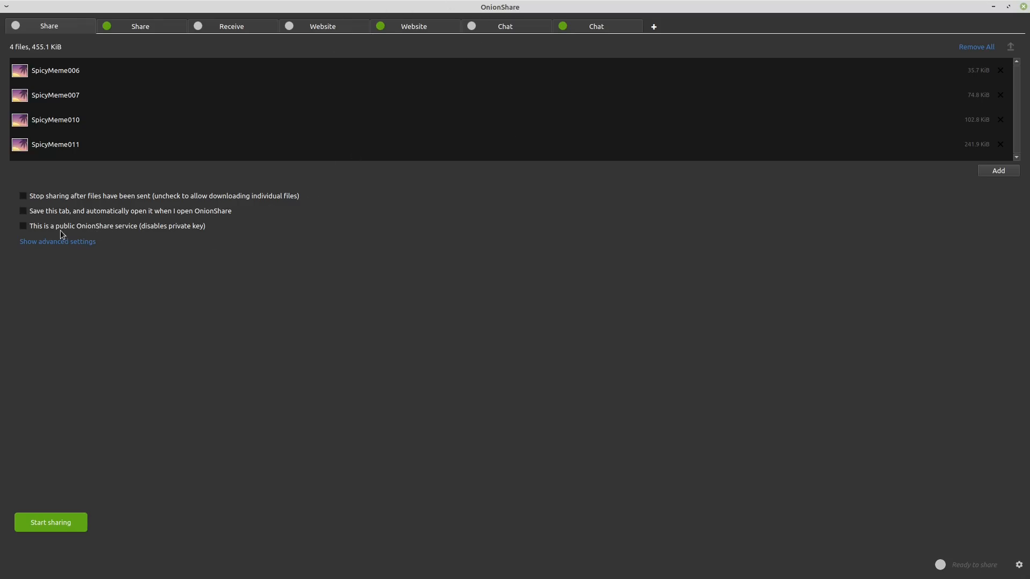
mouse_move(170, 231)
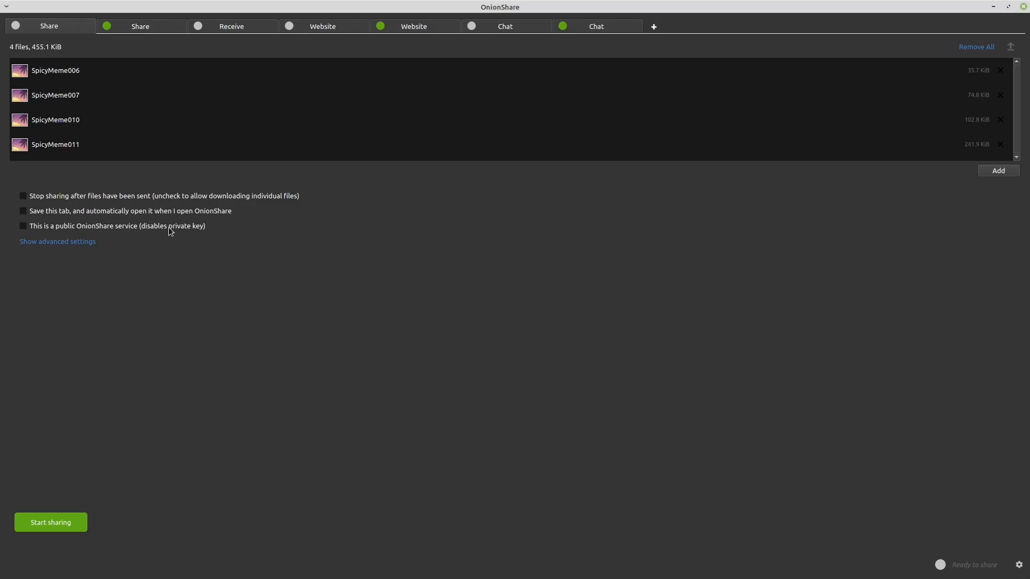
mouse_move(78, 230)
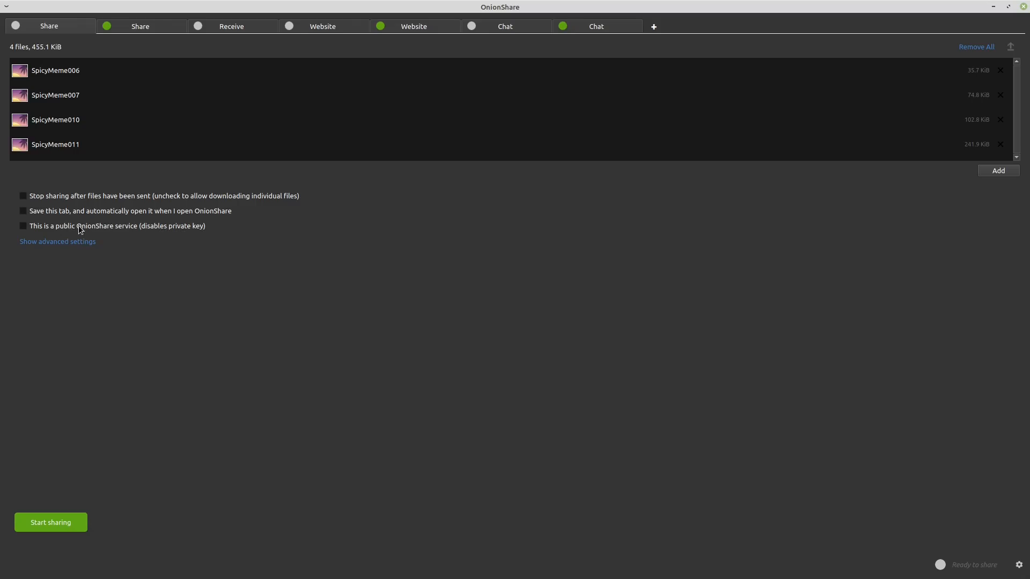
mouse_move(85, 241)
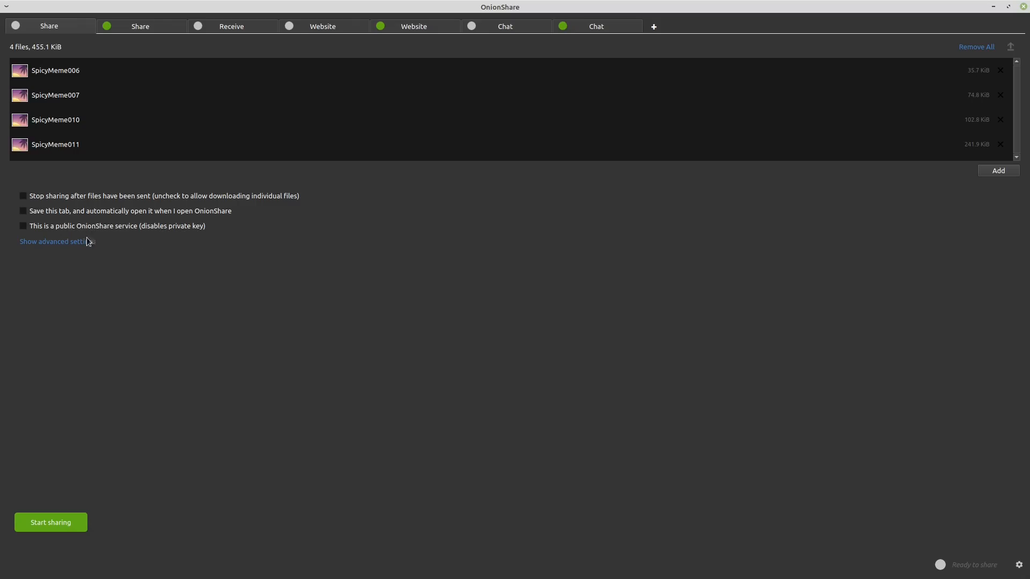
click(55, 241)
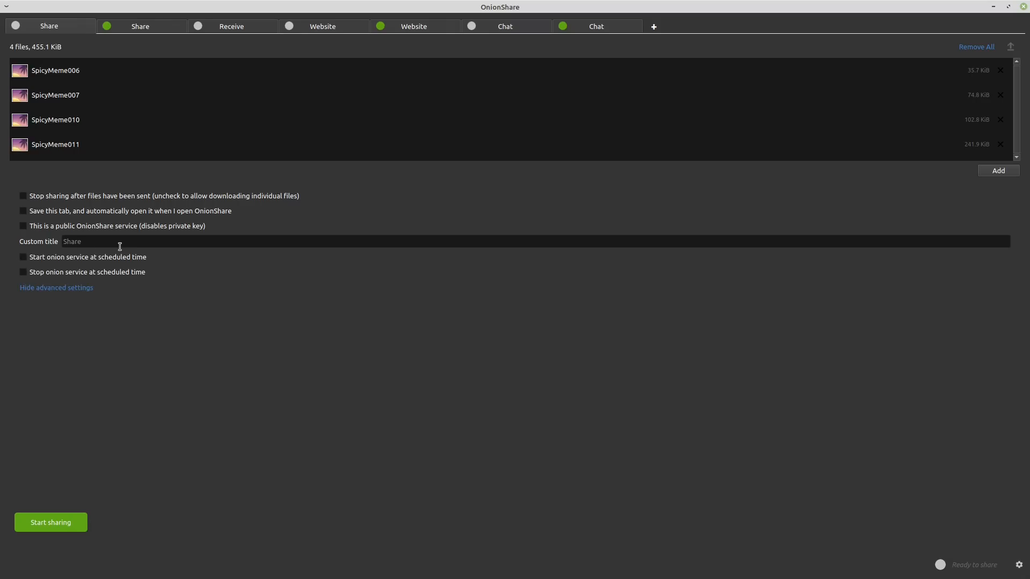
click(56, 288)
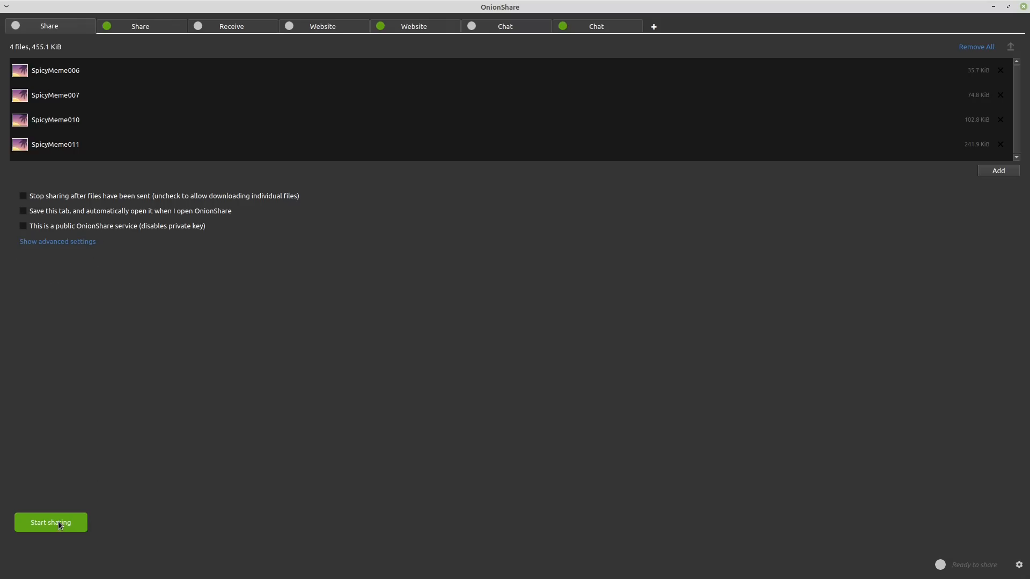
Share the four SpicyMeme files, reveal the private key and copy the onion address.
click(51, 523)
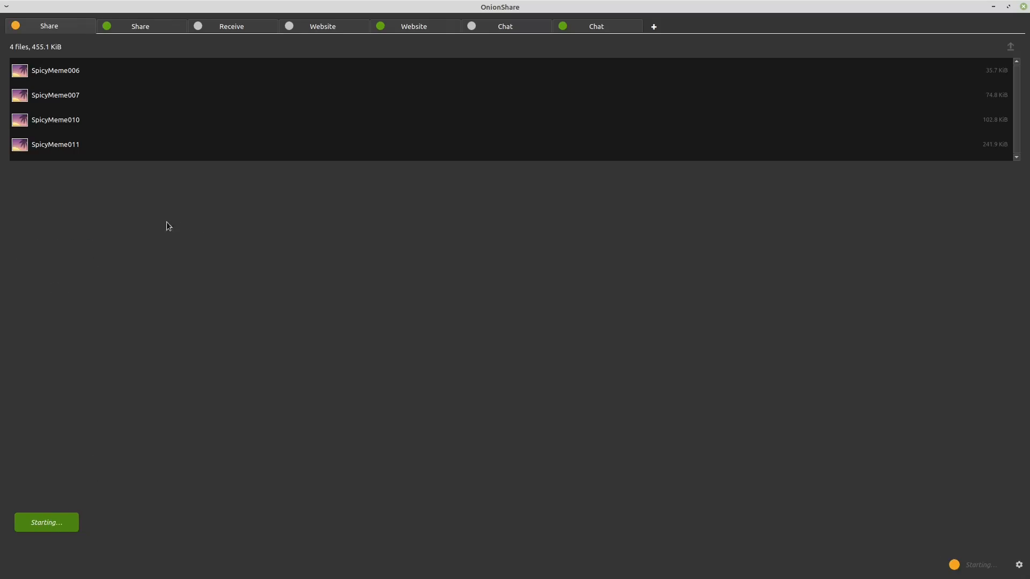
mouse_move(129, 175)
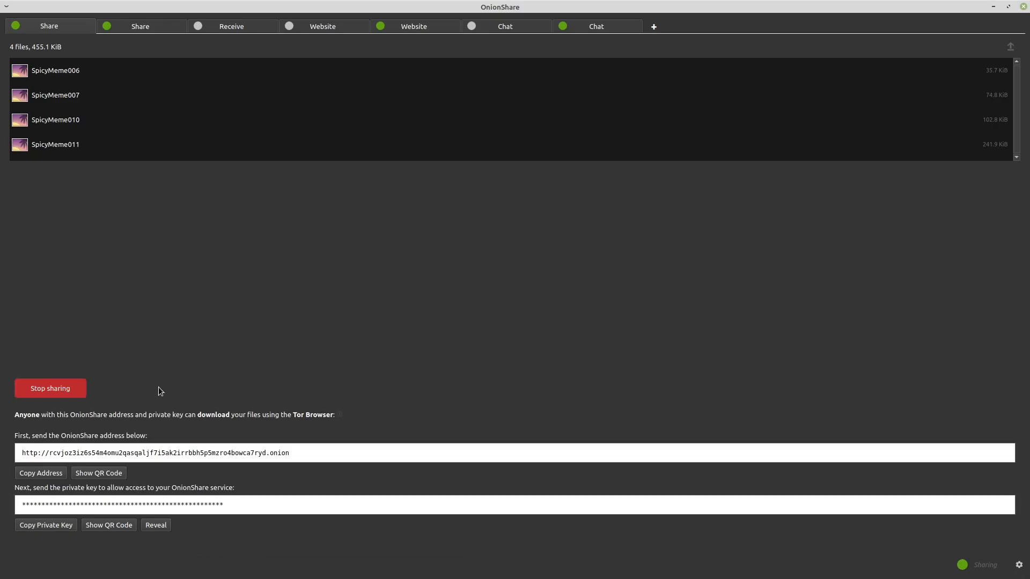
mouse_move(71, 514)
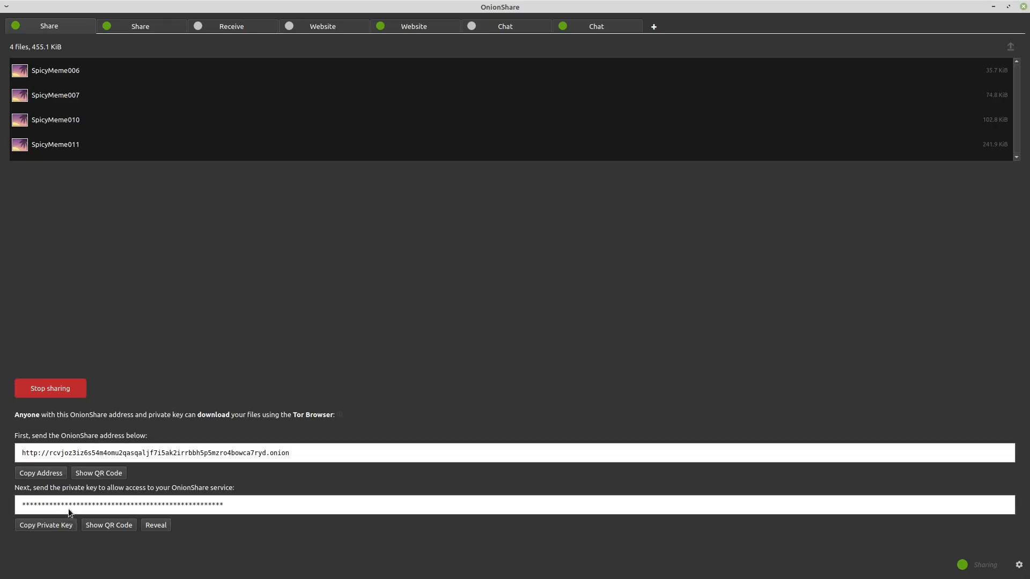
mouse_move(119, 513)
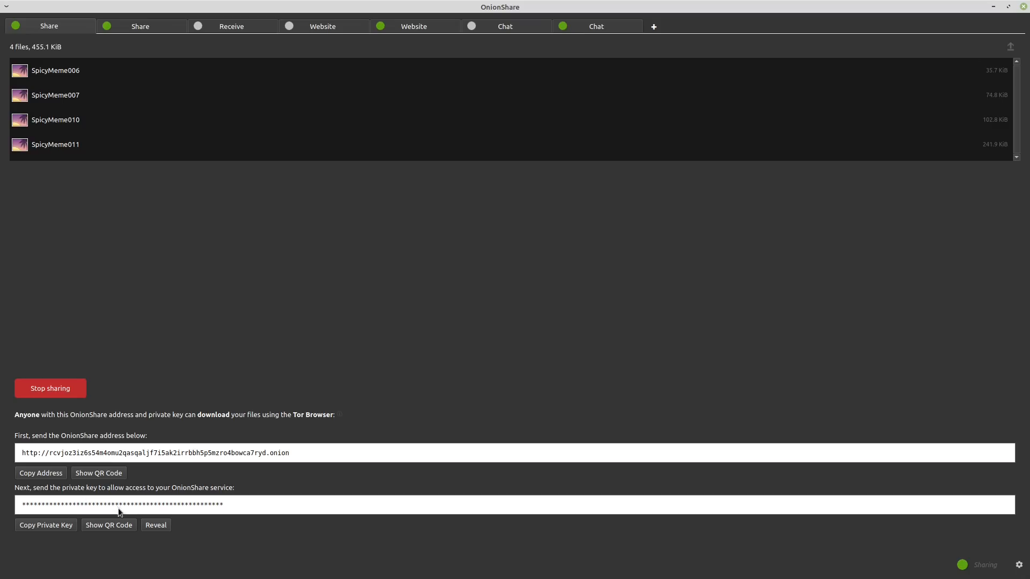
click(155, 524)
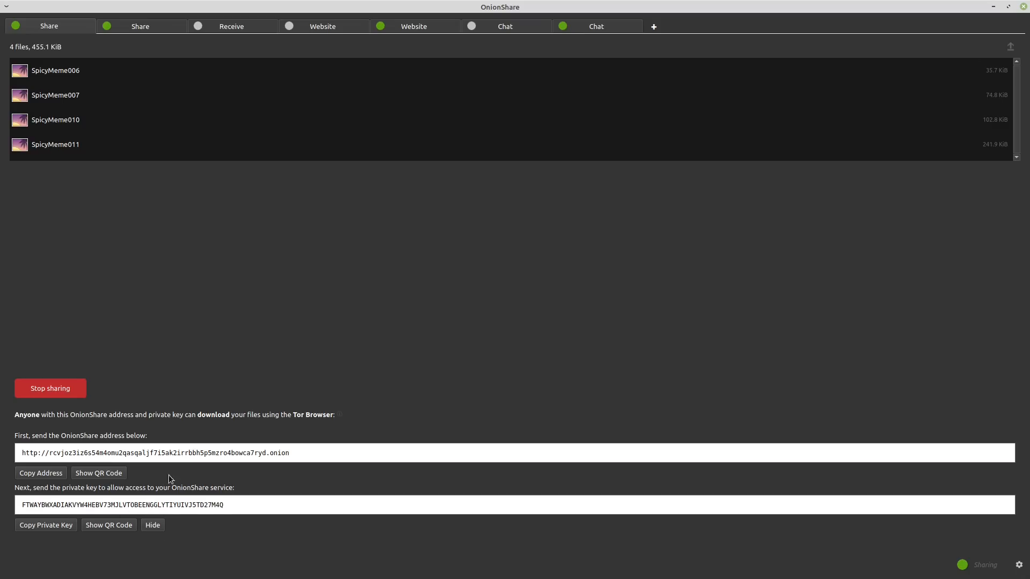
right_click(168, 452)
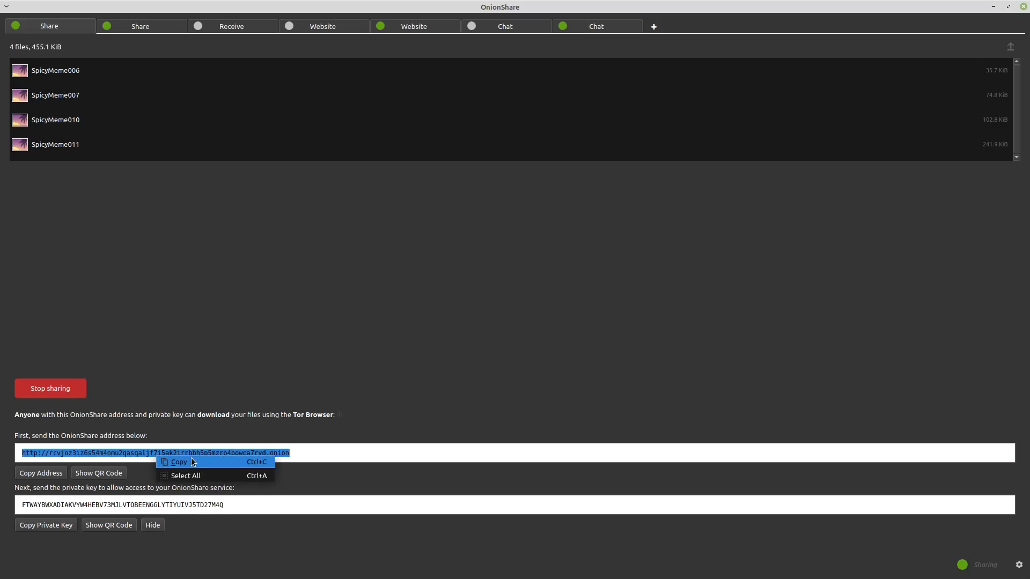
click(179, 461)
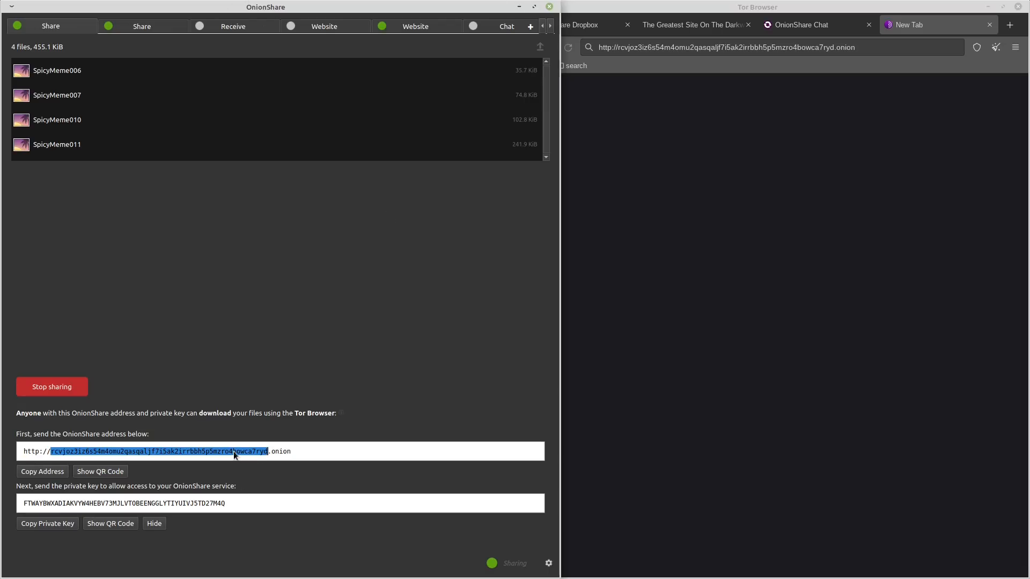
Load the onion address in Tor Browser and authenticate with the pasted private key.
triple_click(156, 452)
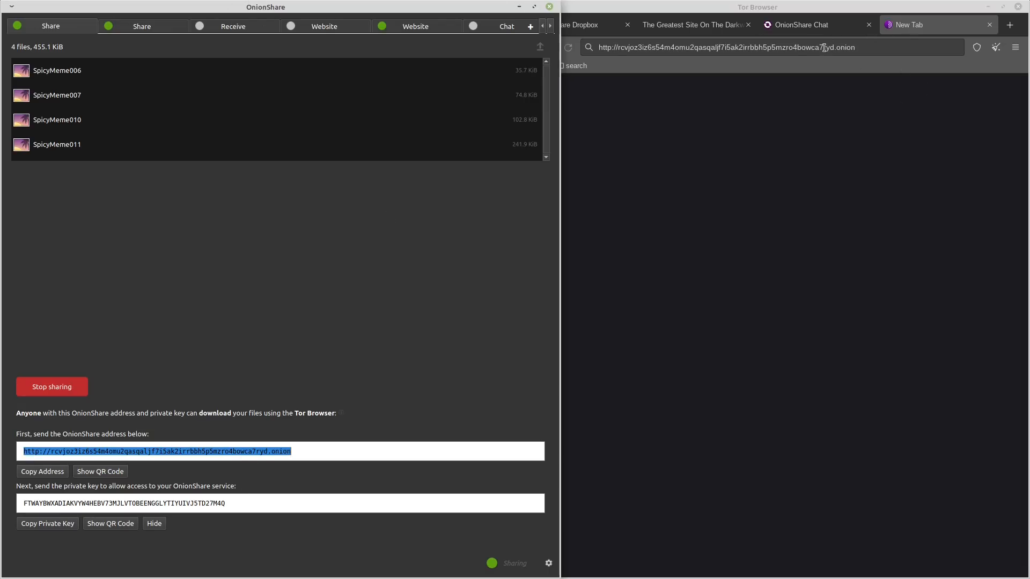
click(730, 46)
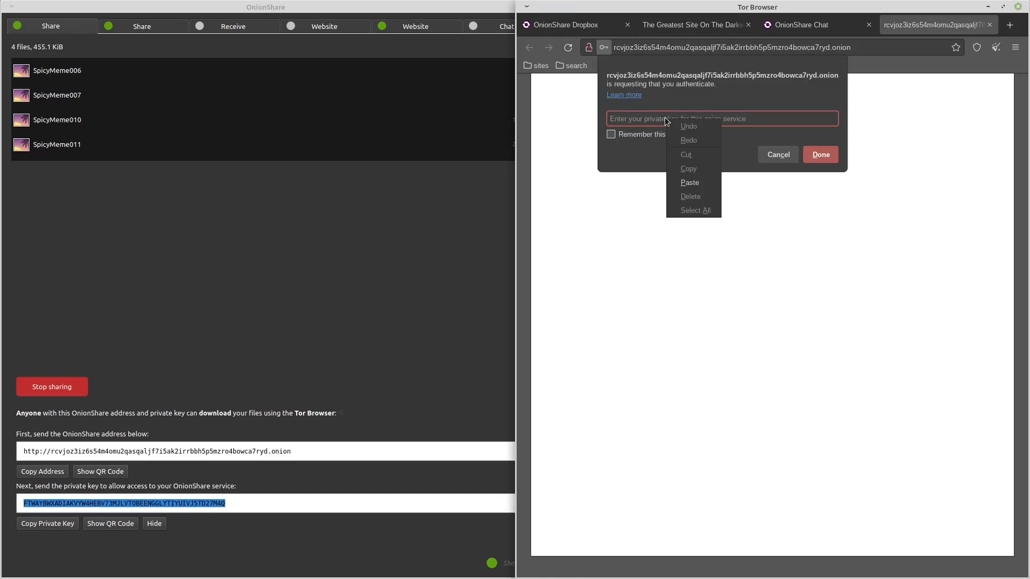
click(819, 154)
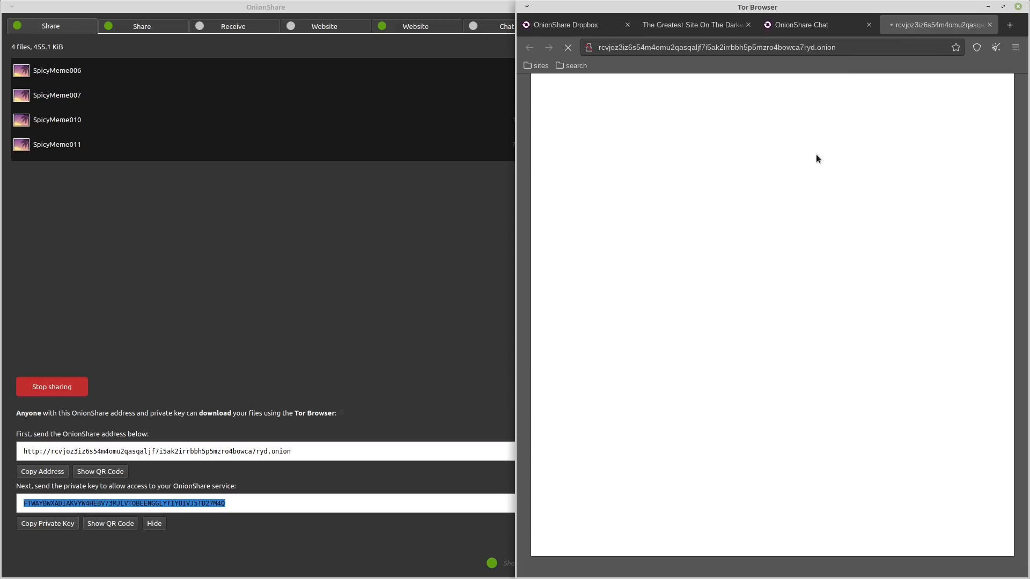
mouse_move(810, 158)
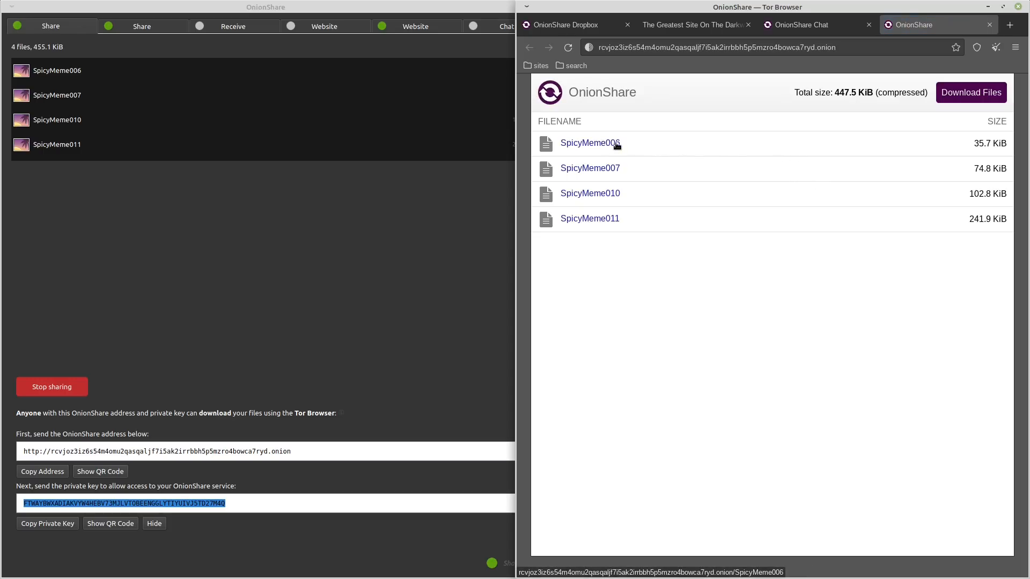
click(589, 143)
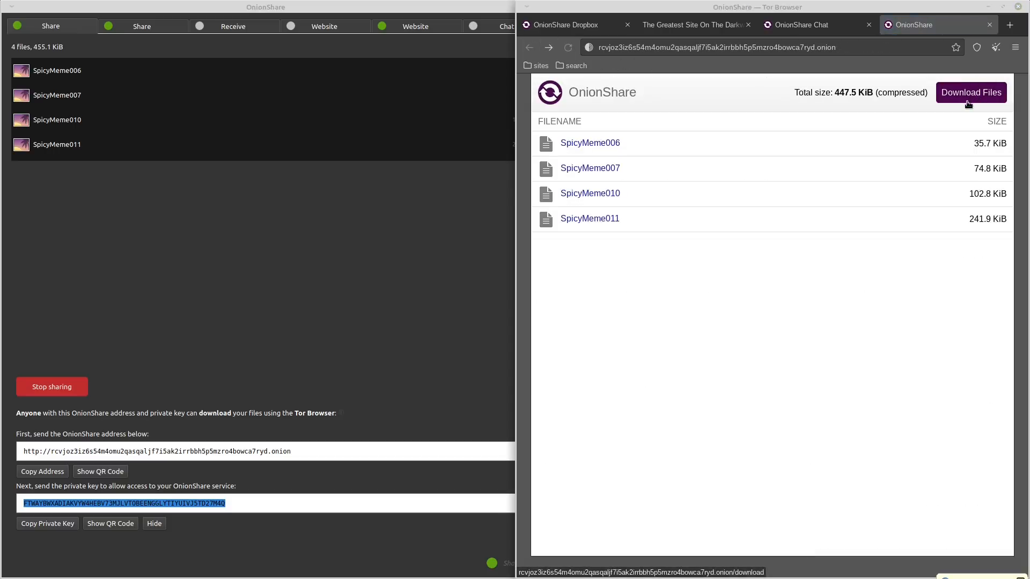
Download all shared files as a zip into Downloads and open it in the archive manager.
click(971, 93)
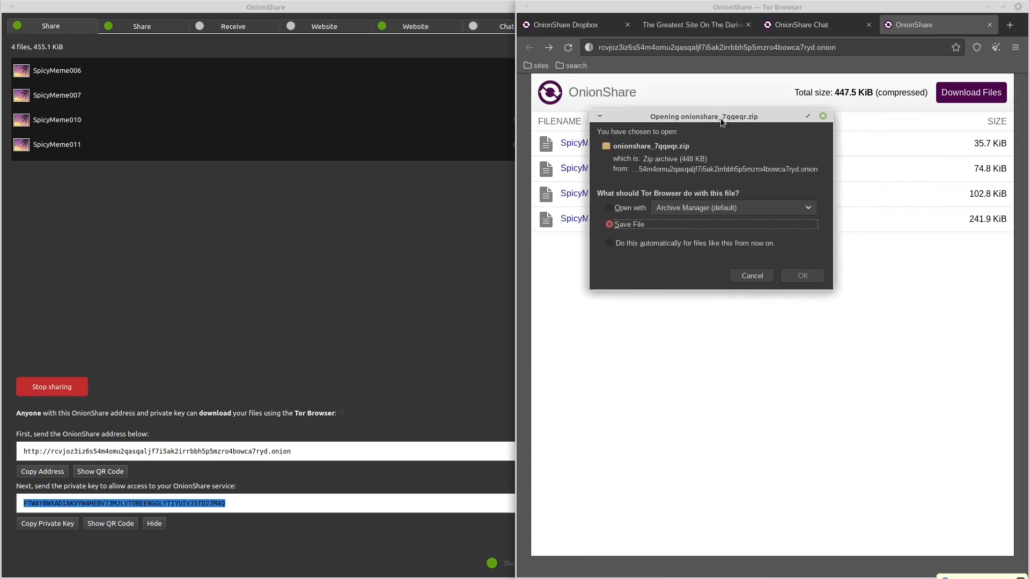
click(801, 276)
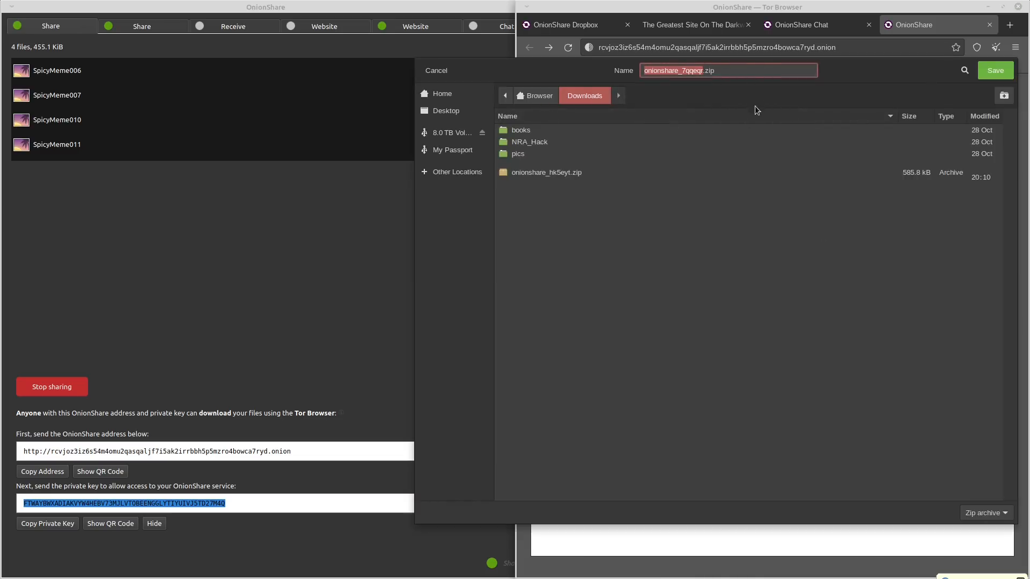
click(435, 70)
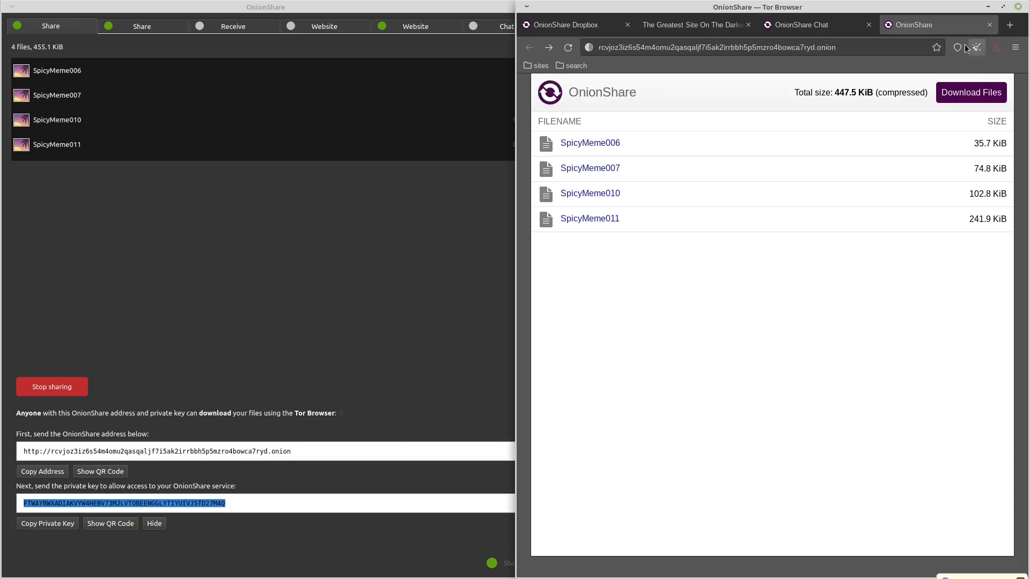
click(970, 92)
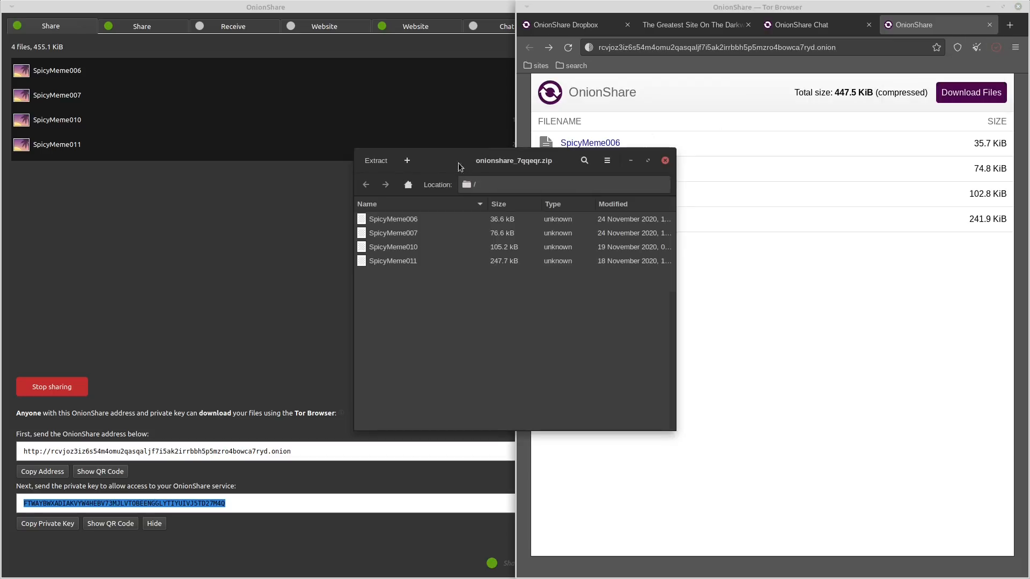
View the SpicyMeme006 image from the archive, close it and open another listed image.
click(393, 219)
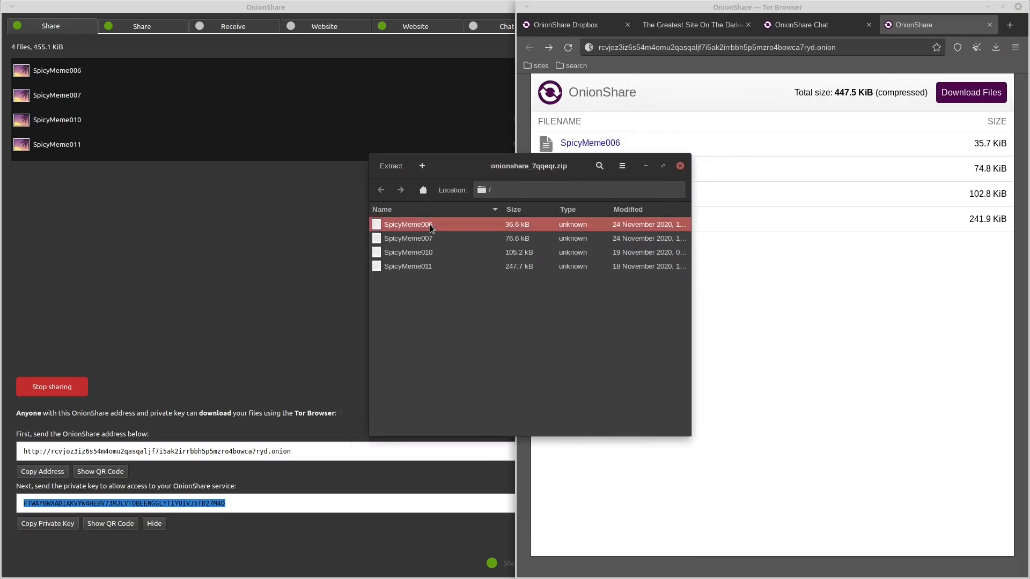
double_click(407, 225)
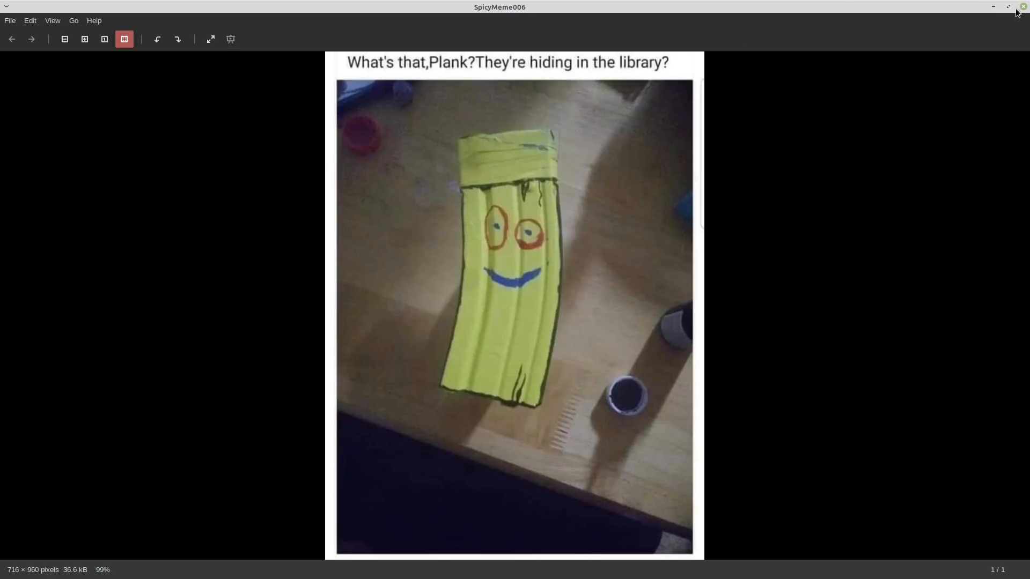
click(31, 38)
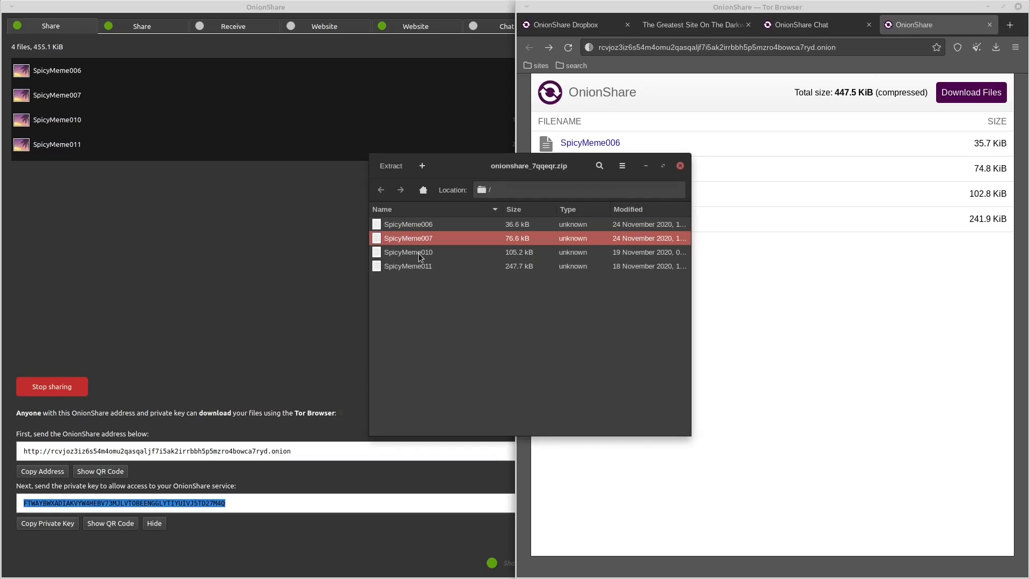
double_click(408, 252)
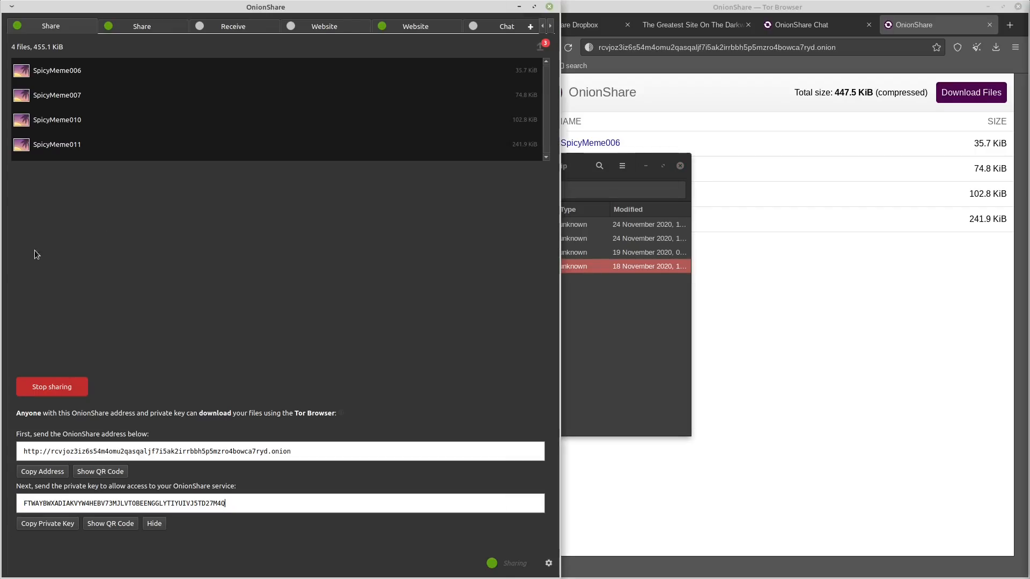
Stop the SpicyMeme share and set its custom title to 'pics' in advanced settings.
click(52, 387)
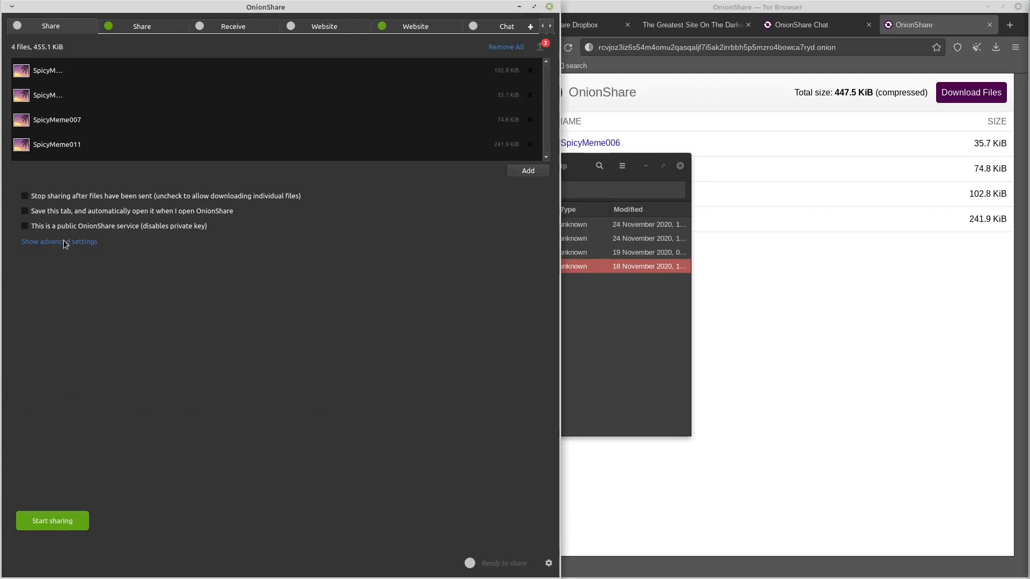
click(58, 241)
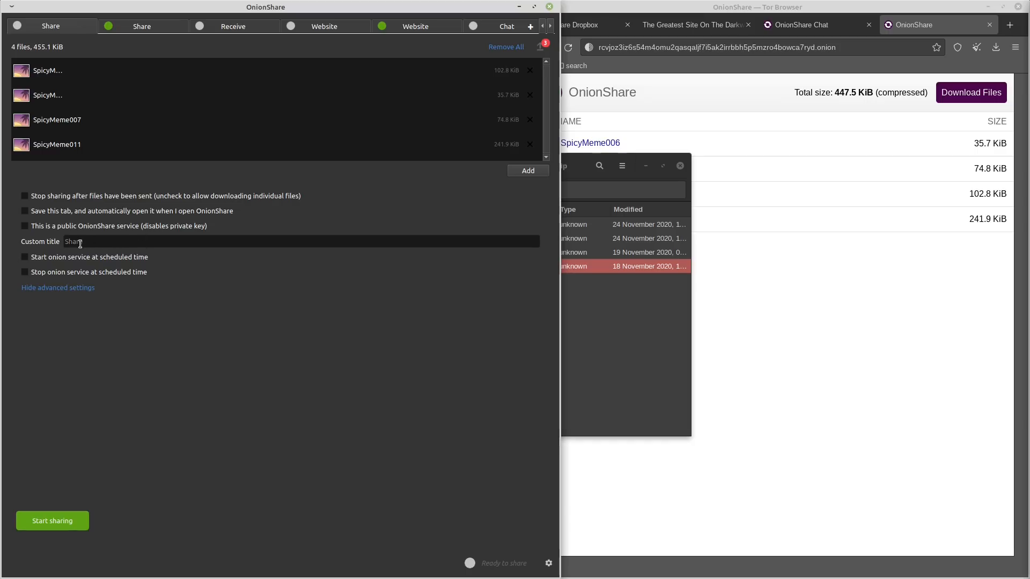
click(301, 241)
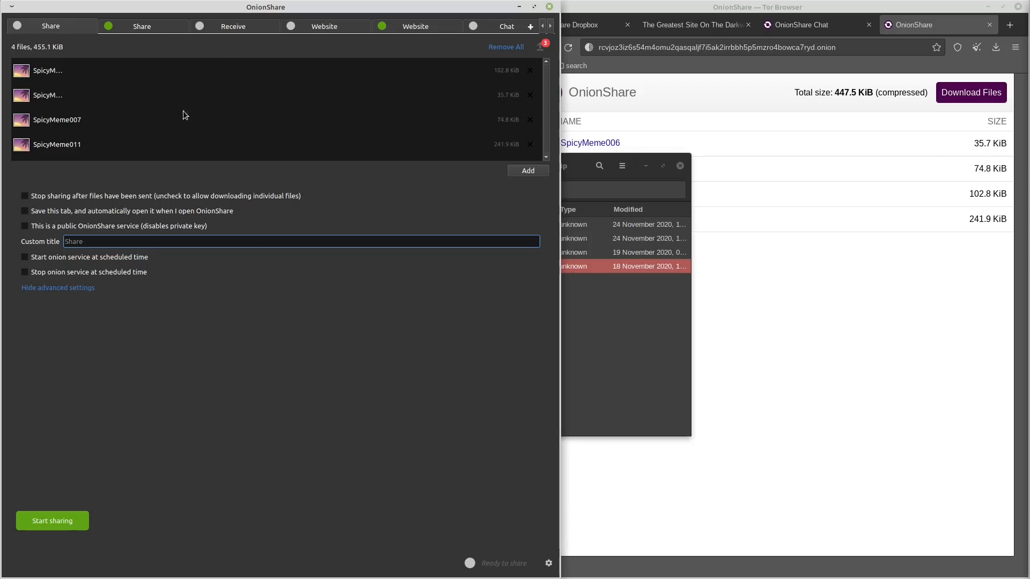
click(86, 241)
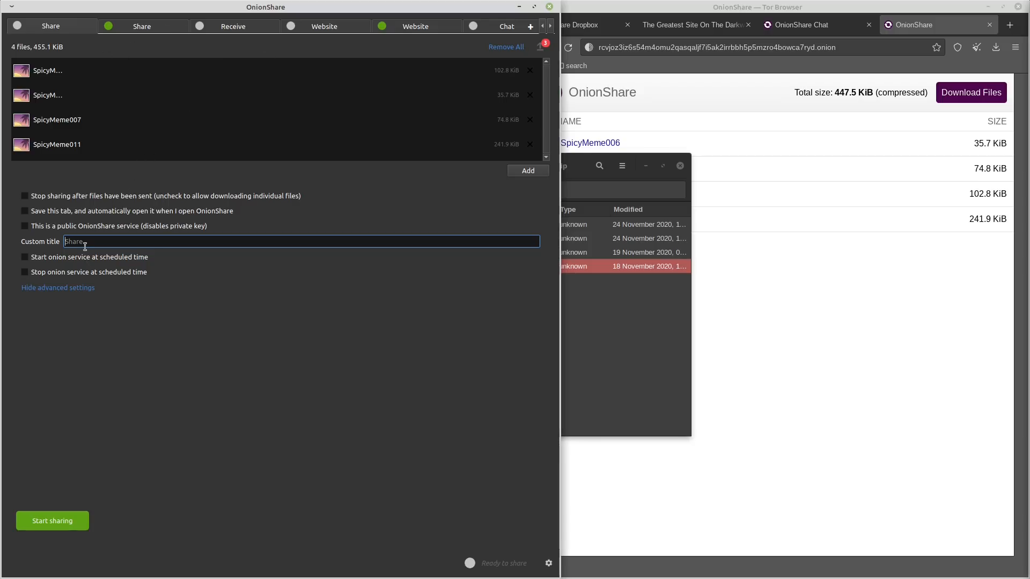
text(pics)
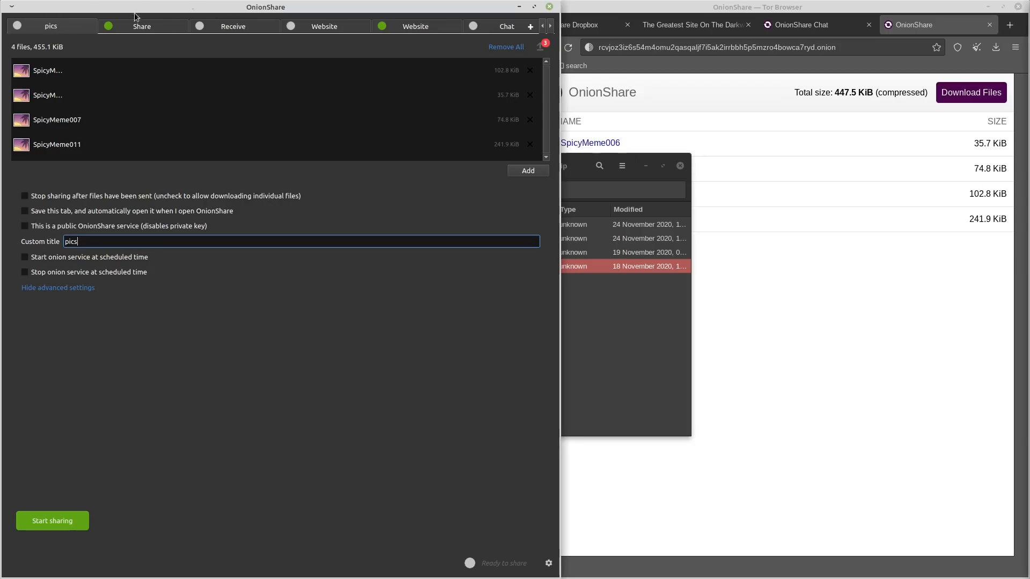
mouse_move(142, 25)
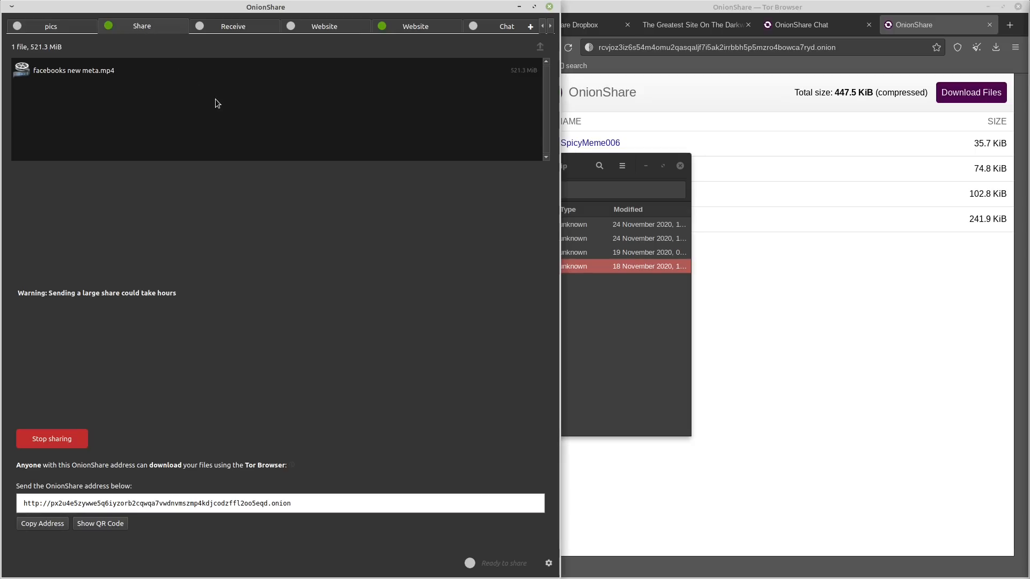
mouse_move(512, 74)
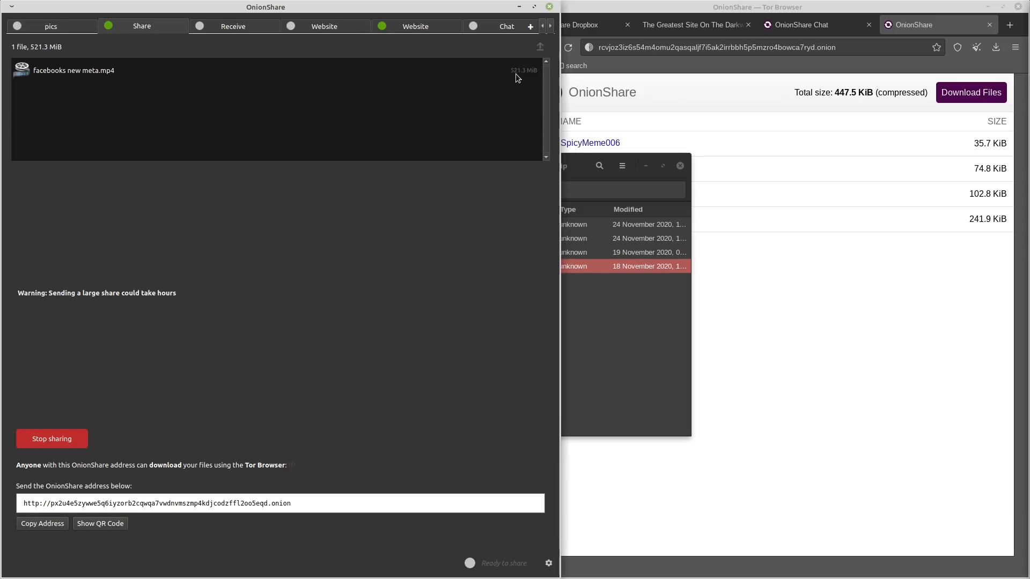
mouse_move(525, 74)
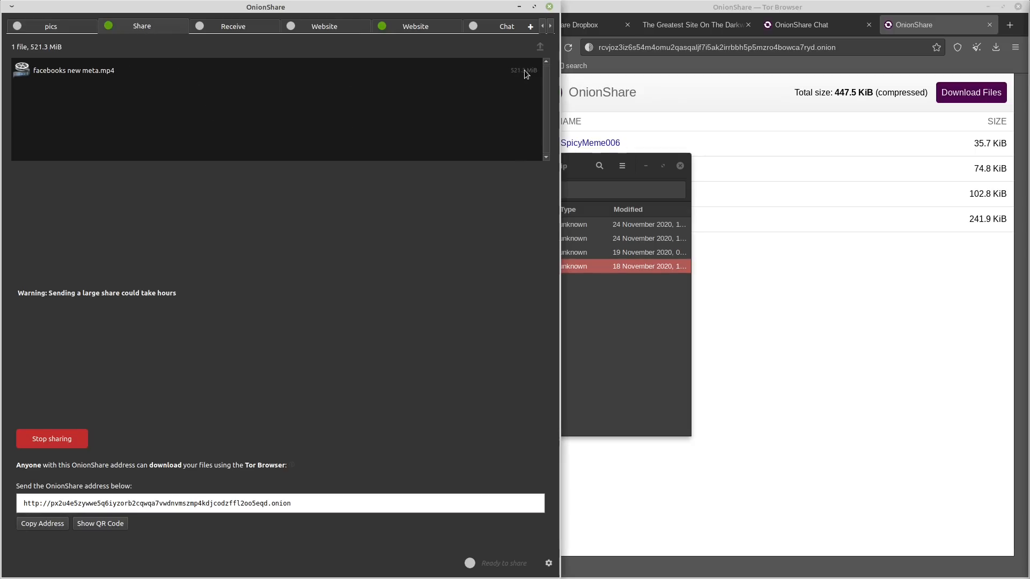
mouse_move(76, 74)
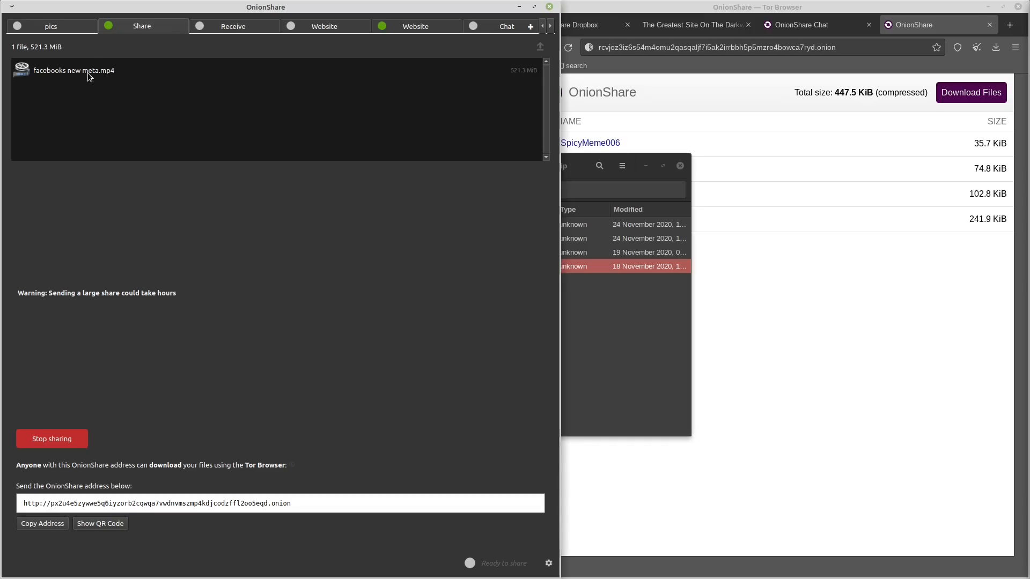
click(50, 26)
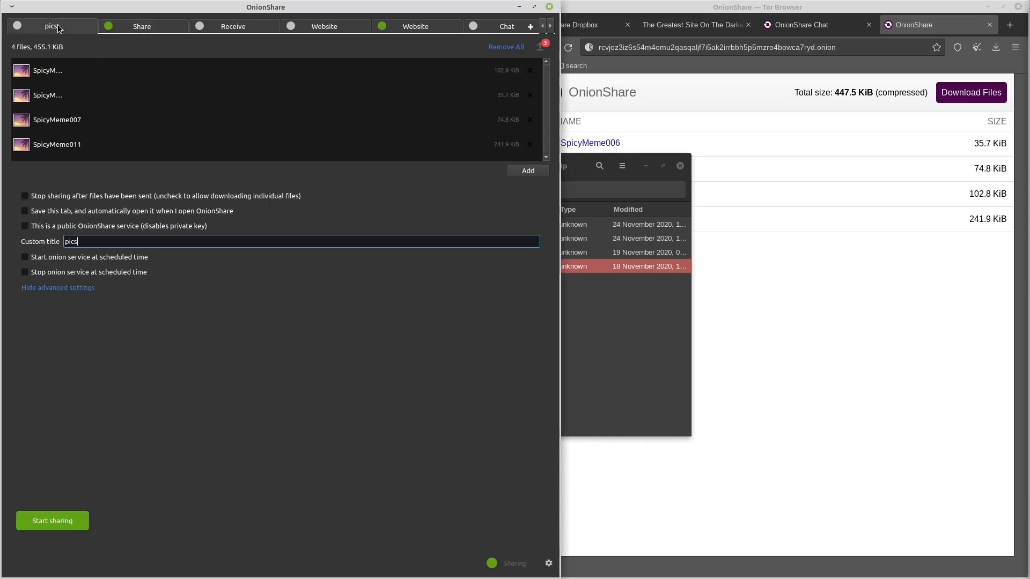
click(142, 26)
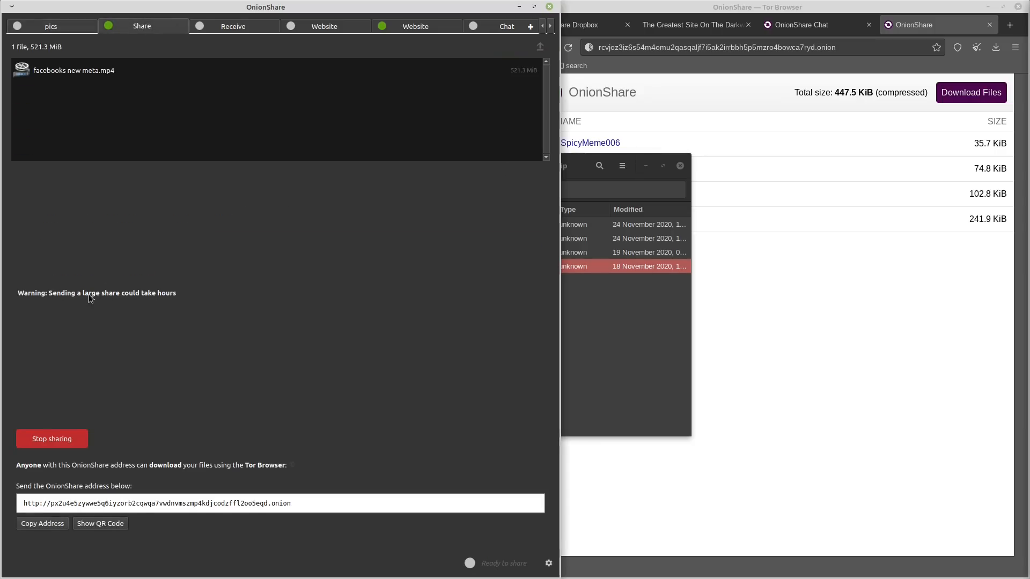
mouse_move(184, 244)
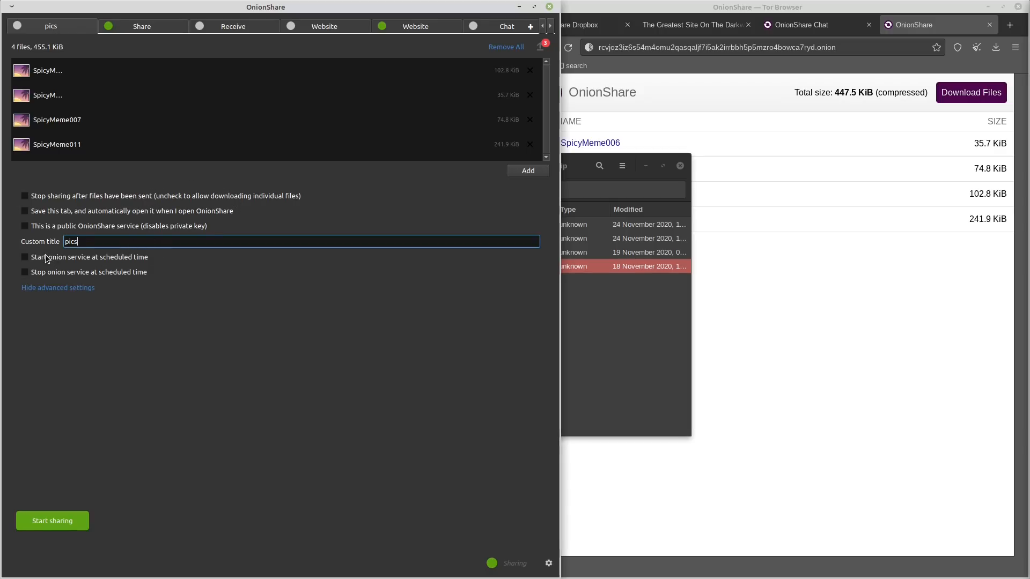
mouse_move(83, 258)
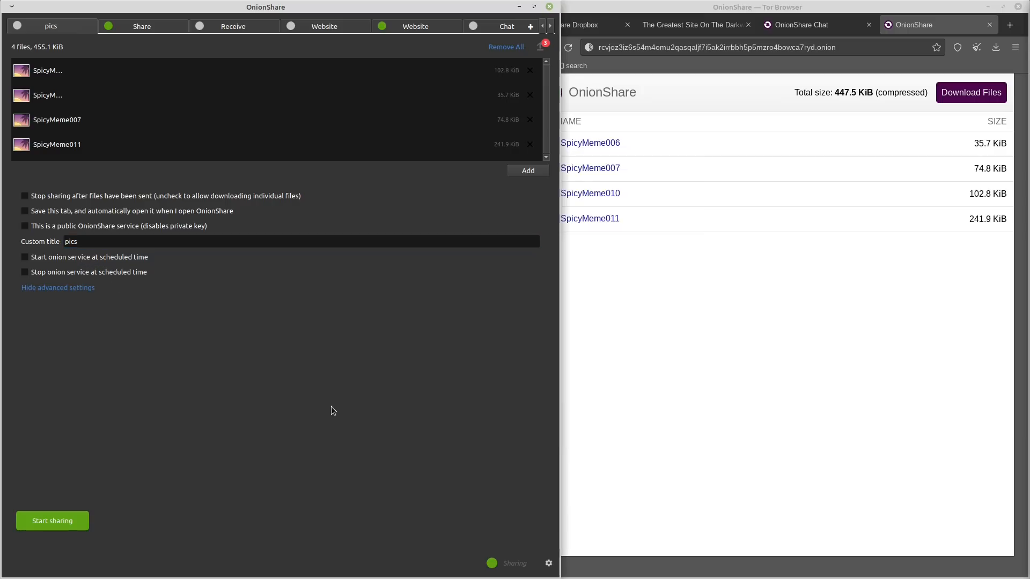
Show the Receive tab with its advanced options (custom title, scheduled start/stop) expanded.
click(233, 26)
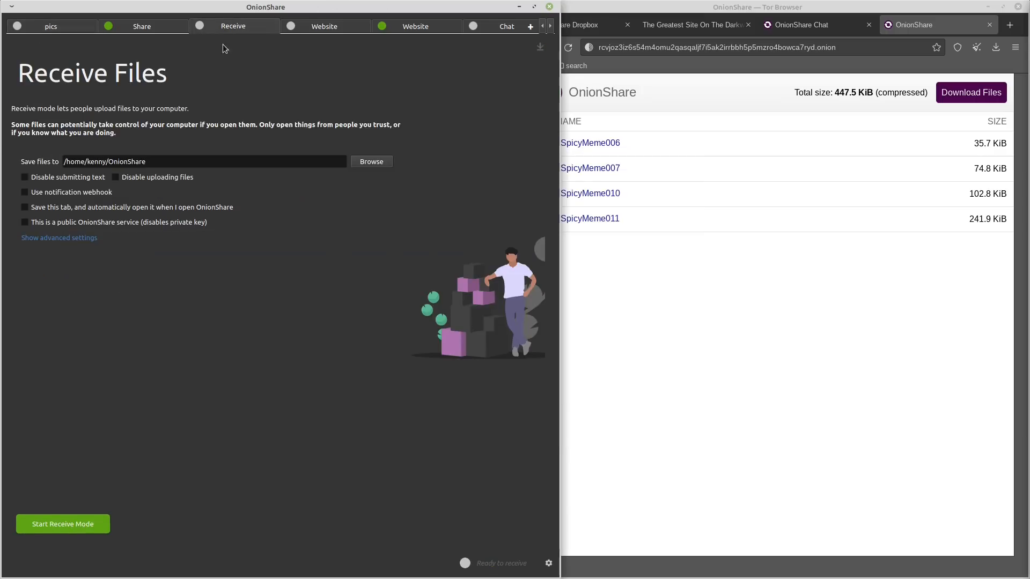
mouse_move(191, 120)
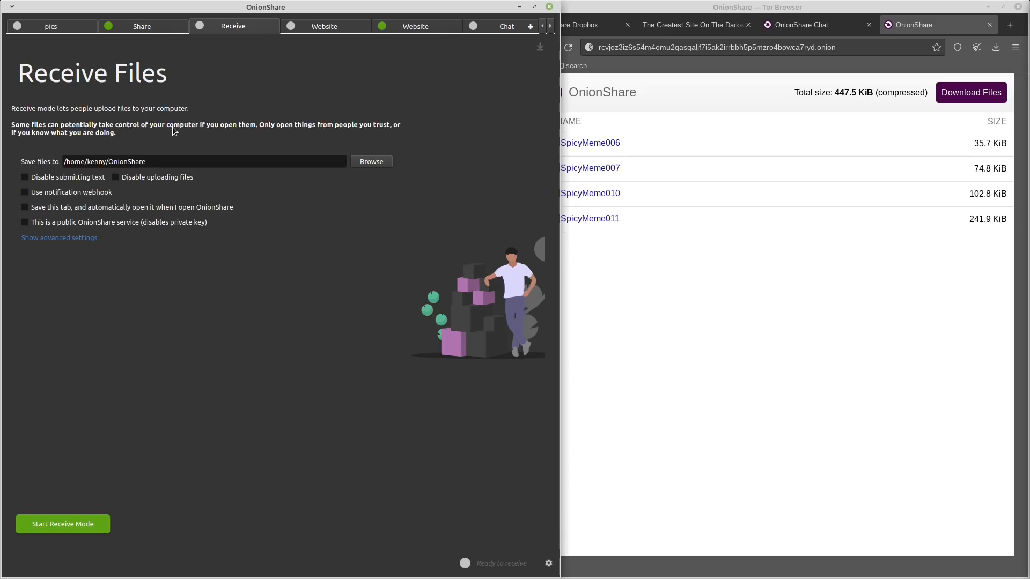
mouse_move(143, 206)
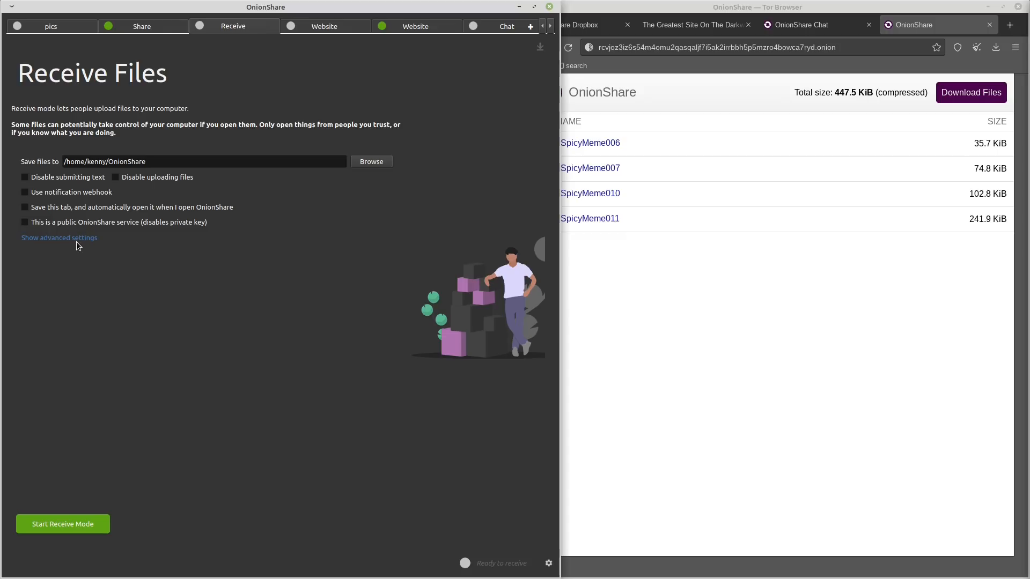
click(59, 237)
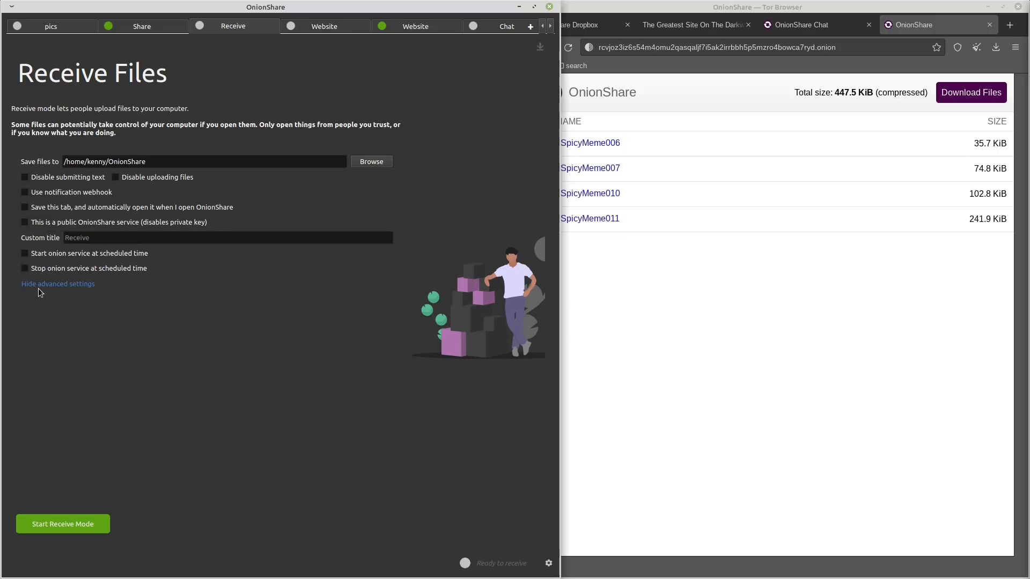
Start Receive mode and confirm the private key to load the Dropbox upload page in Tor Browser.
click(62, 524)
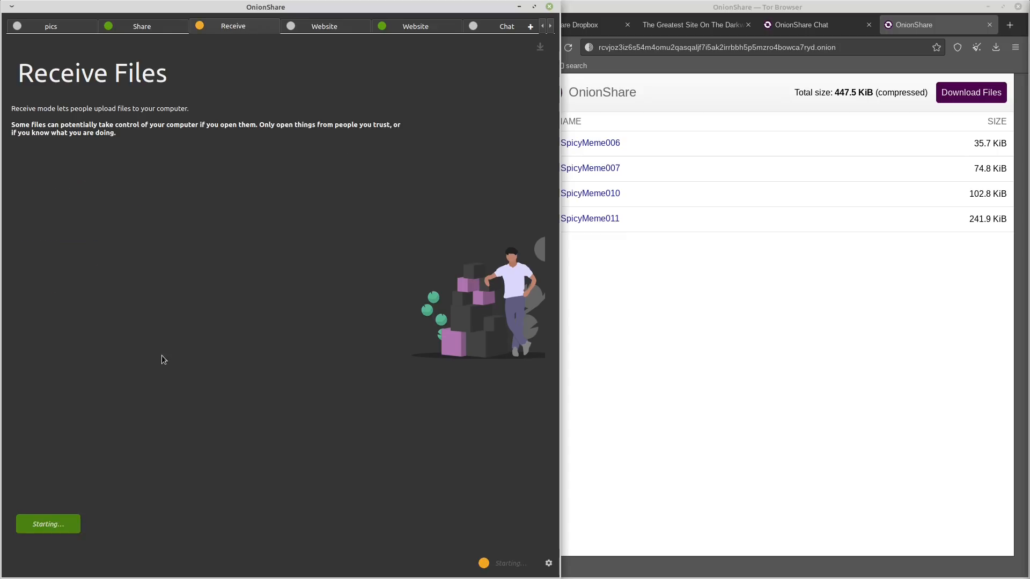
mouse_move(232, 142)
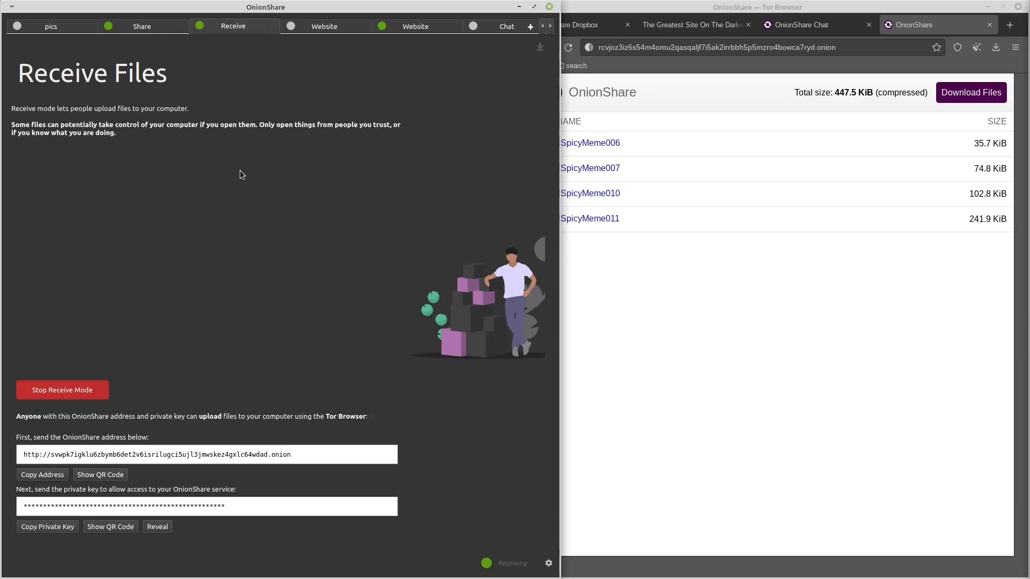
mouse_move(165, 408)
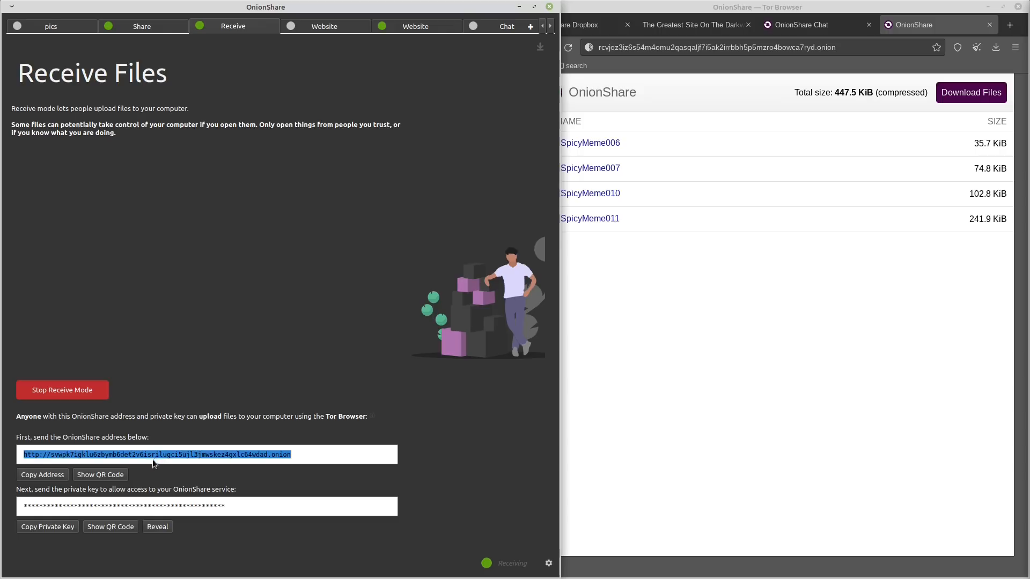
mouse_move(765, 97)
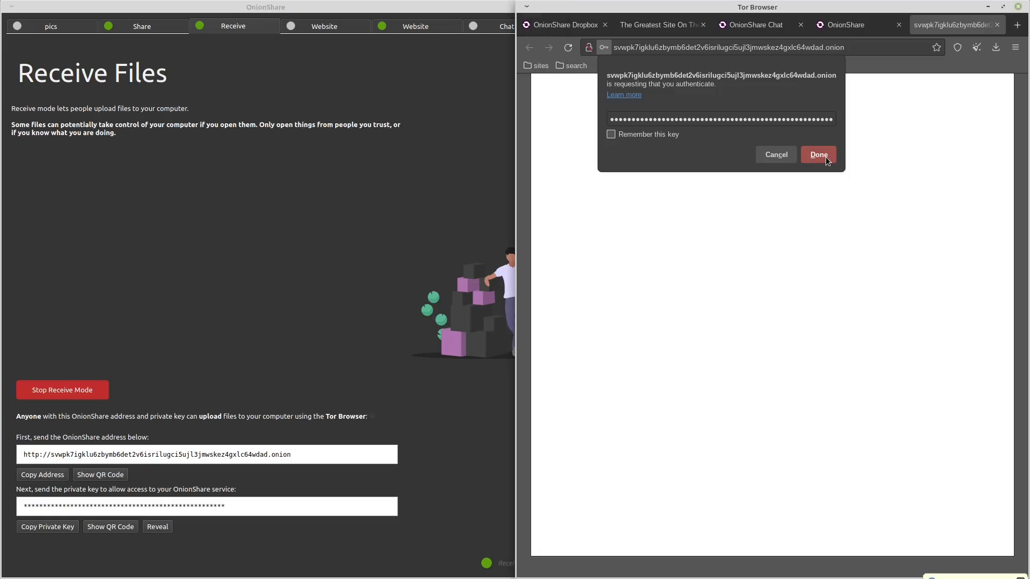
click(818, 154)
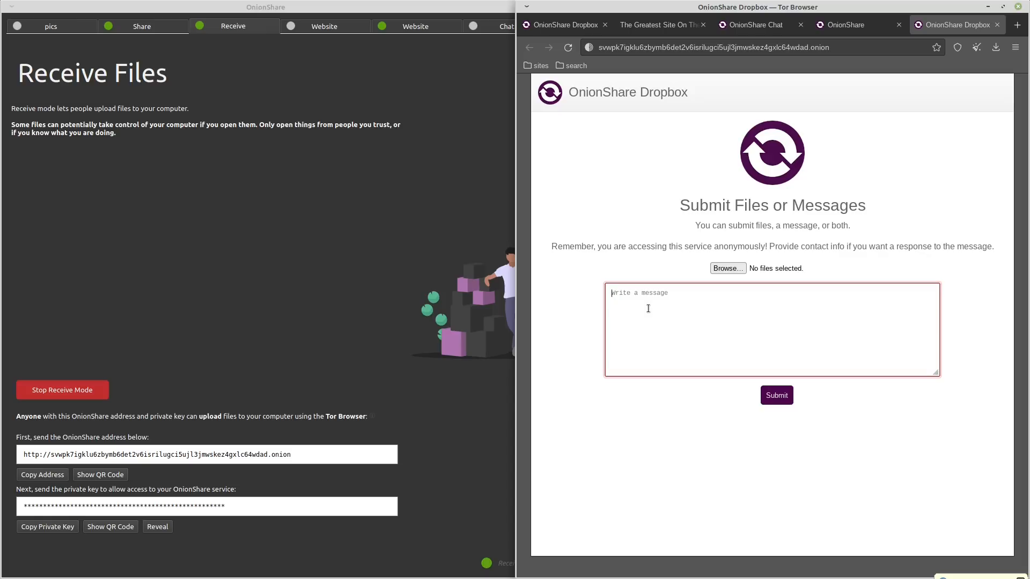
Send the message 'hello' through the Dropbox page and read it from the Receive tab history.
text(hello)
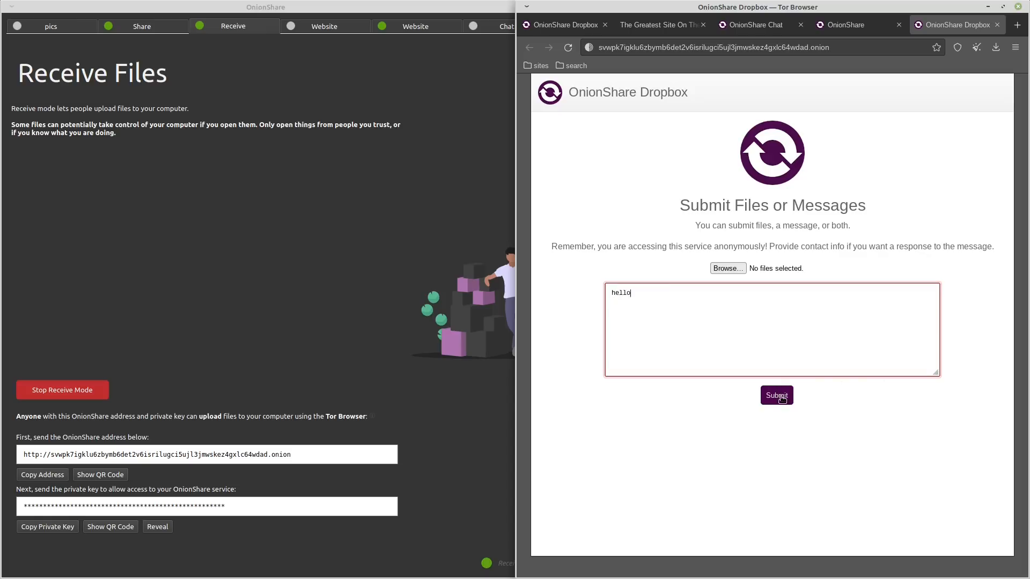
click(777, 396)
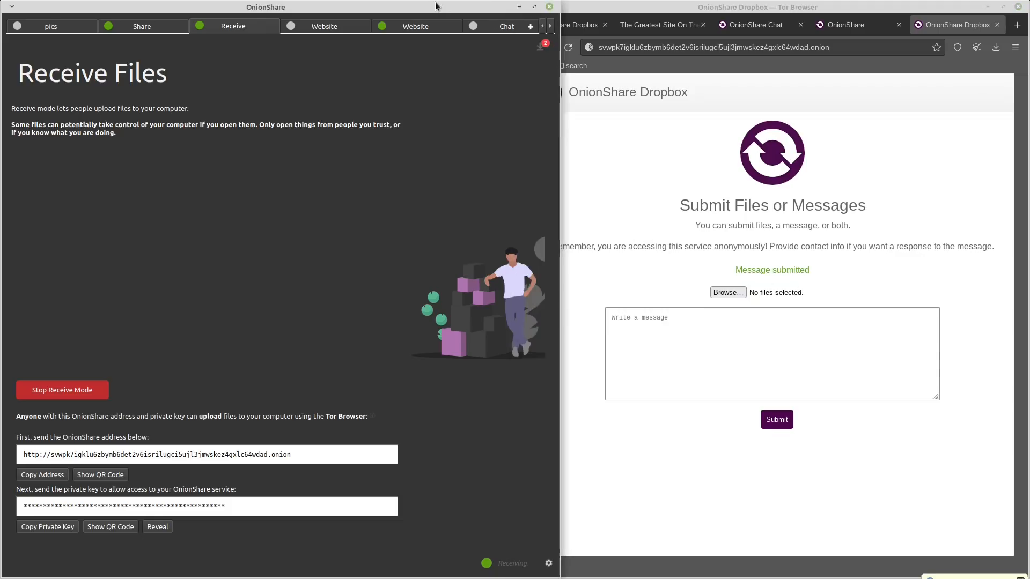
click(349, 46)
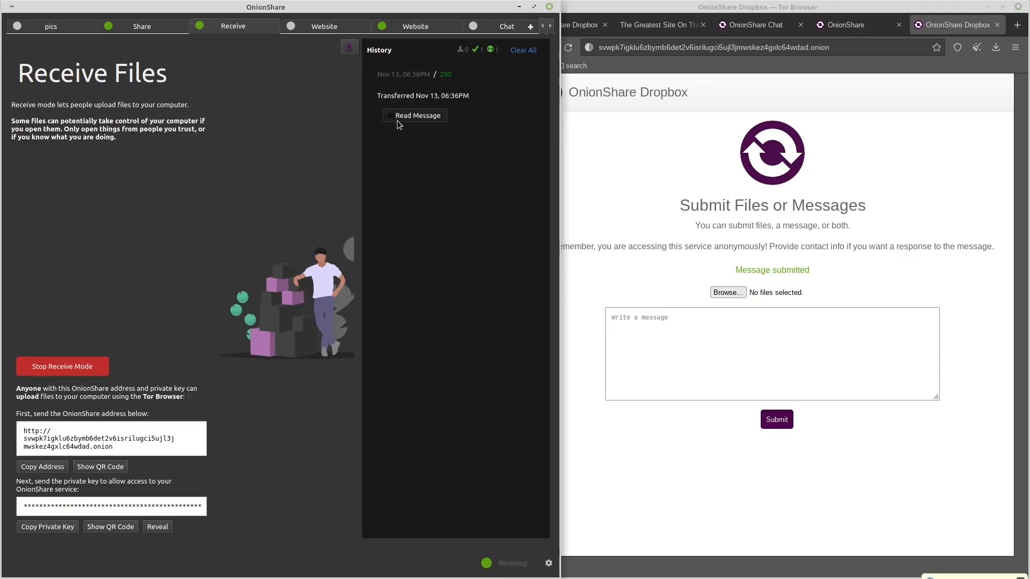
click(414, 115)
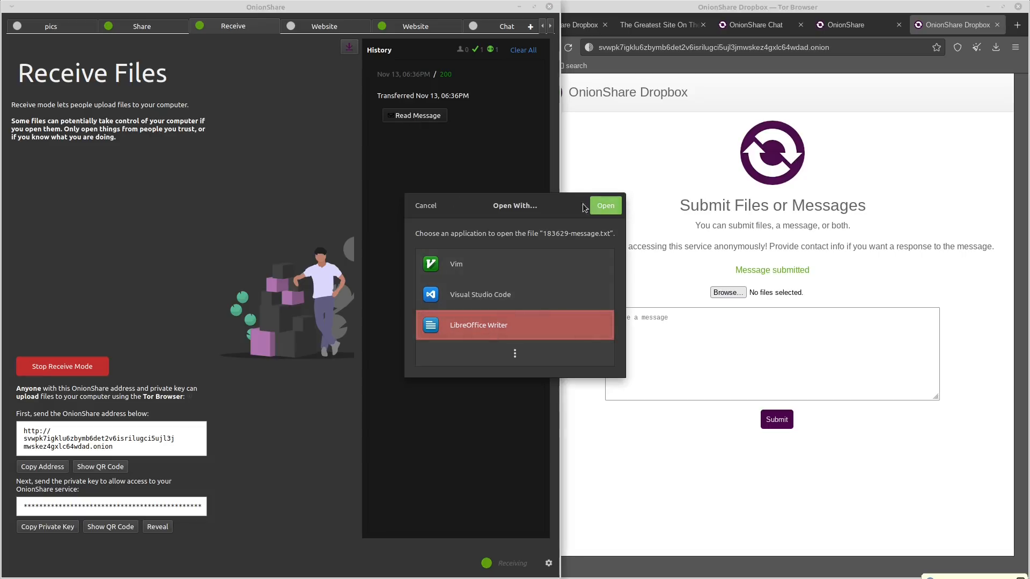
click(604, 206)
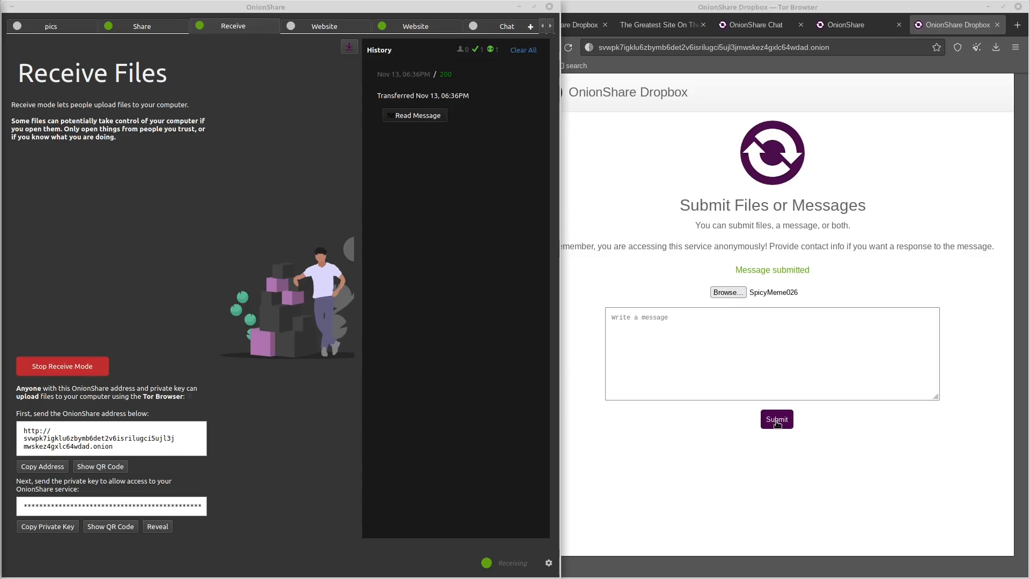
Submit SpicyMeme026 and view it in Nemo's 2021-11-13/183657 received folder, then close Nemo.
click(776, 420)
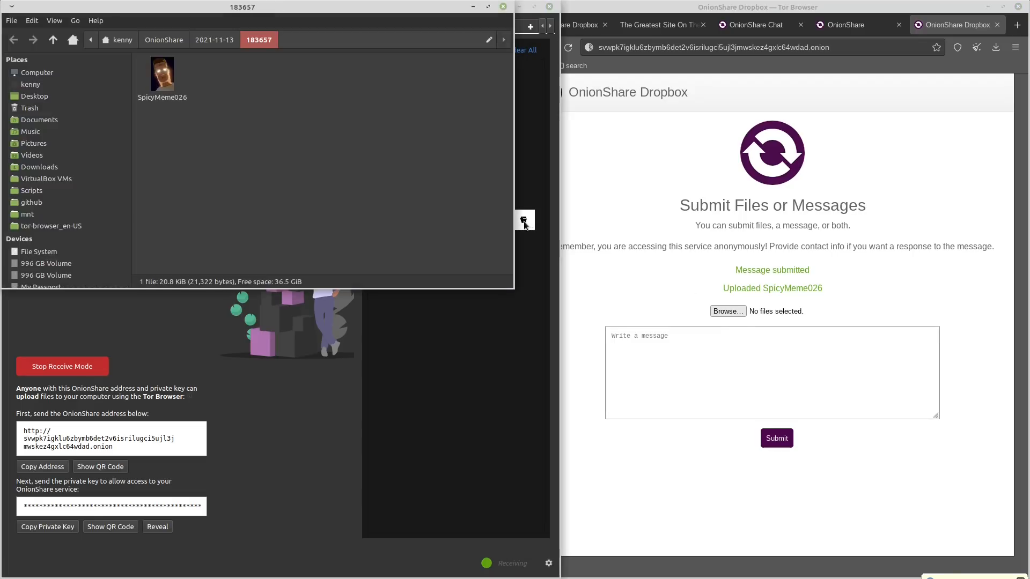
mouse_move(236, 75)
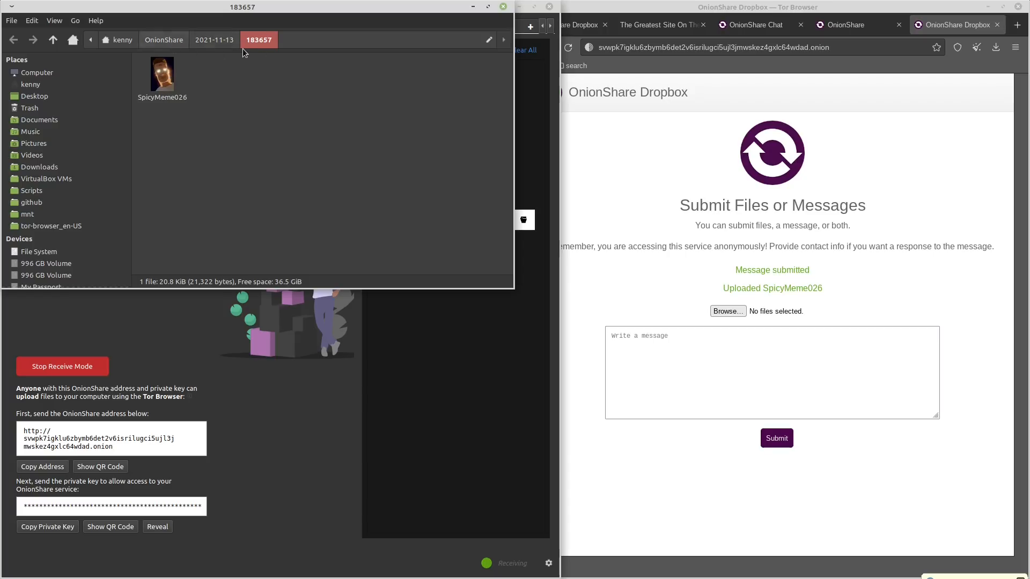
mouse_move(269, 16)
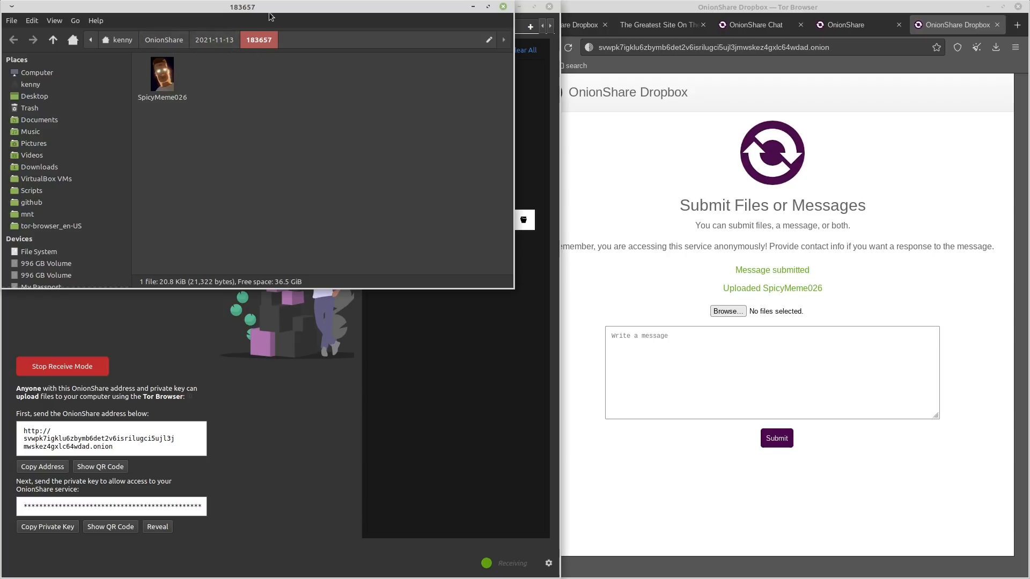
click(213, 39)
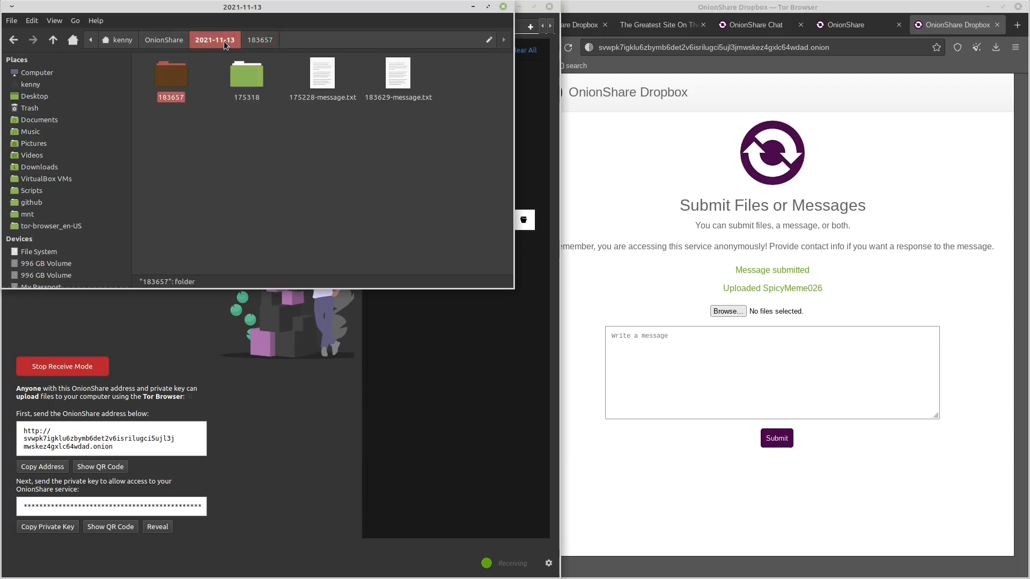
mouse_move(204, 78)
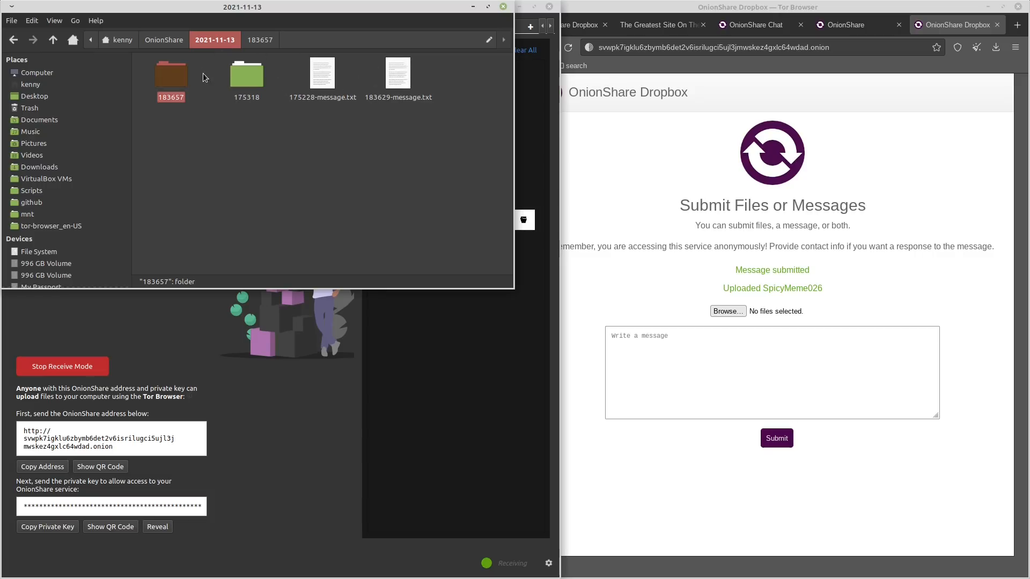
double_click(171, 73)
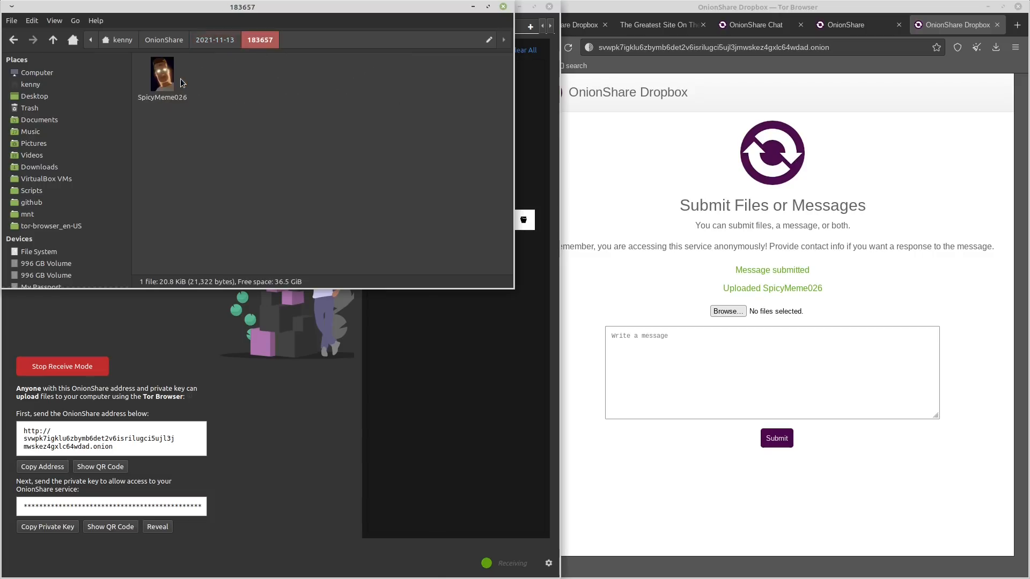
mouse_move(271, 38)
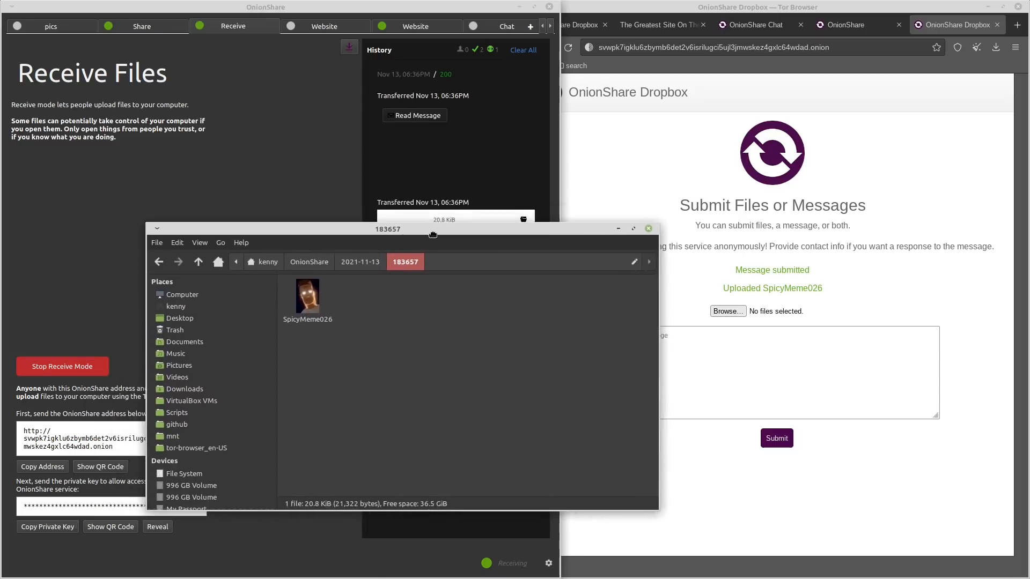
drag(387, 229, 315, 56)
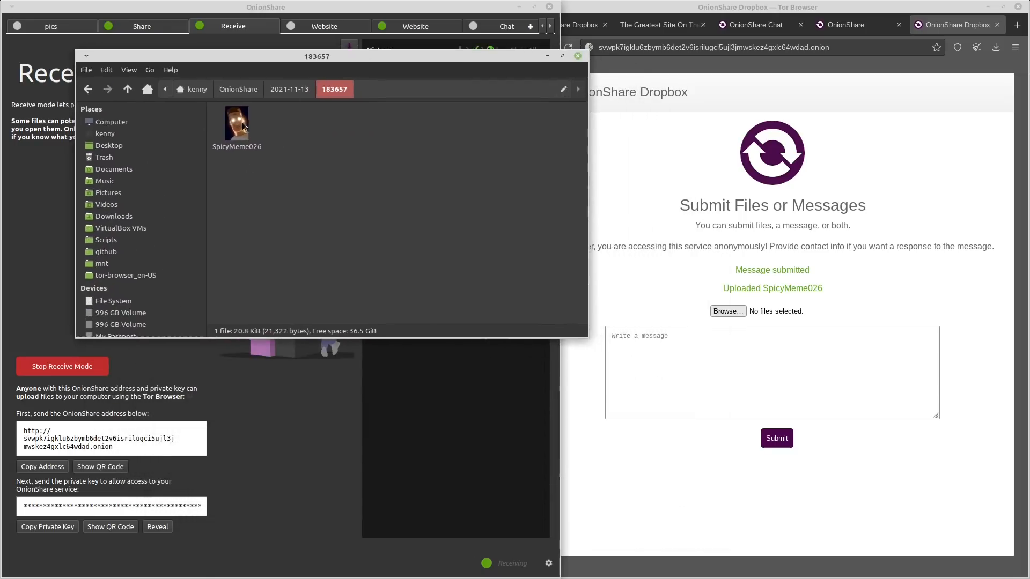
double_click(236, 122)
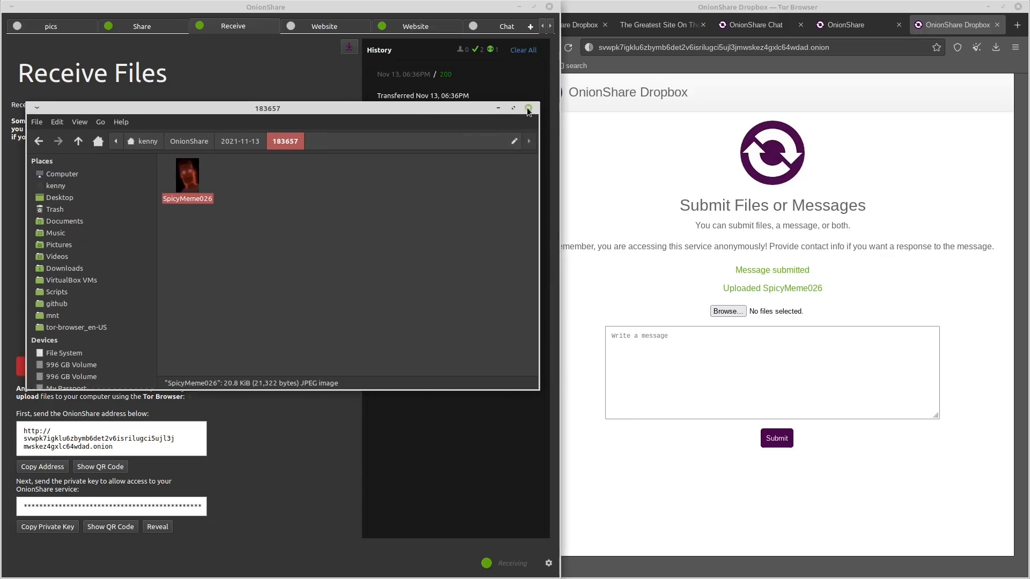
click(528, 107)
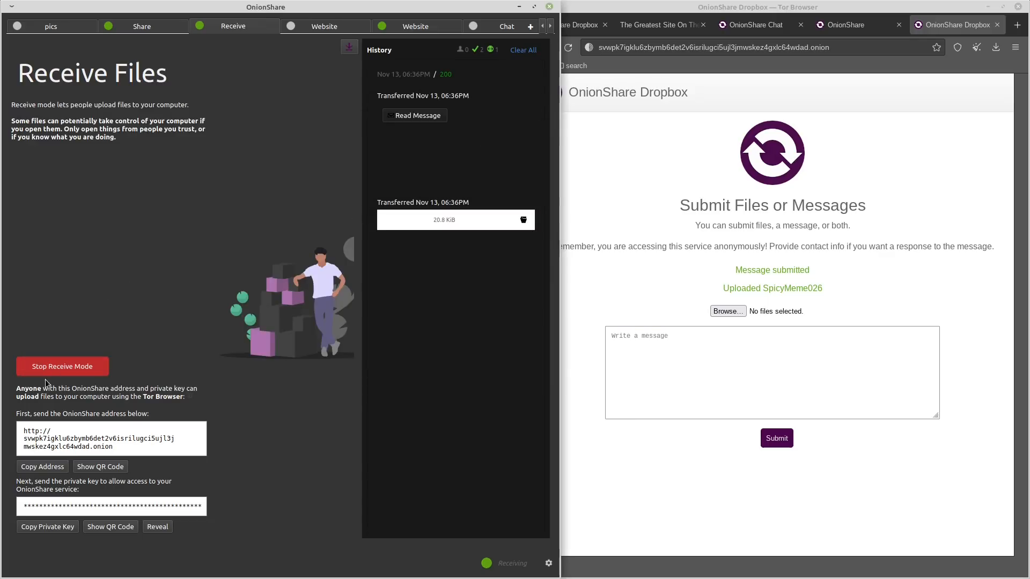
Stop Receive mode and switch to the Website hosting tab.
click(62, 367)
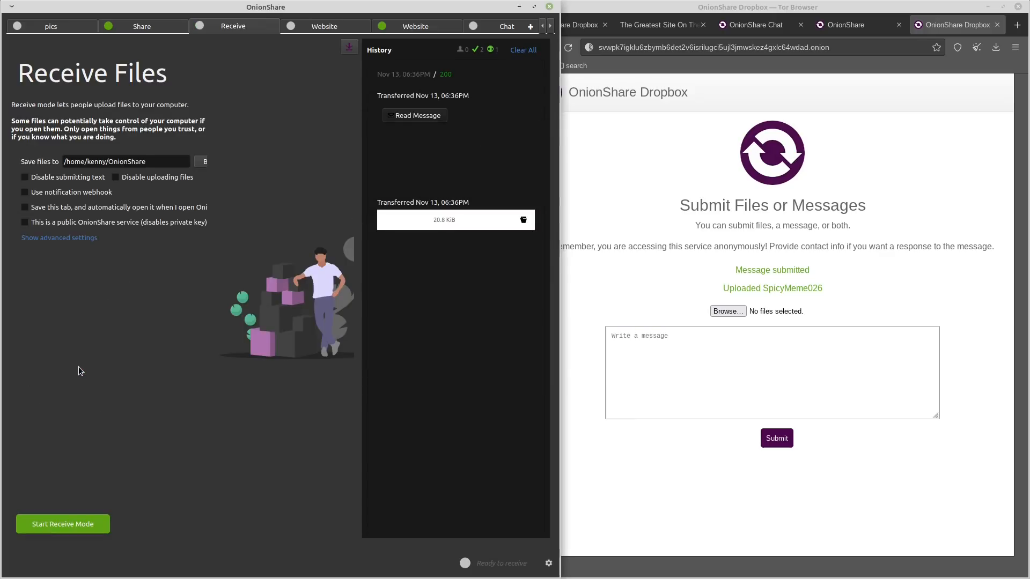
click(323, 25)
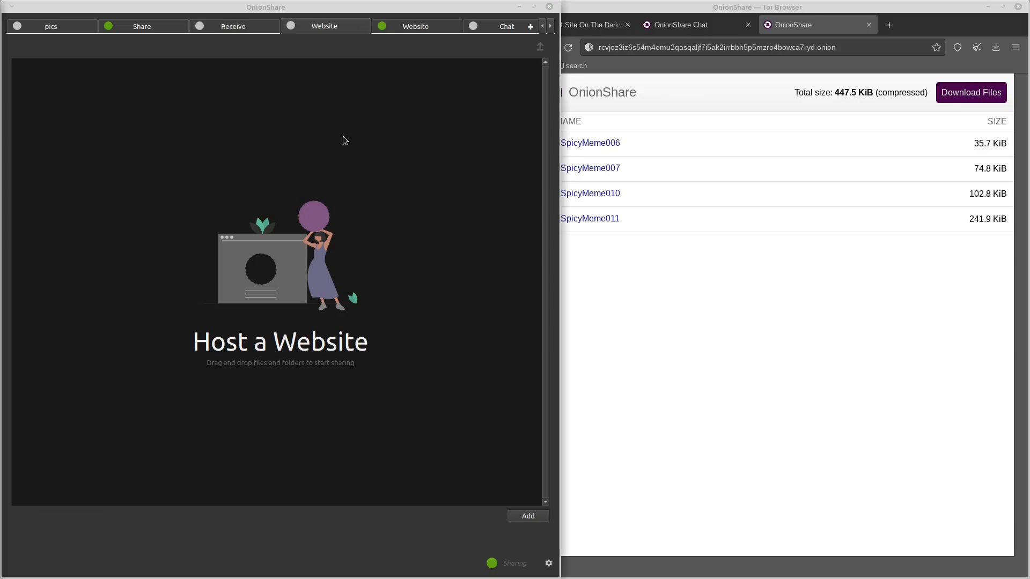
mouse_move(312, 183)
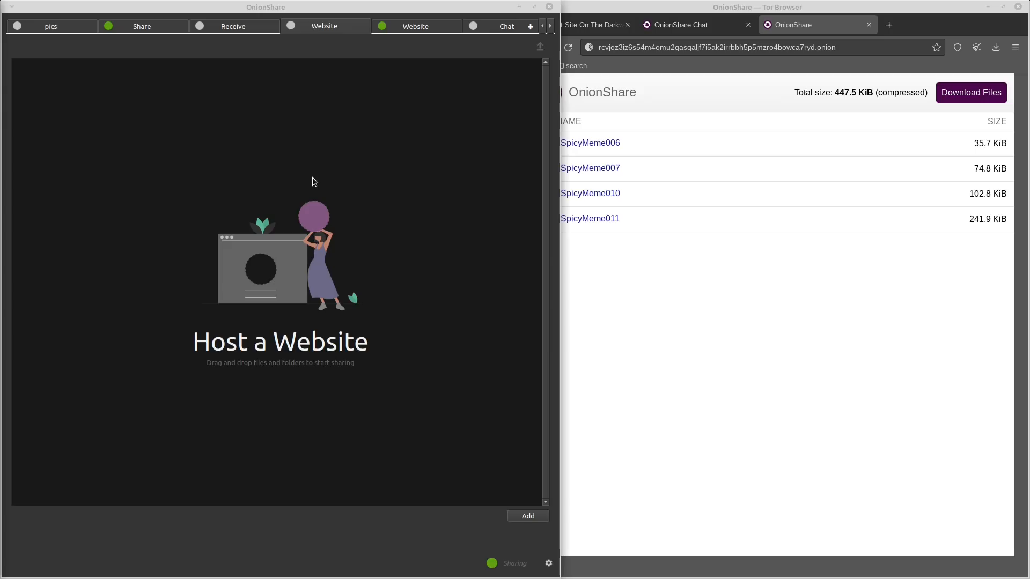
mouse_move(484, 272)
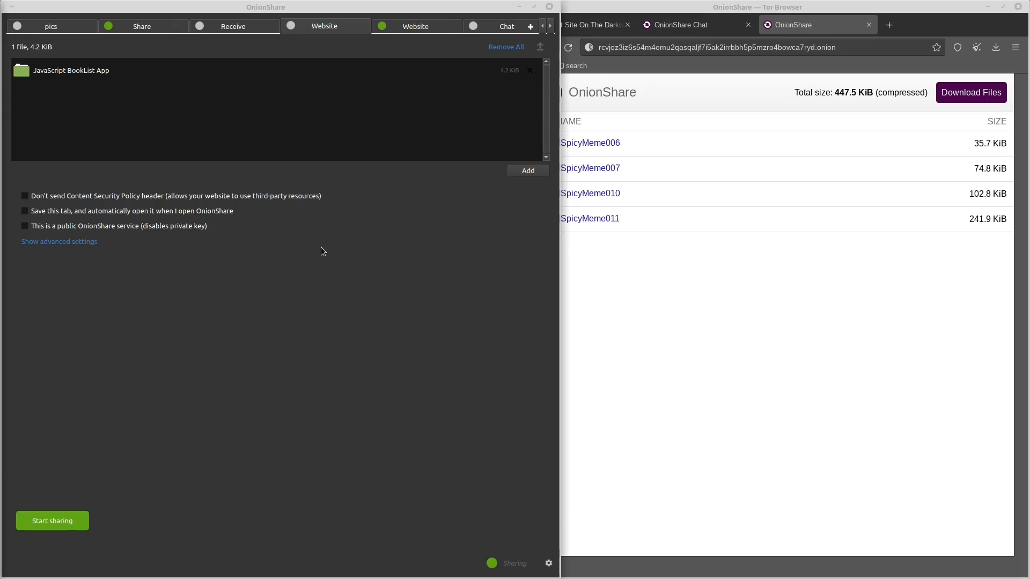
mouse_move(323, 248)
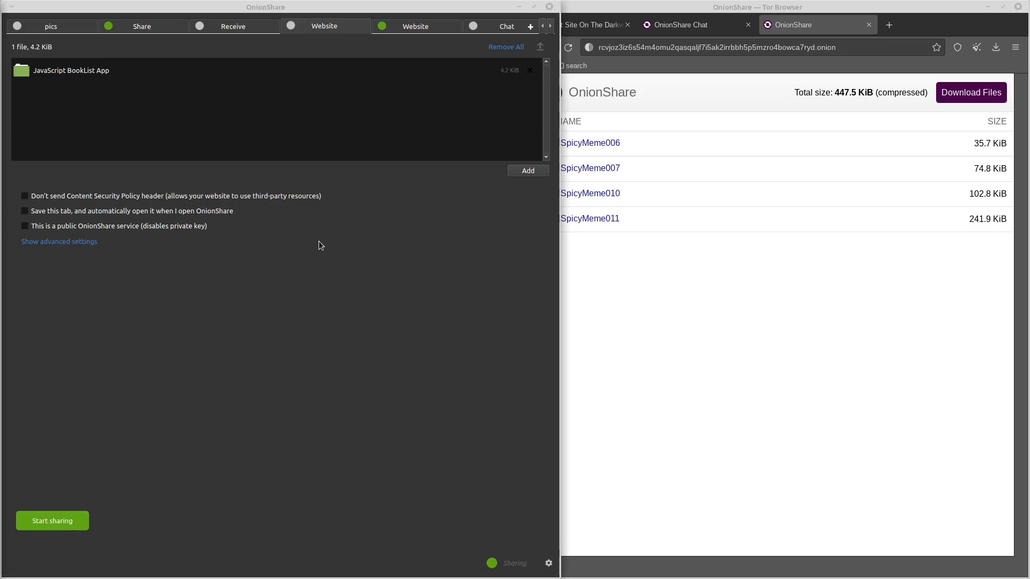
mouse_move(312, 253)
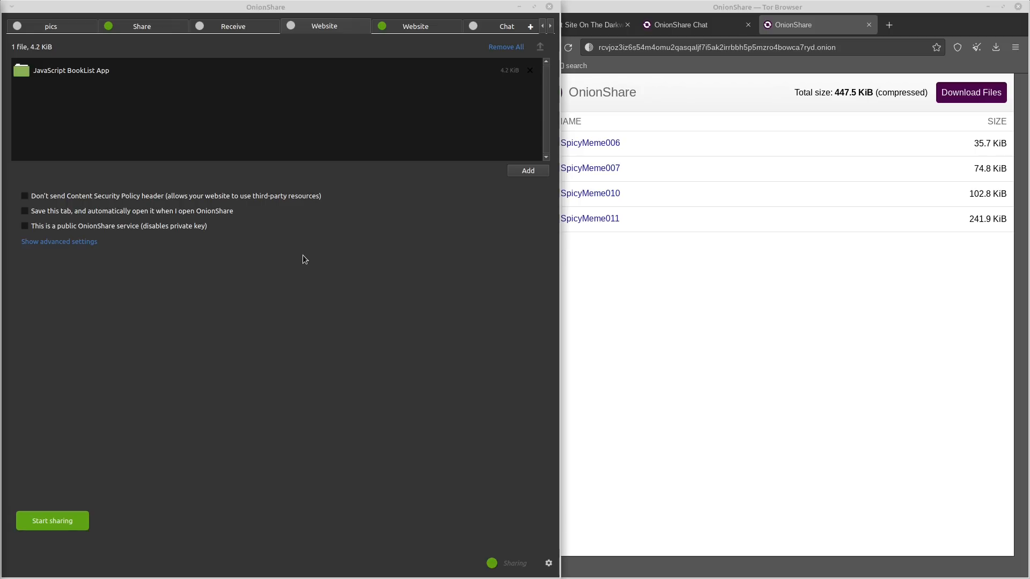
mouse_move(208, 191)
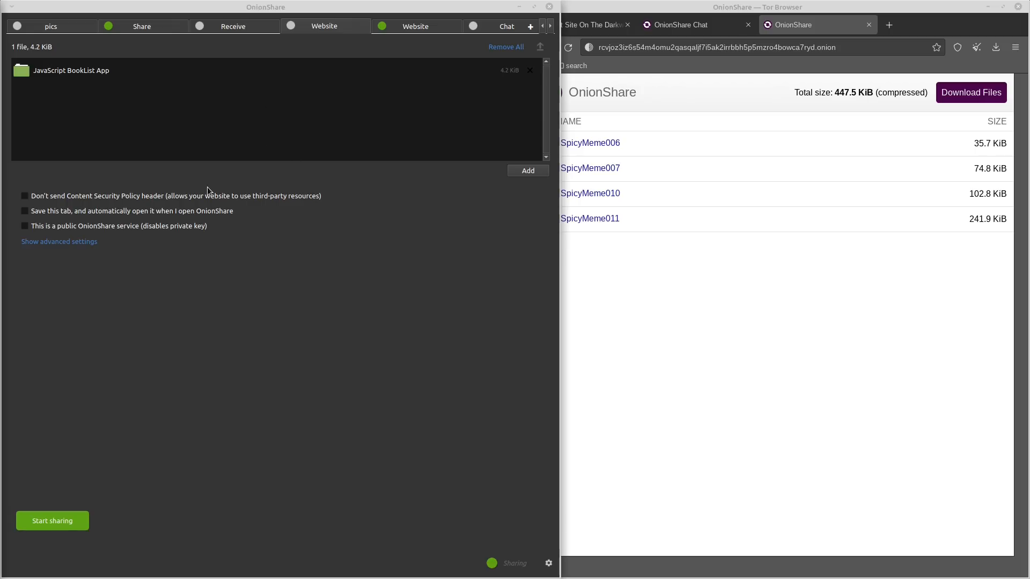
mouse_move(327, 143)
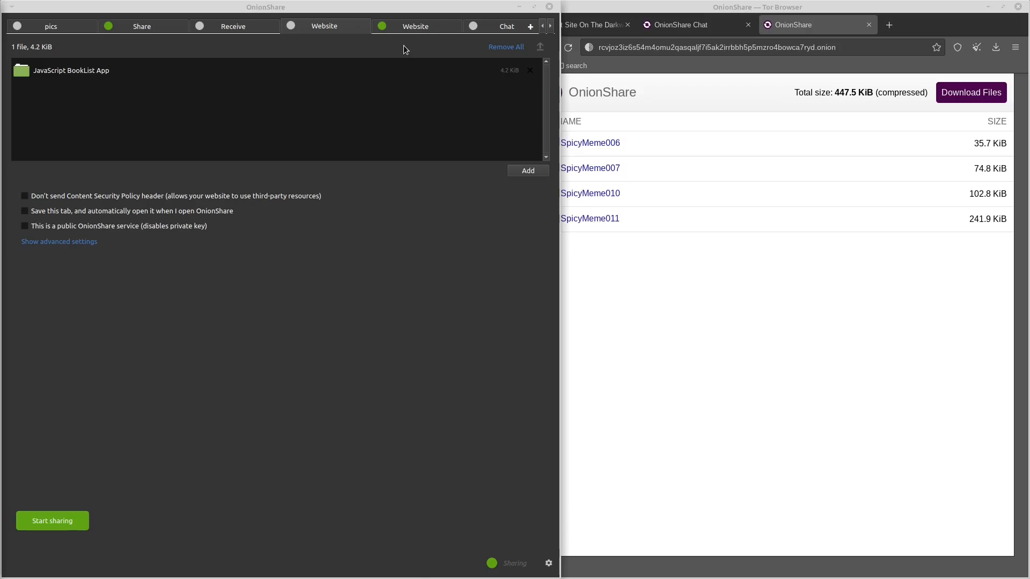
mouse_move(441, 59)
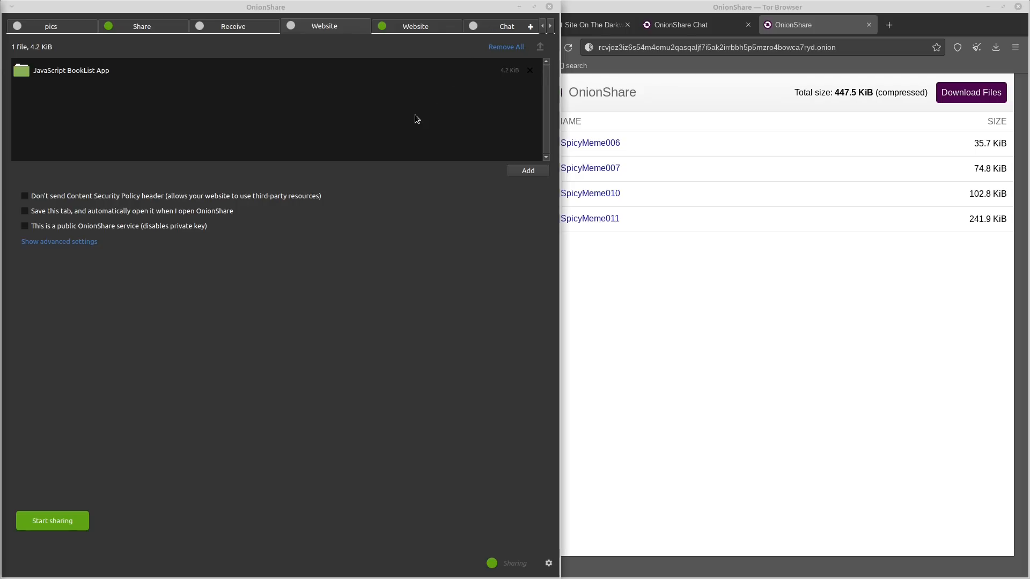
mouse_move(404, 28)
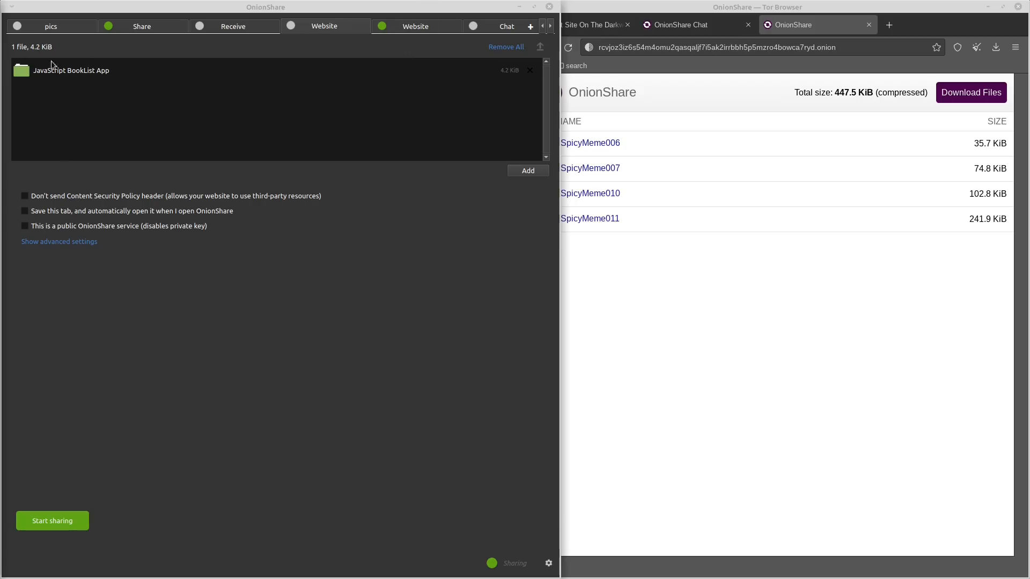
mouse_move(51, 250)
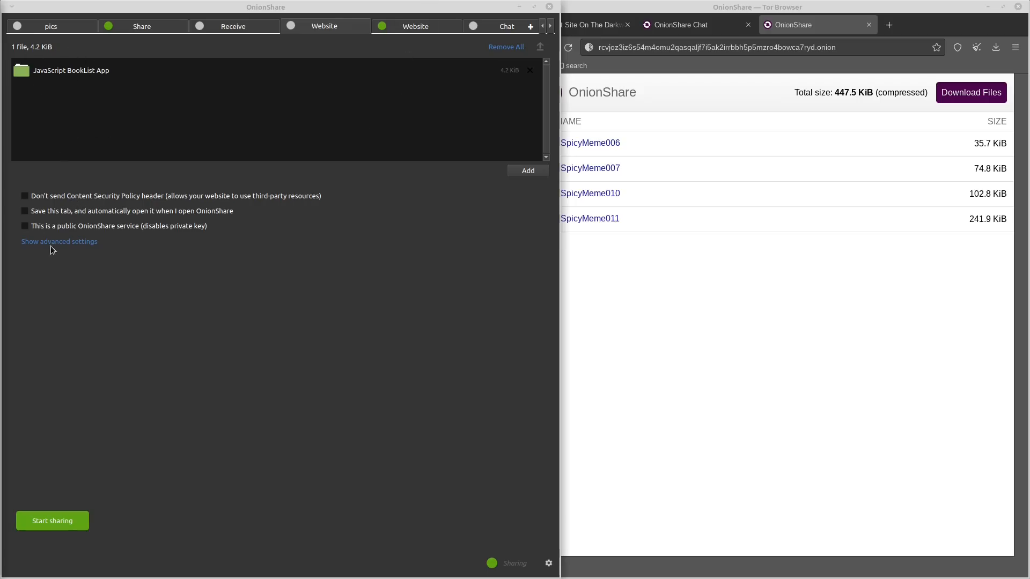
mouse_move(47, 204)
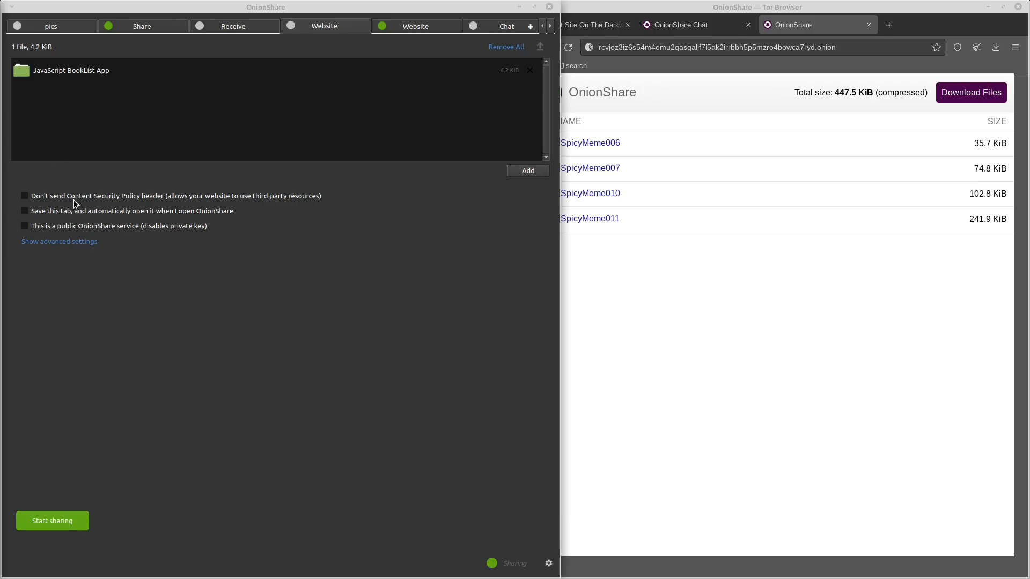
mouse_move(111, 204)
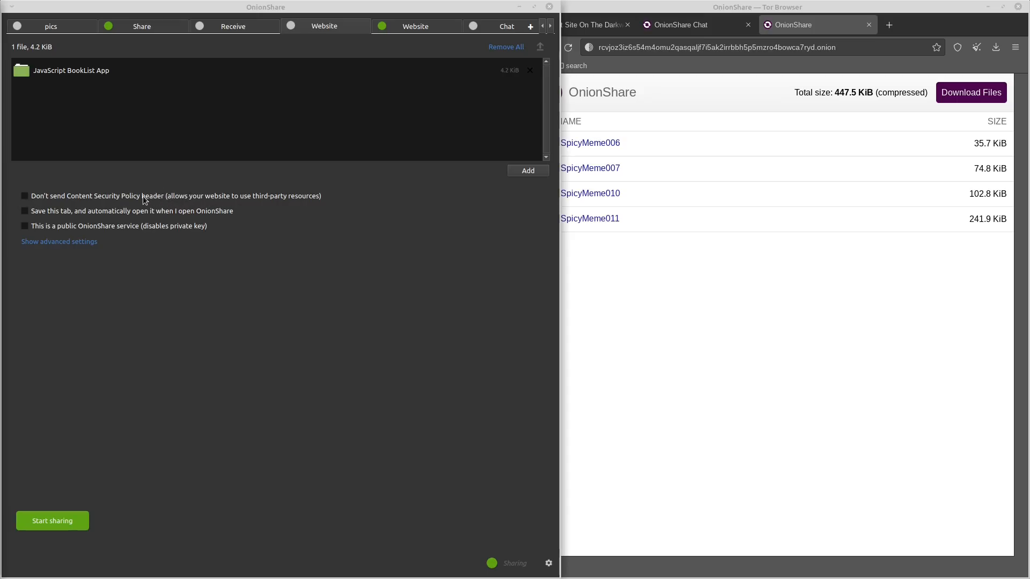
mouse_move(241, 194)
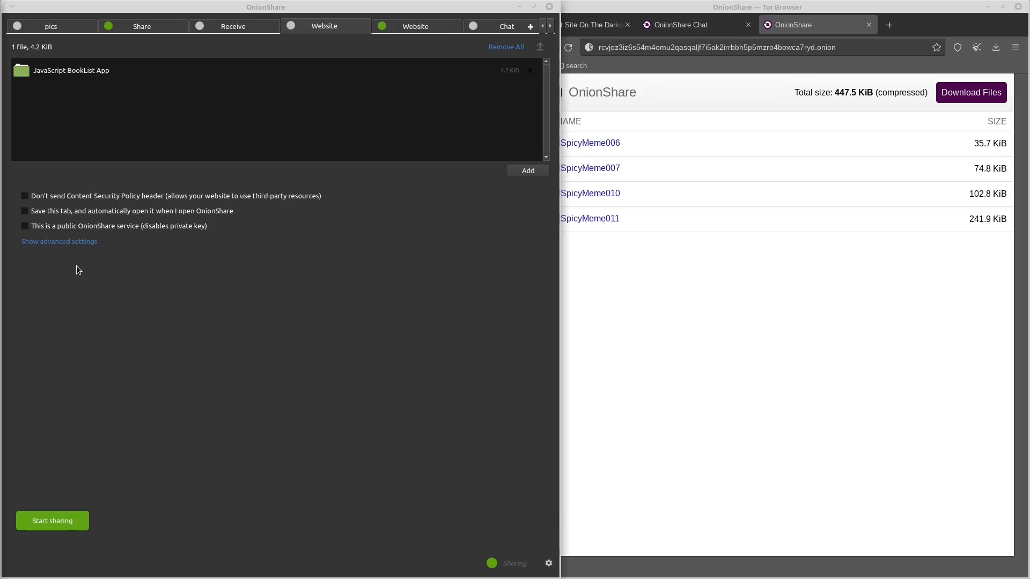
Host the BookList website as a public service and select its onion address for copying.
click(25, 227)
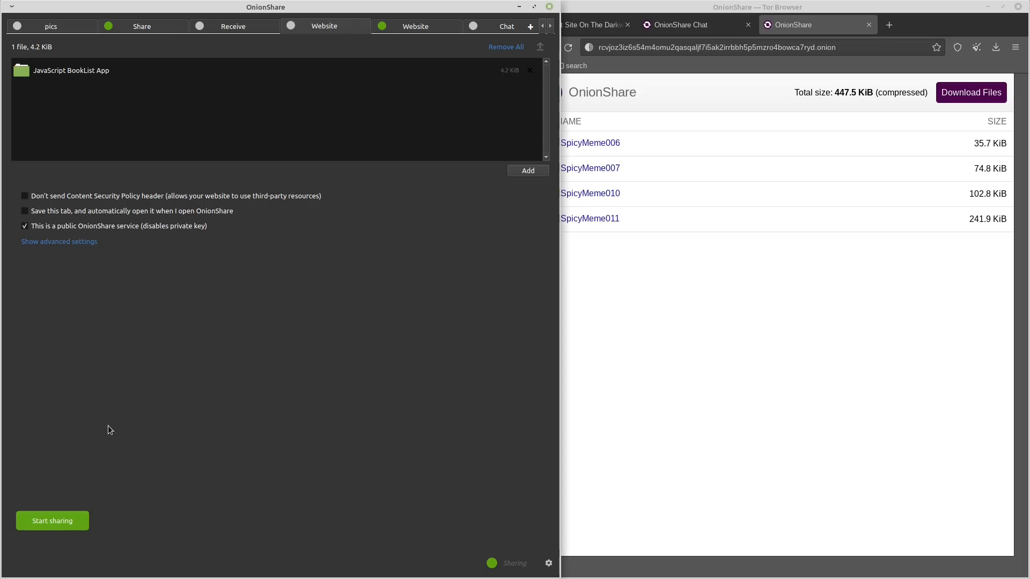
click(51, 521)
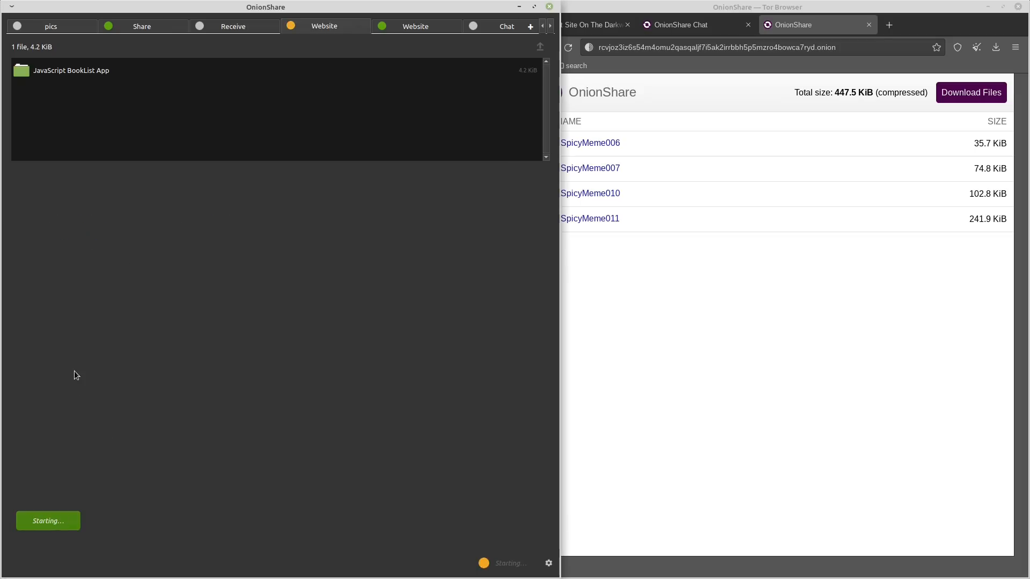
mouse_move(107, 78)
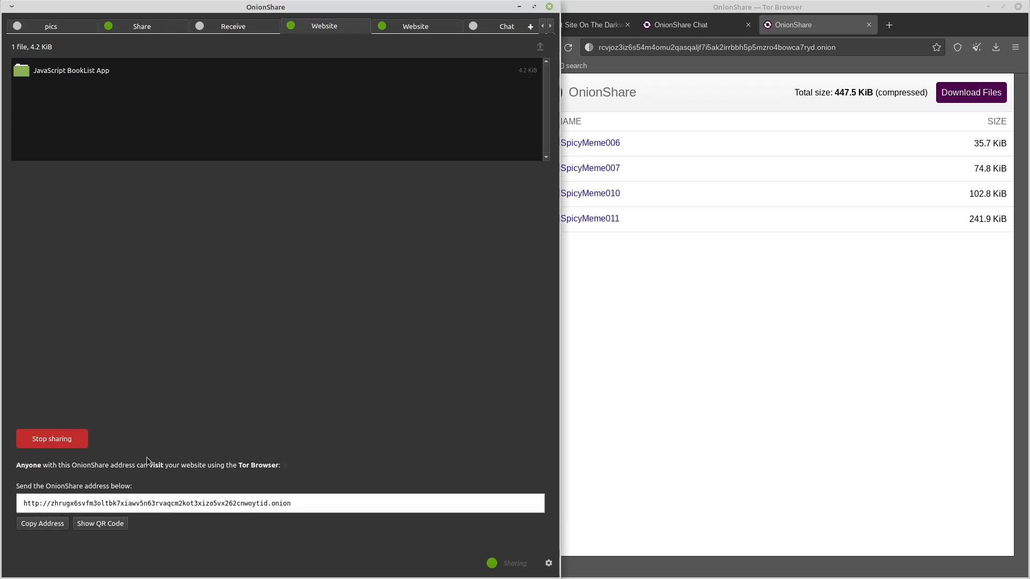
triple_click(157, 503)
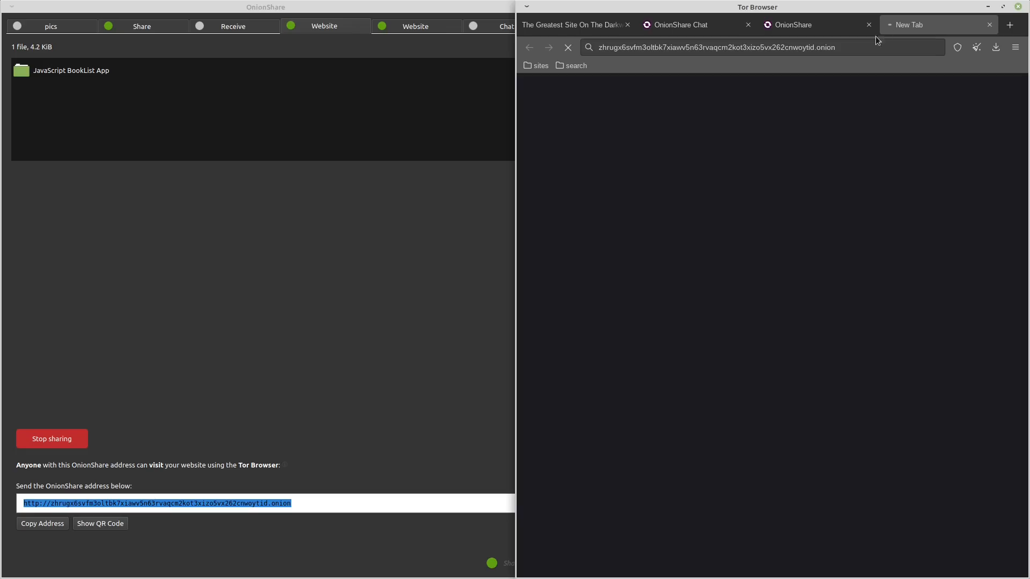
mouse_move(781, 233)
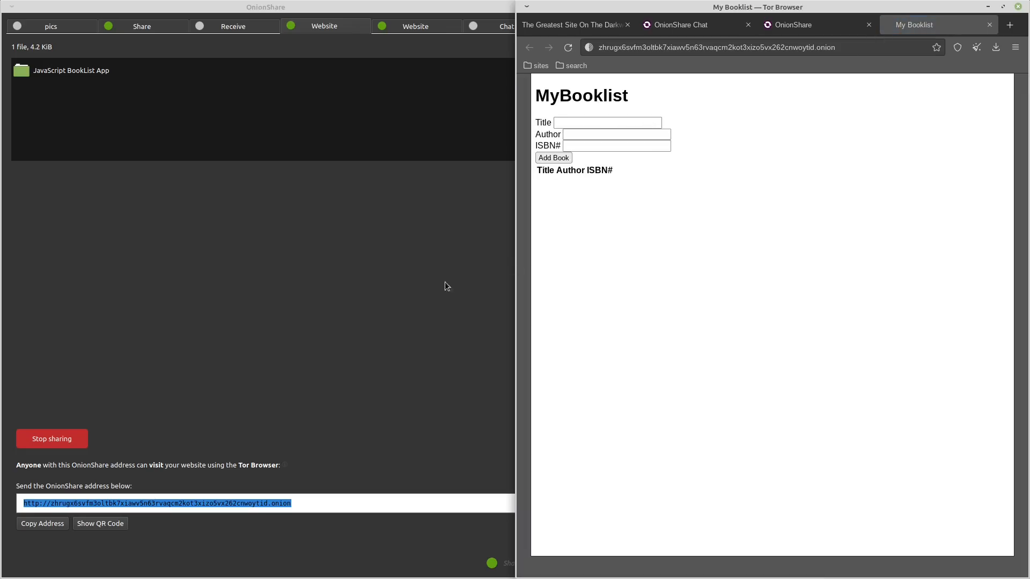
Restart the BookList website with the Content Security Policy header disabled.
click(52, 439)
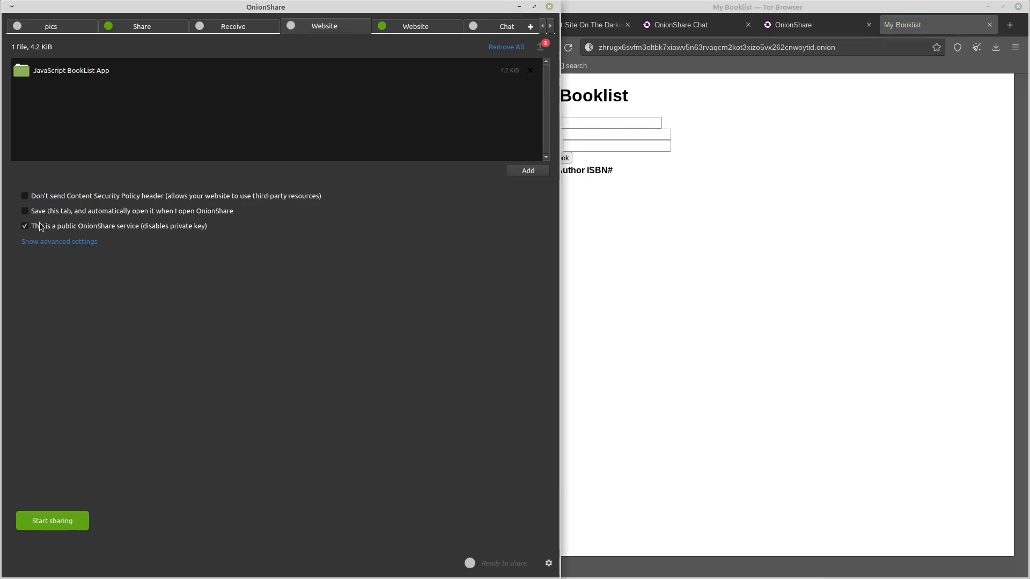
click(25, 195)
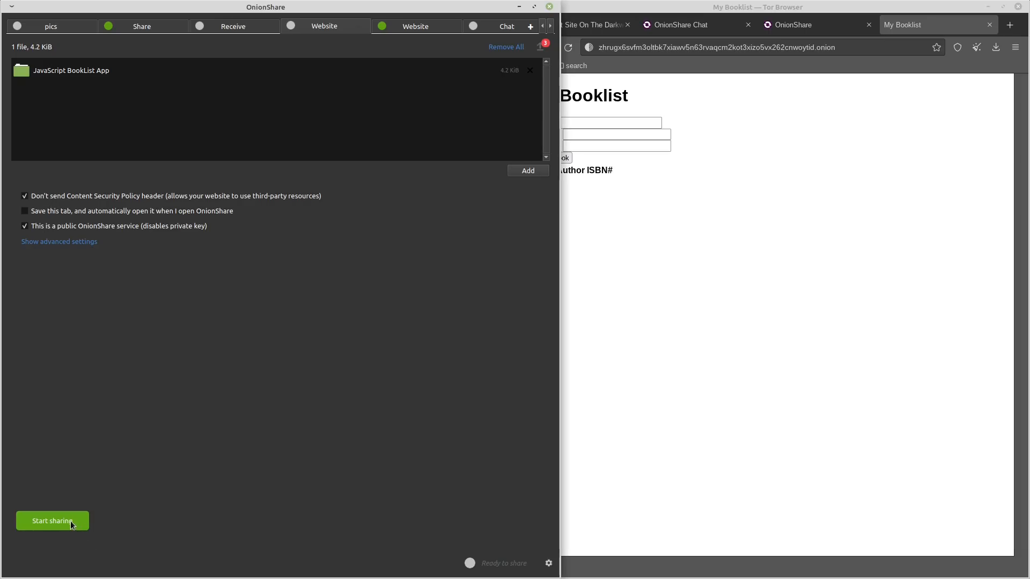
click(51, 520)
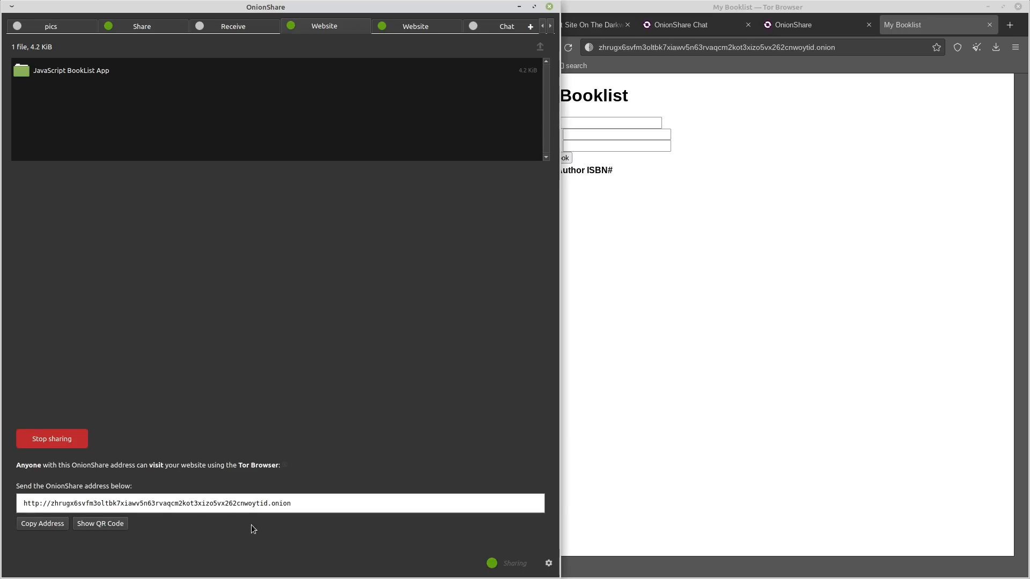
mouse_move(667, 173)
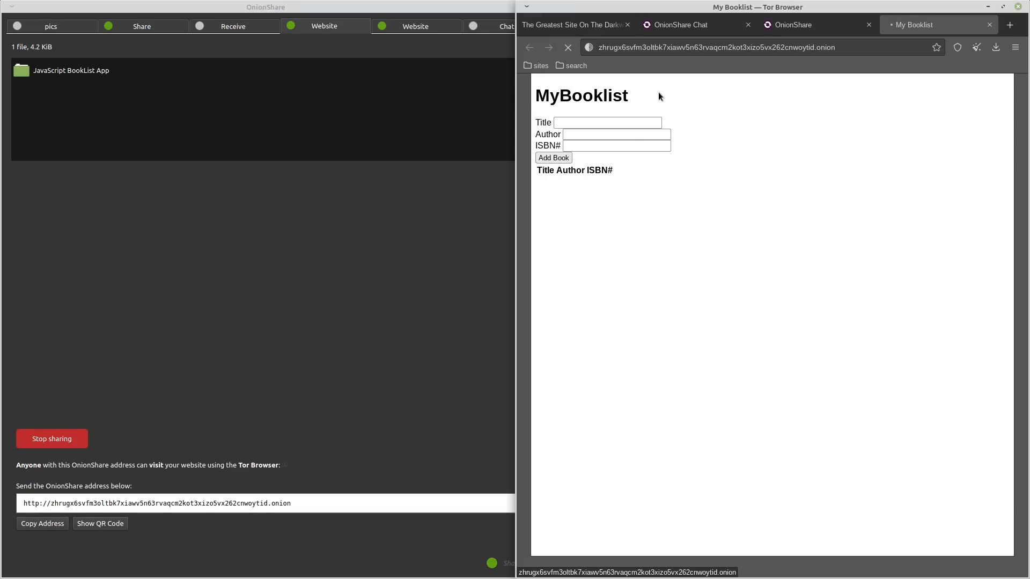
mouse_move(832, 255)
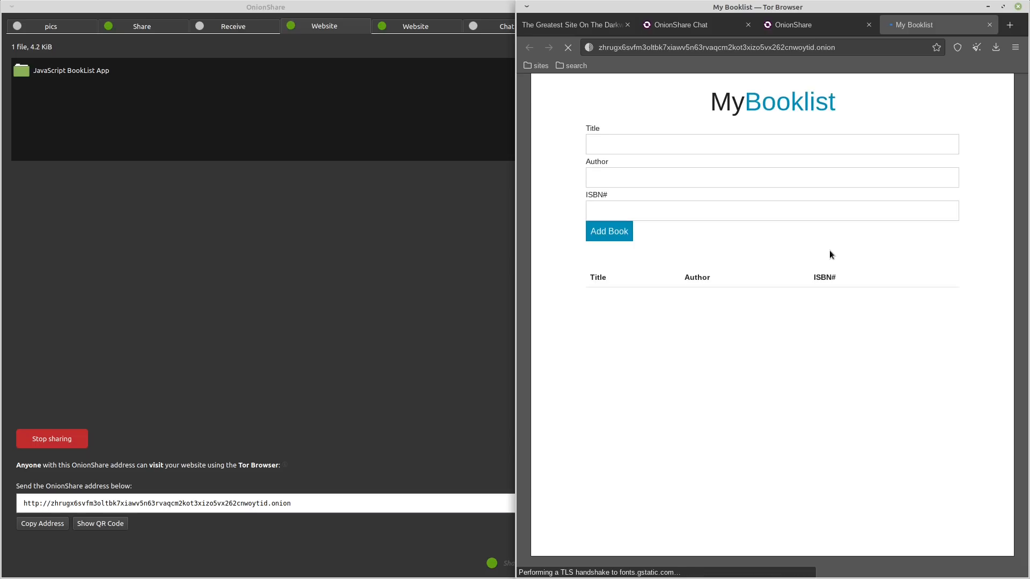
Begin entering the book title 'john' on the My Booklist page.
click(772, 144)
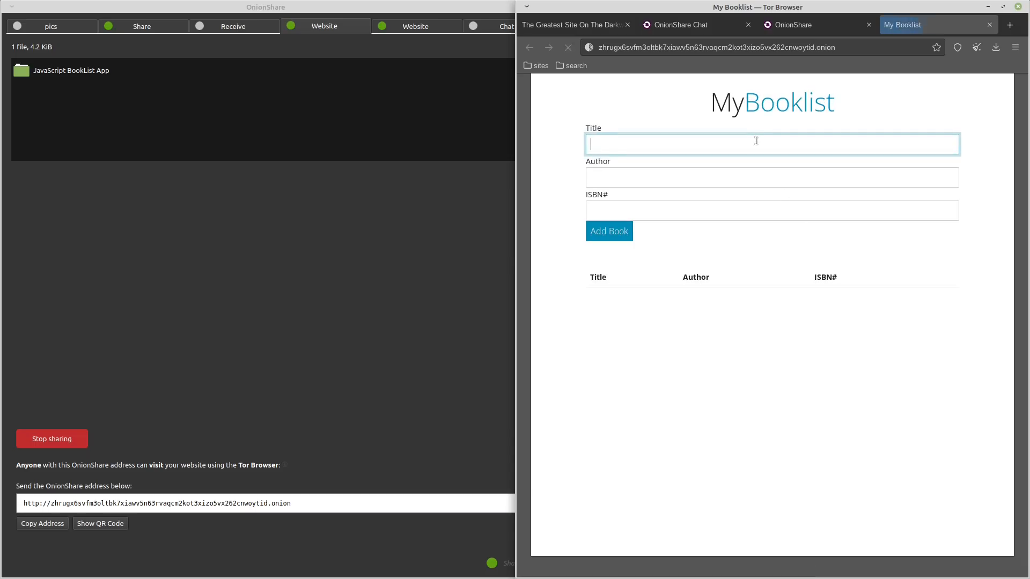
text(john)
click(773, 177)
text(doe)
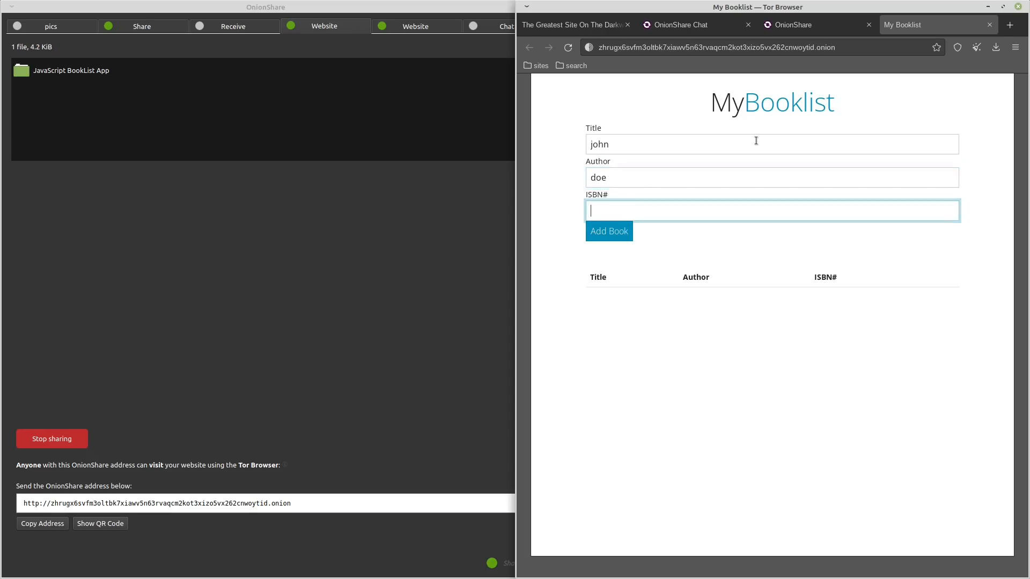
Add the book john, doe, ISBN 123345 to the BookList.
text(123)
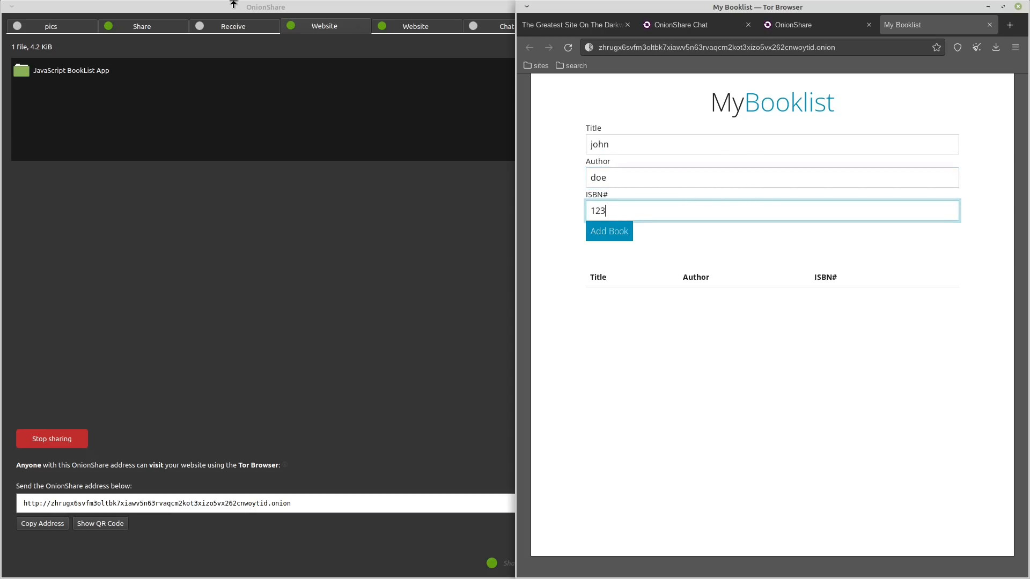
click(608, 232)
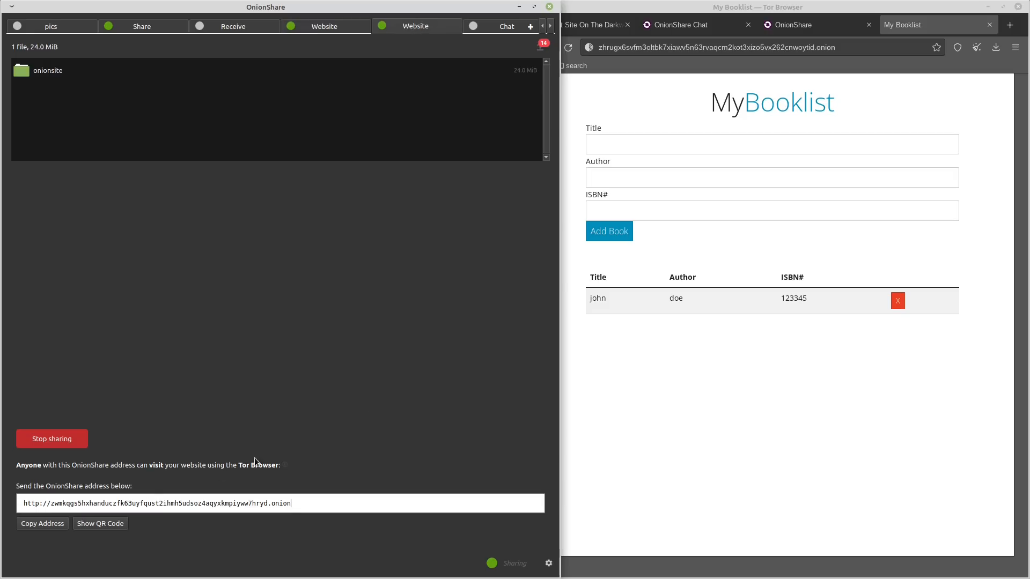
Switch from the OnionShare share listing to The Greatest Site On The Darkweb tab.
click(681, 25)
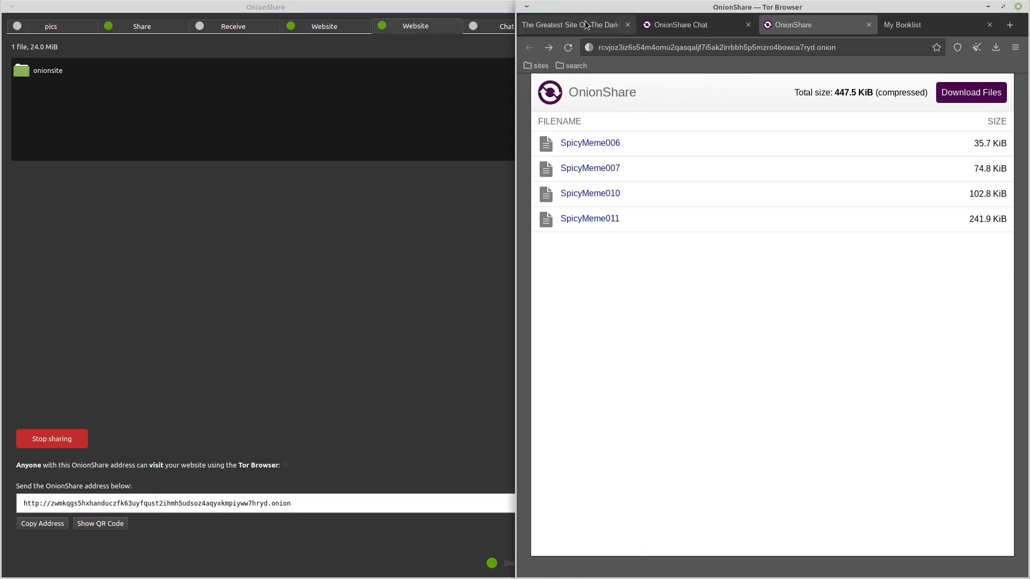
click(572, 24)
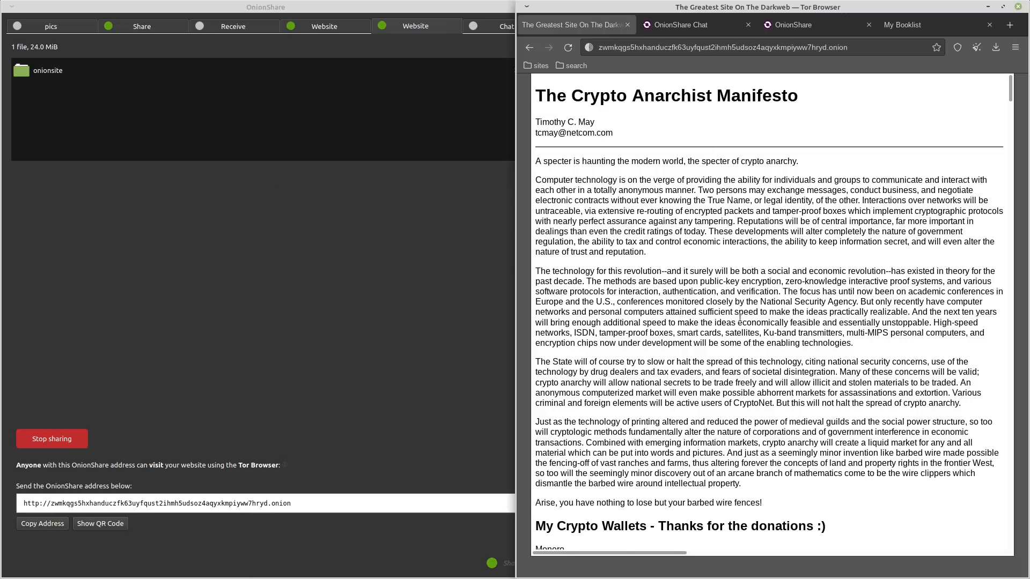
Maximize Tor Browser and scroll down to the Crypto Wallets donation section.
click(1002, 6)
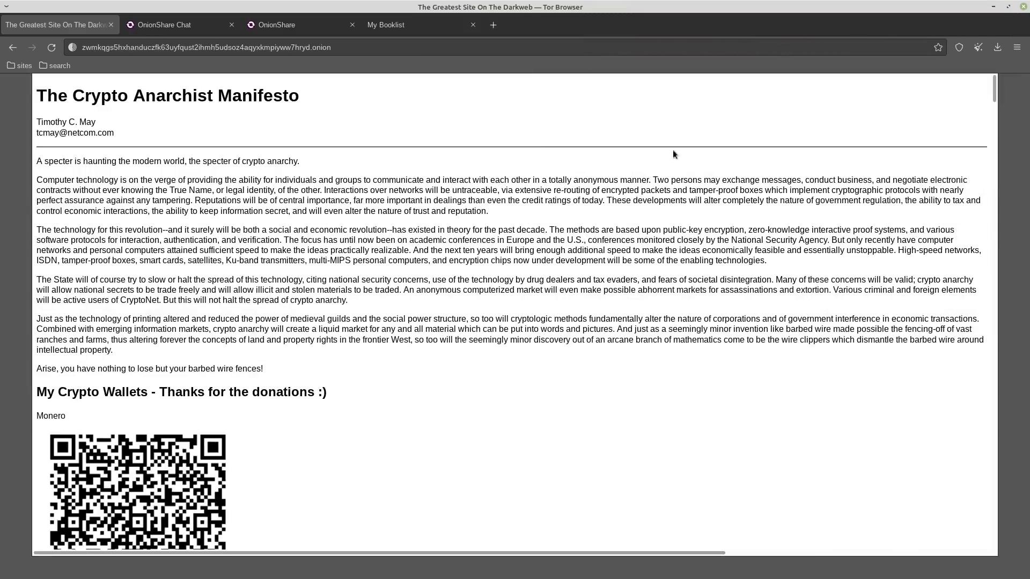
mouse_move(322, 107)
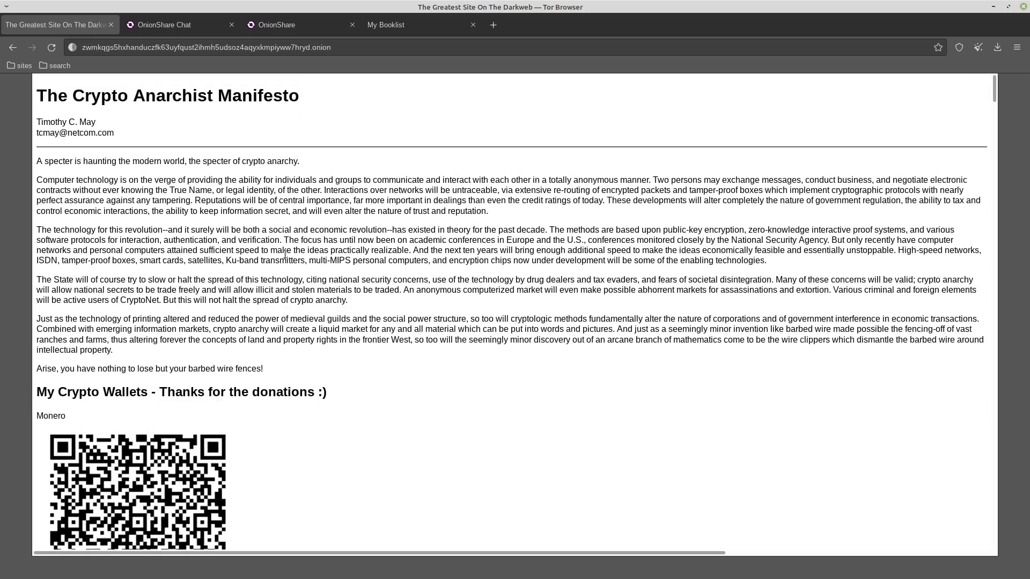
mouse_move(244, 224)
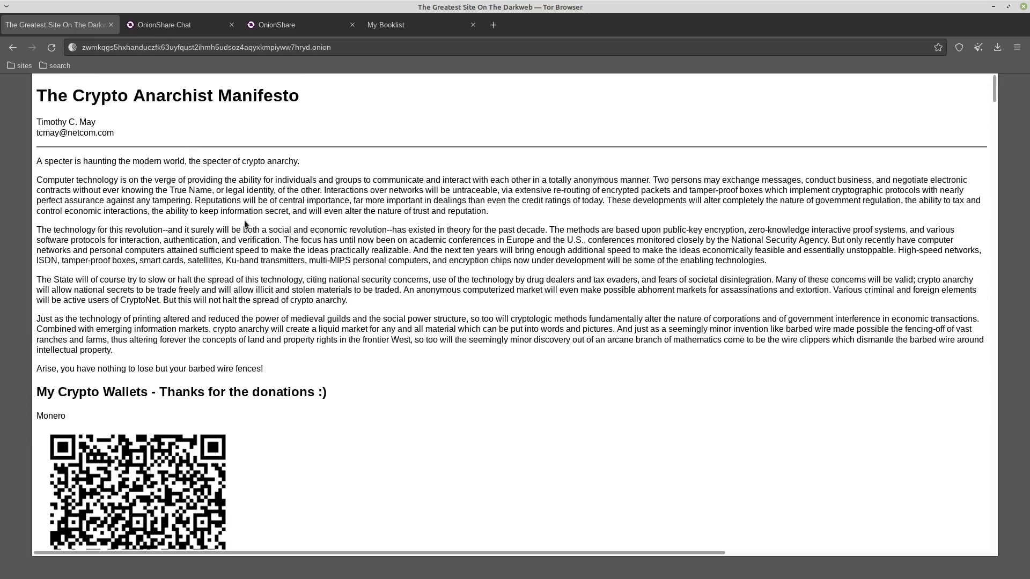
scroll(down, 3)
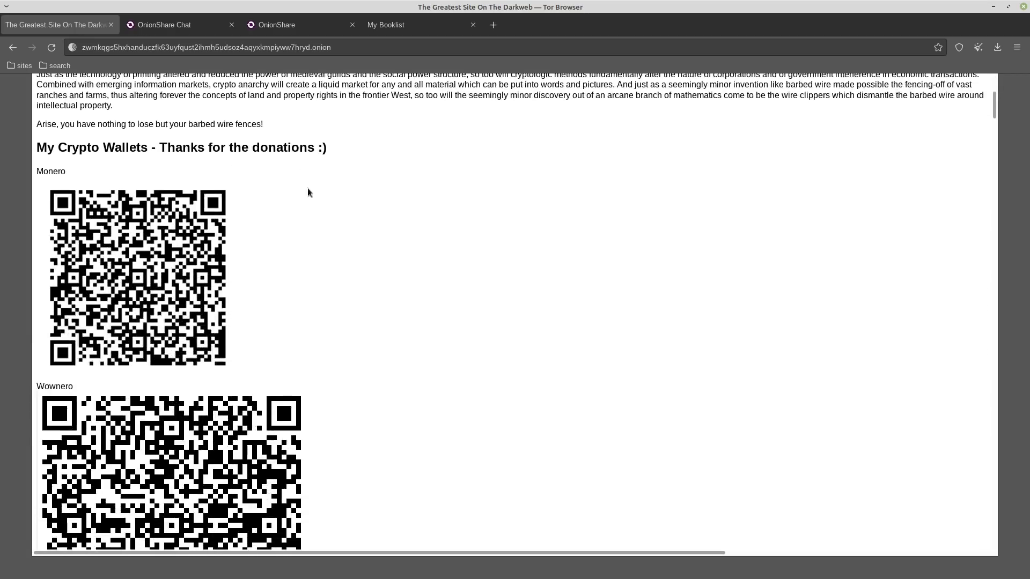
mouse_move(172, 251)
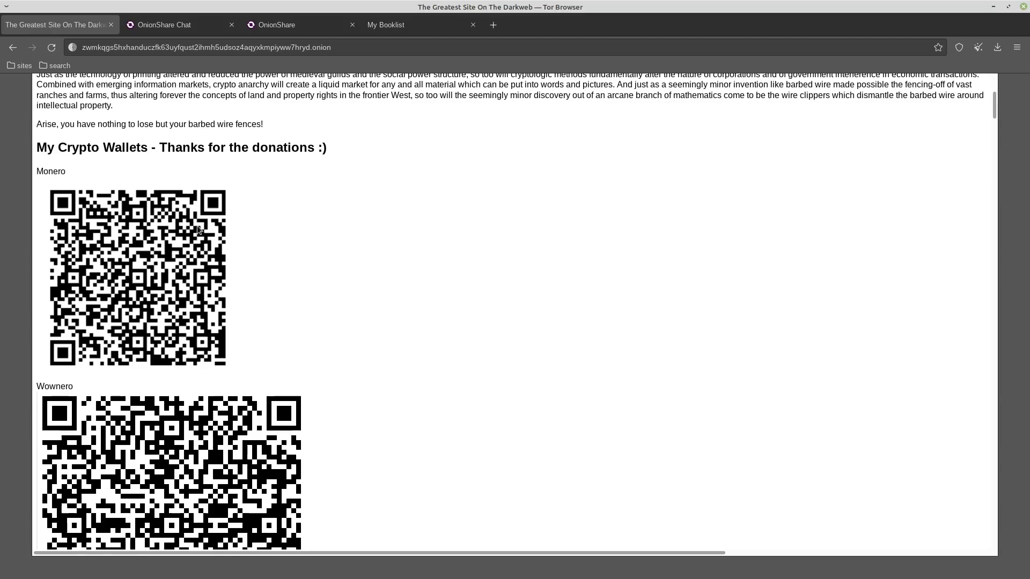
scroll(down, 3)
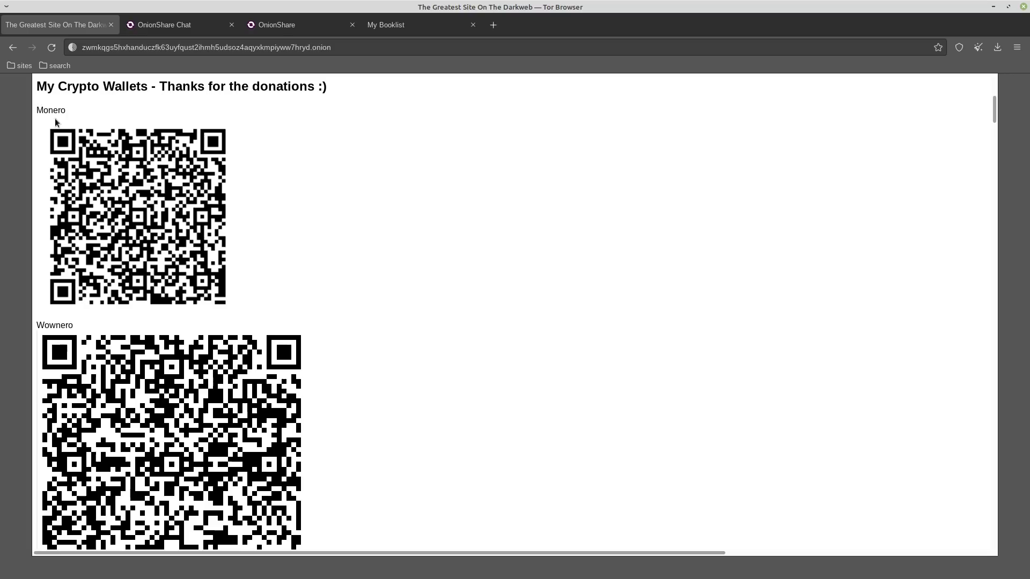
mouse_move(103, 347)
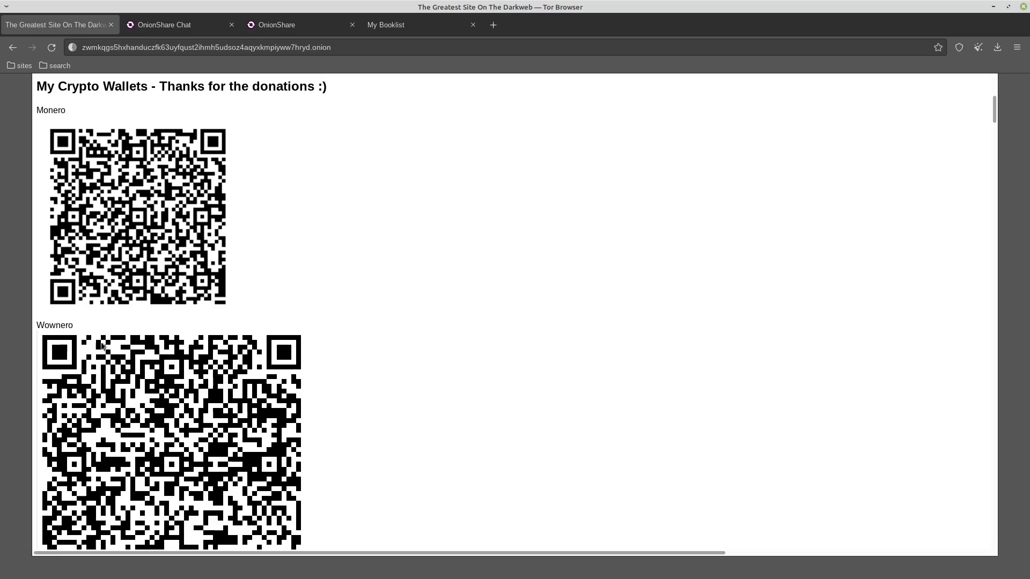
mouse_move(86, 389)
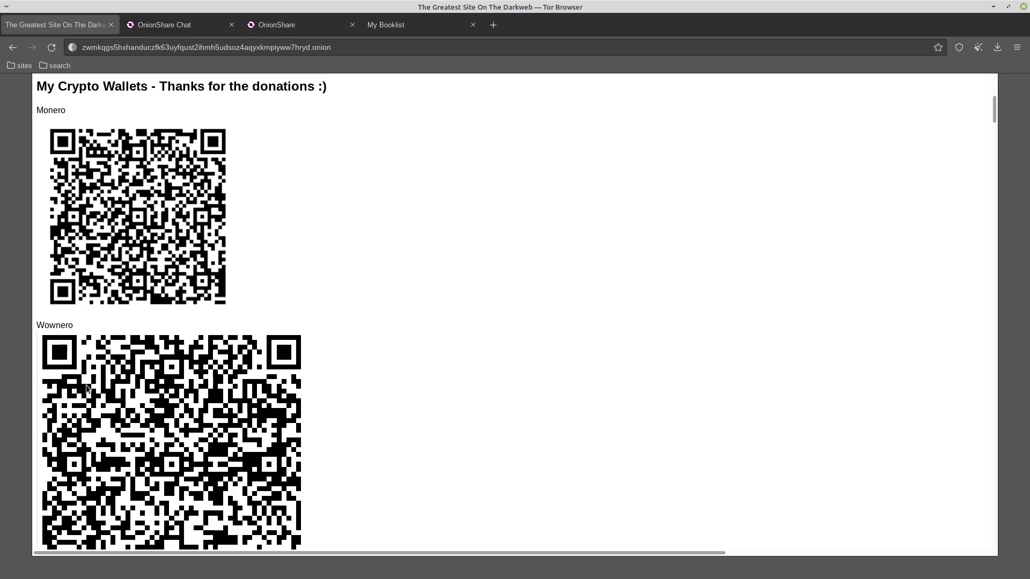
mouse_move(142, 247)
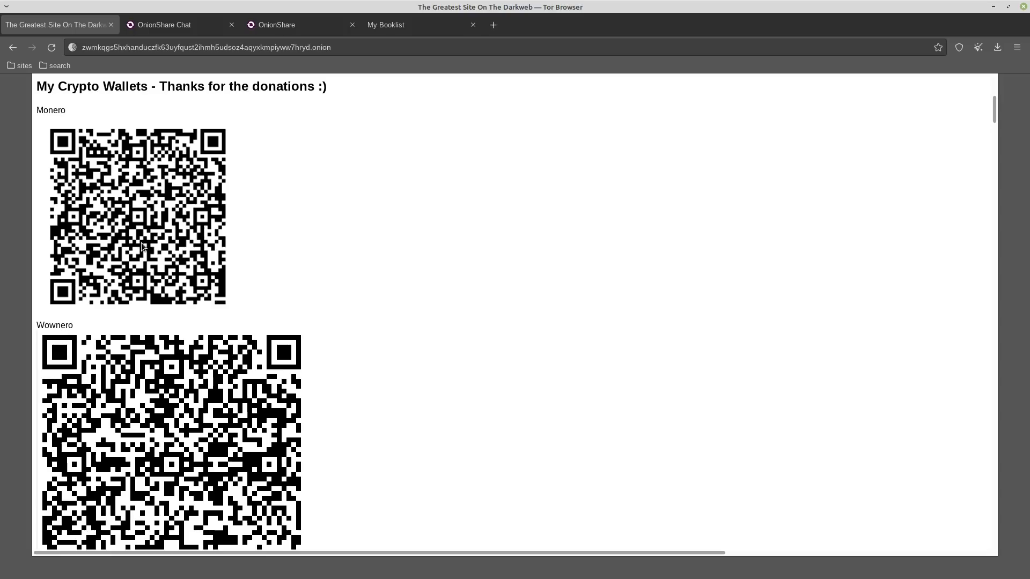
mouse_move(84, 206)
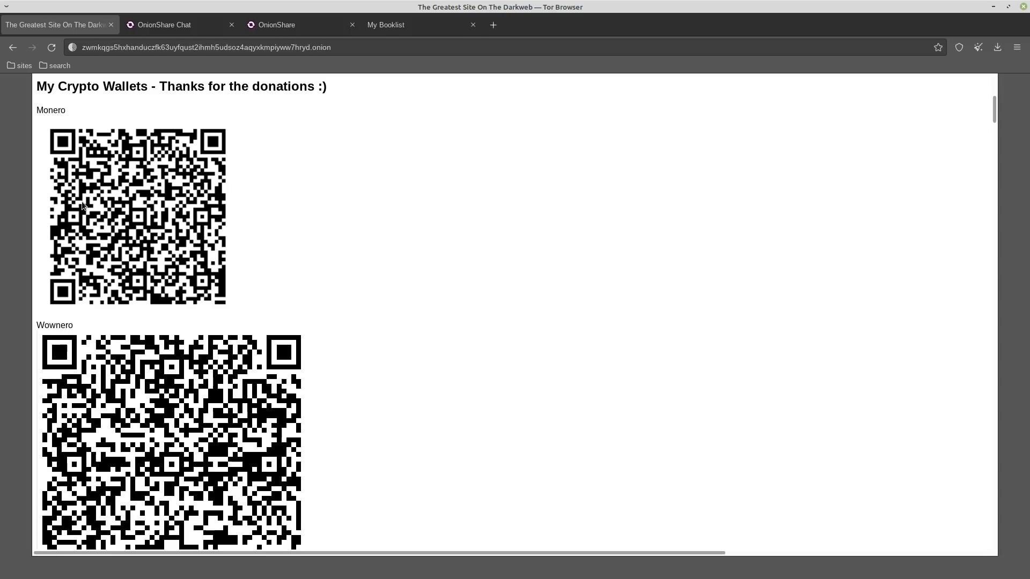
scroll(down, 3)
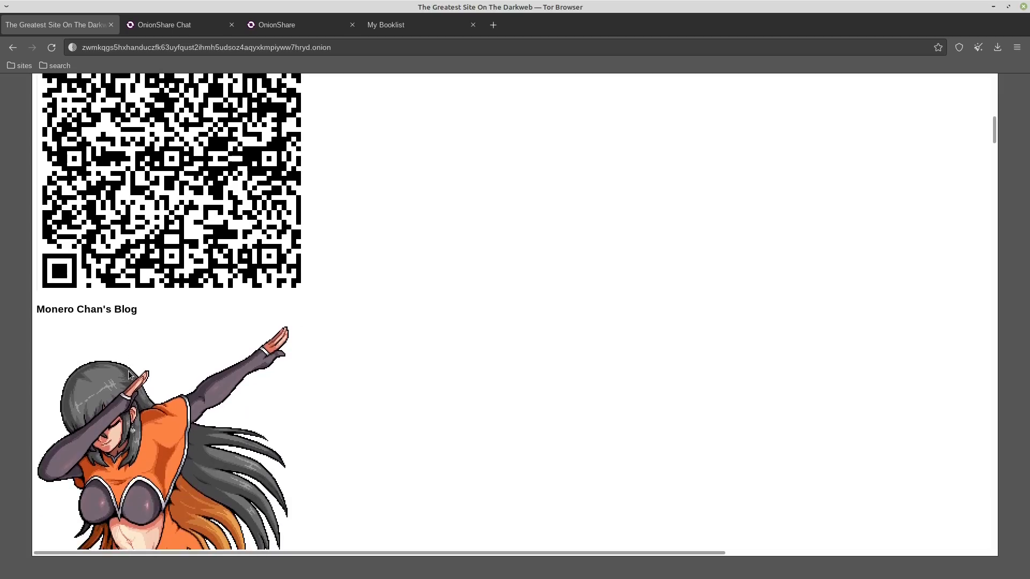
scroll(down, 3)
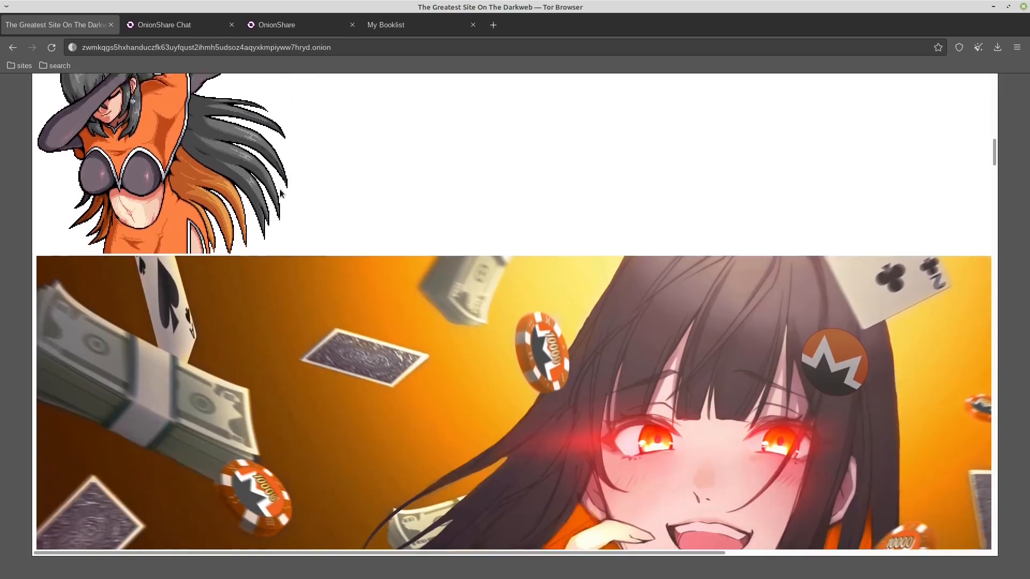
scroll(down, 3)
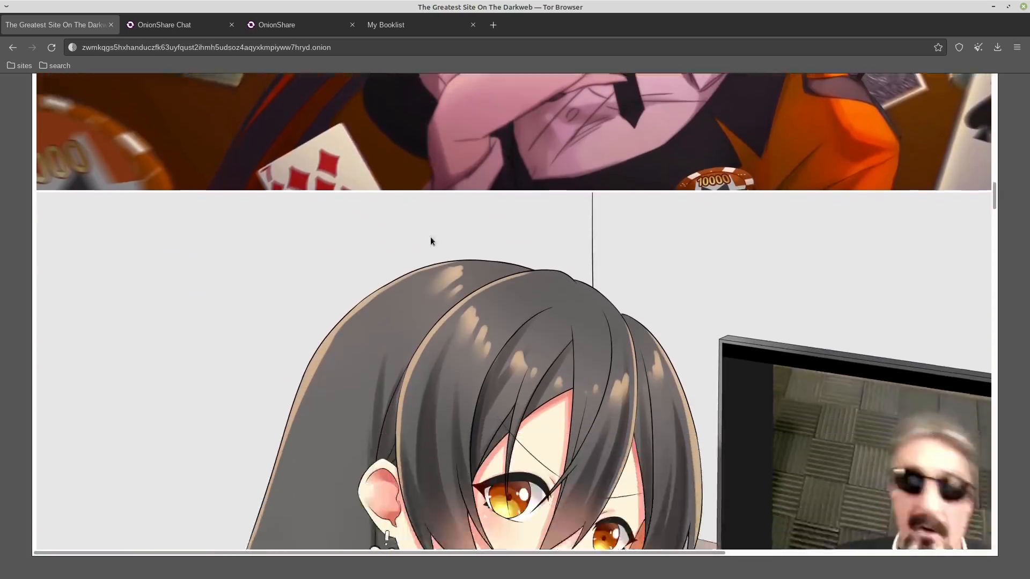
scroll(down, 3)
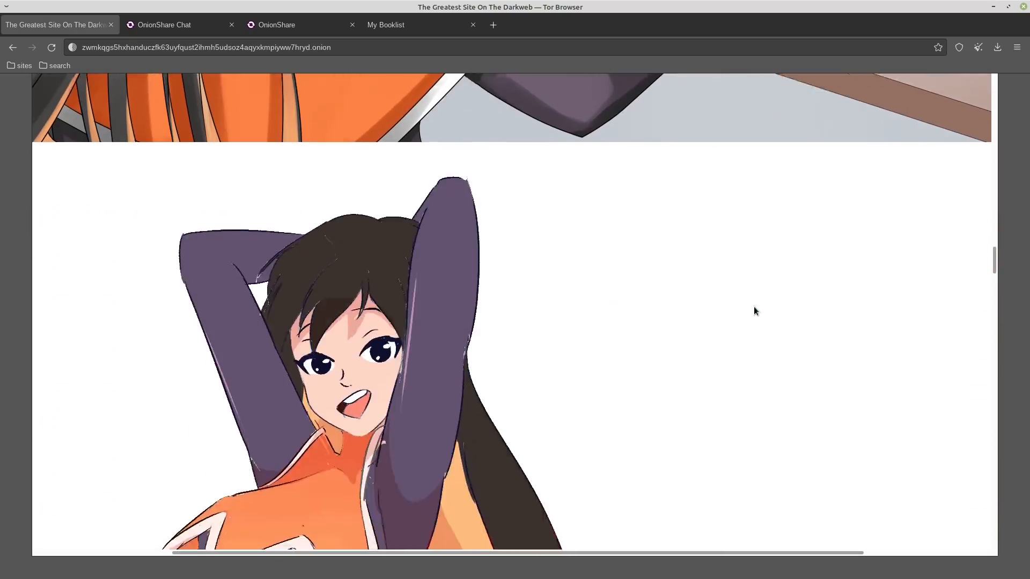
scroll(down, 3)
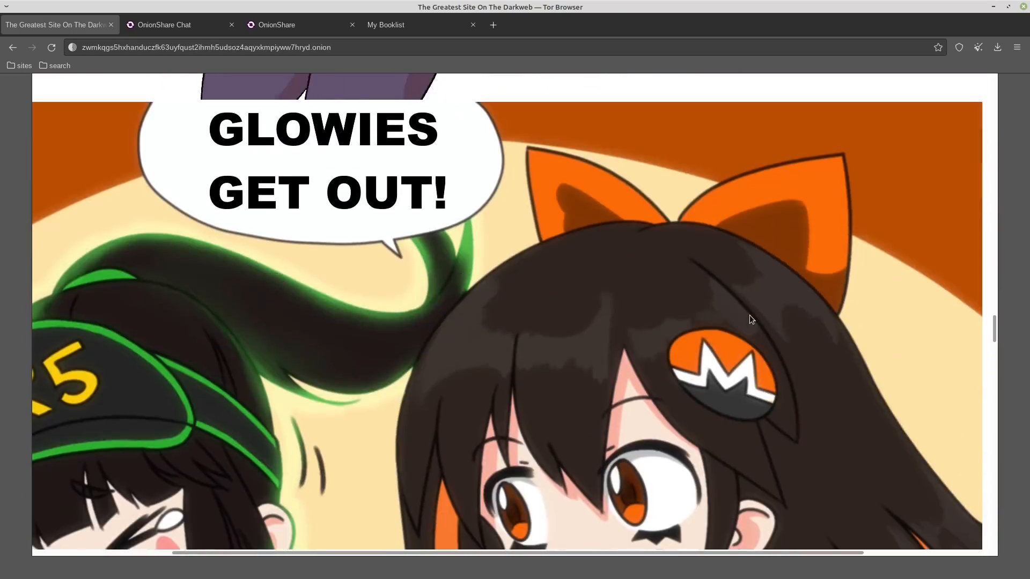
scroll(down, 3)
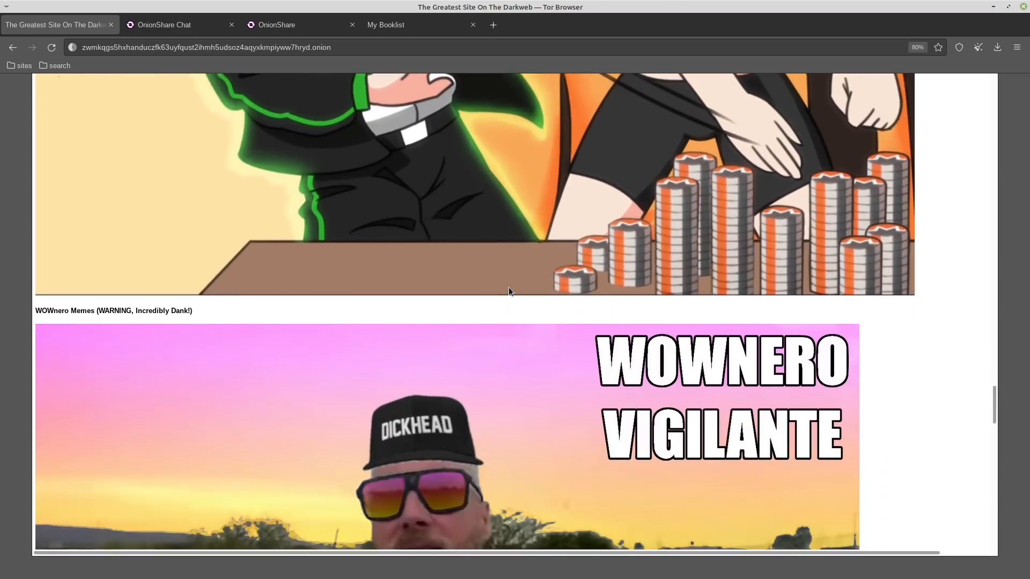
scroll(down, 3)
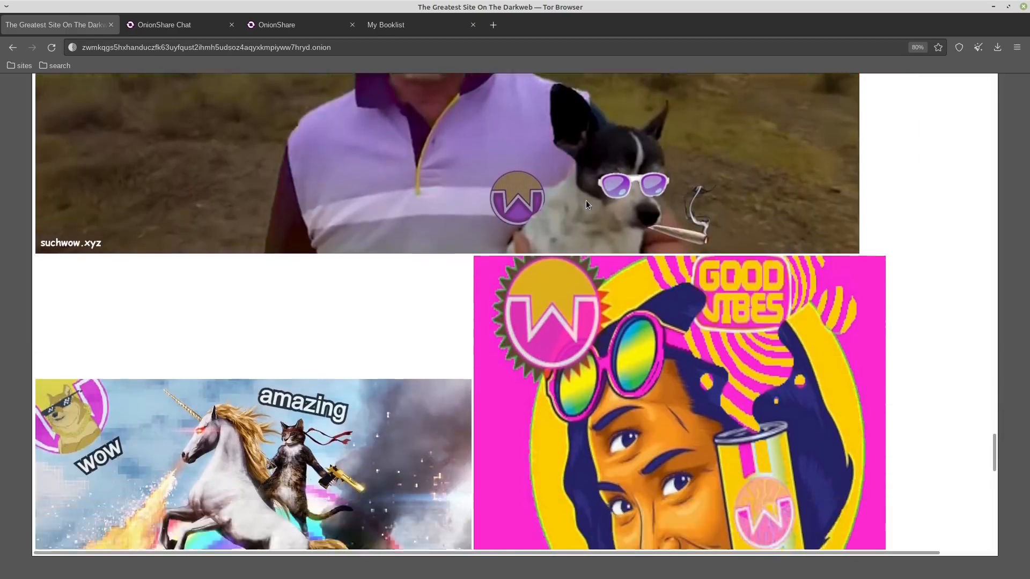
scroll(down, 3)
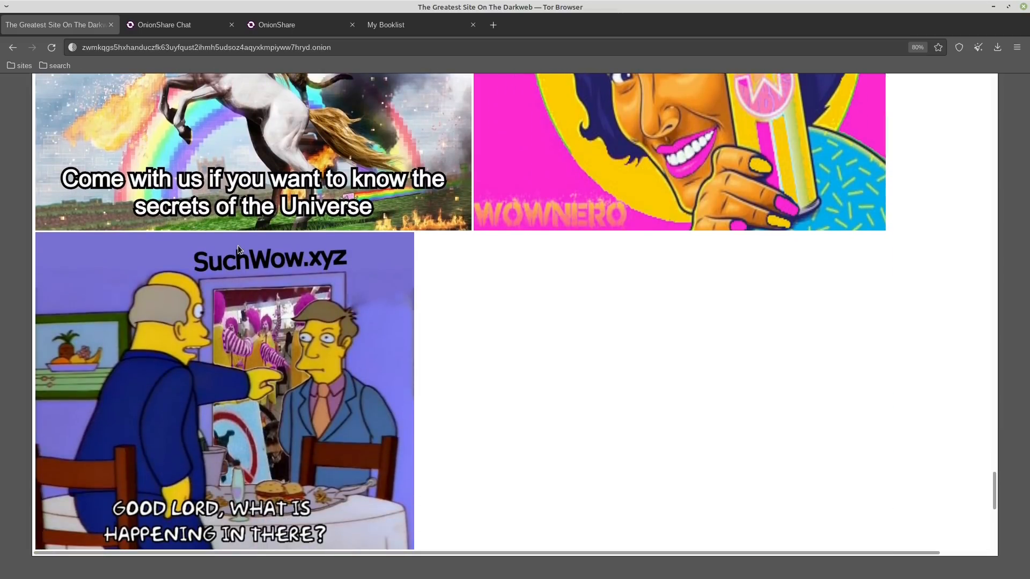
mouse_move(322, 273)
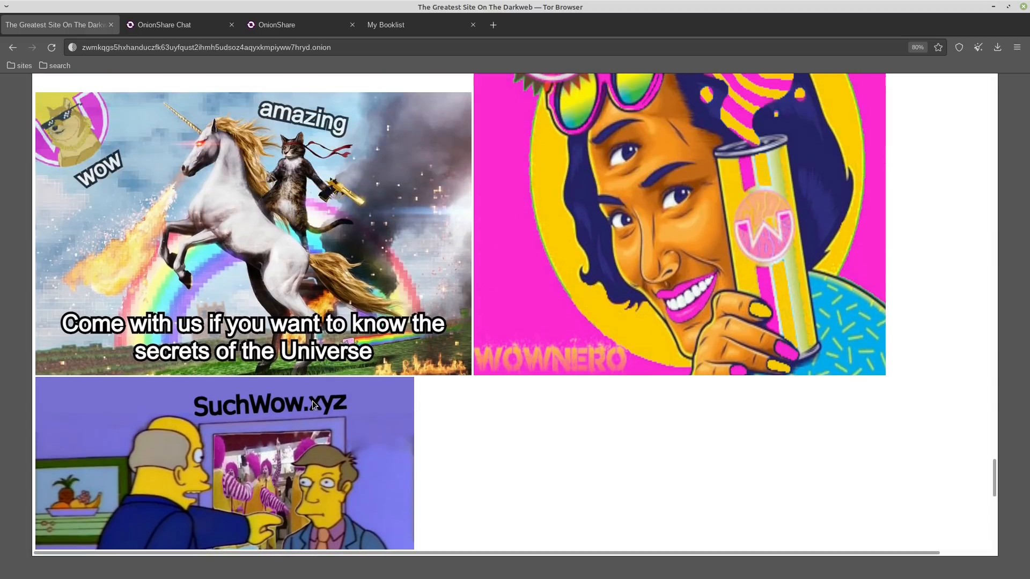
scroll(up, 3)
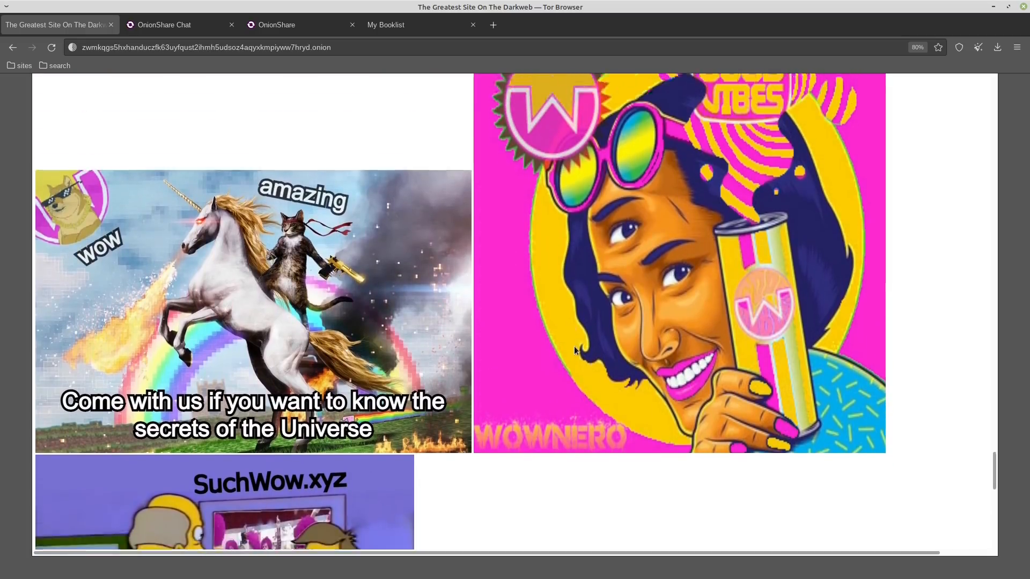
scroll(down, 3)
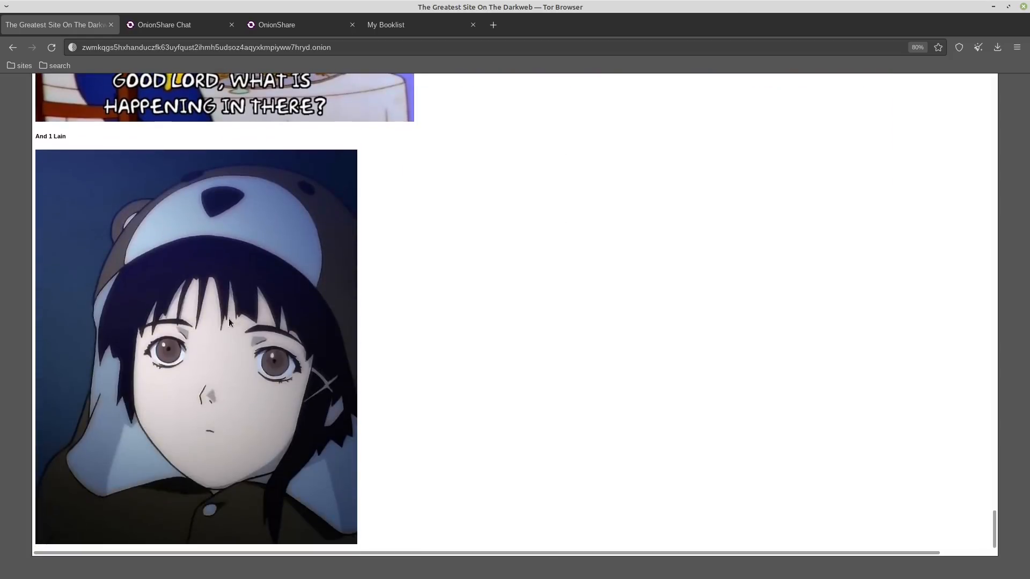
mouse_move(533, 300)
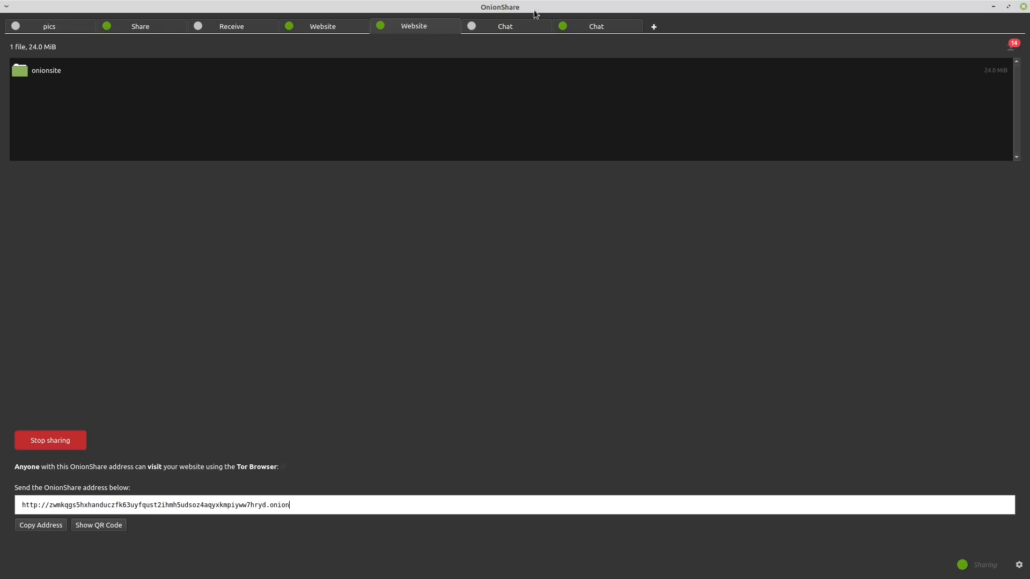
mouse_move(488, 28)
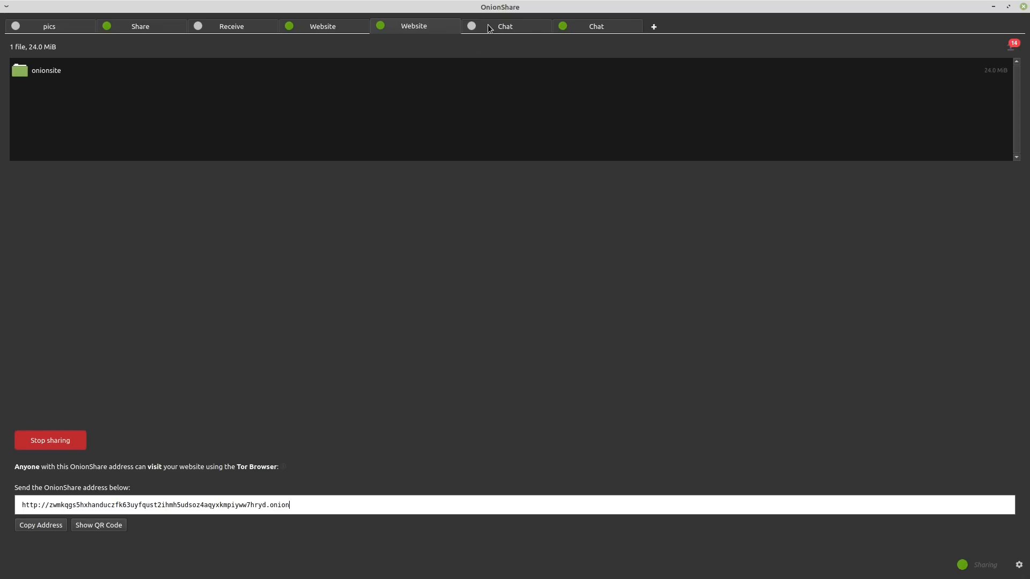
Switch to the not-yet-started Chat tab showing its setup options.
click(506, 25)
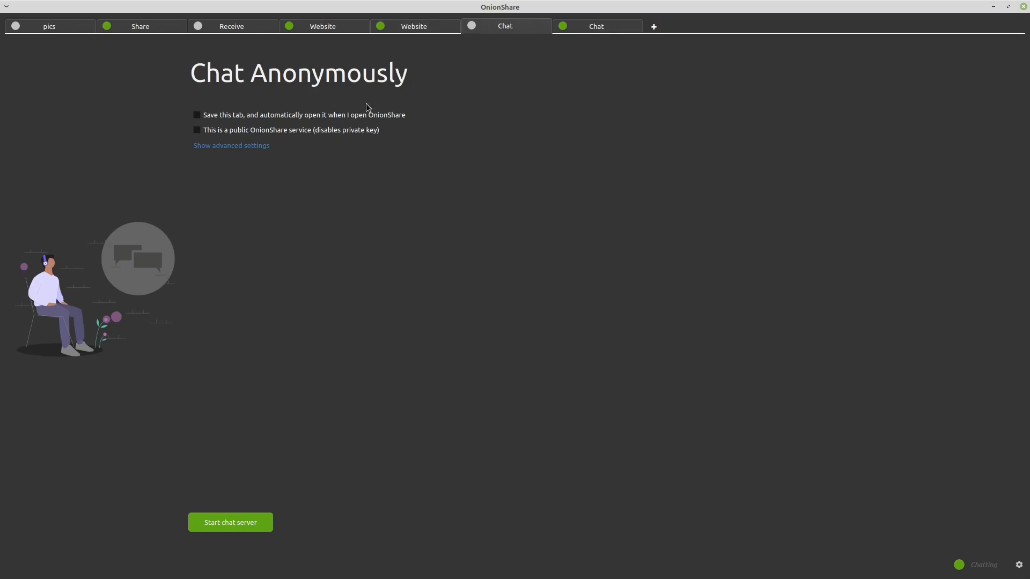
mouse_move(249, 160)
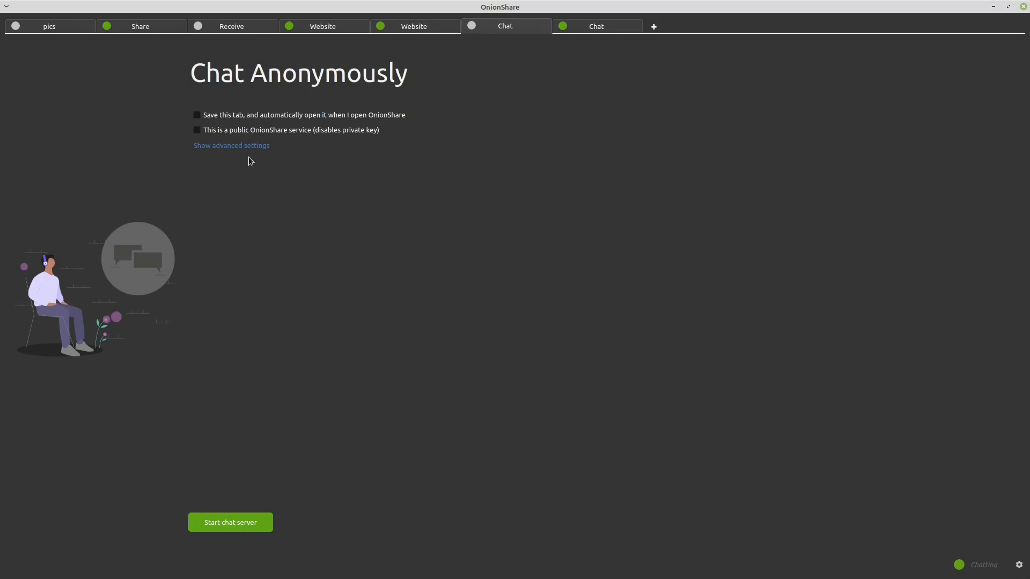
mouse_move(215, 164)
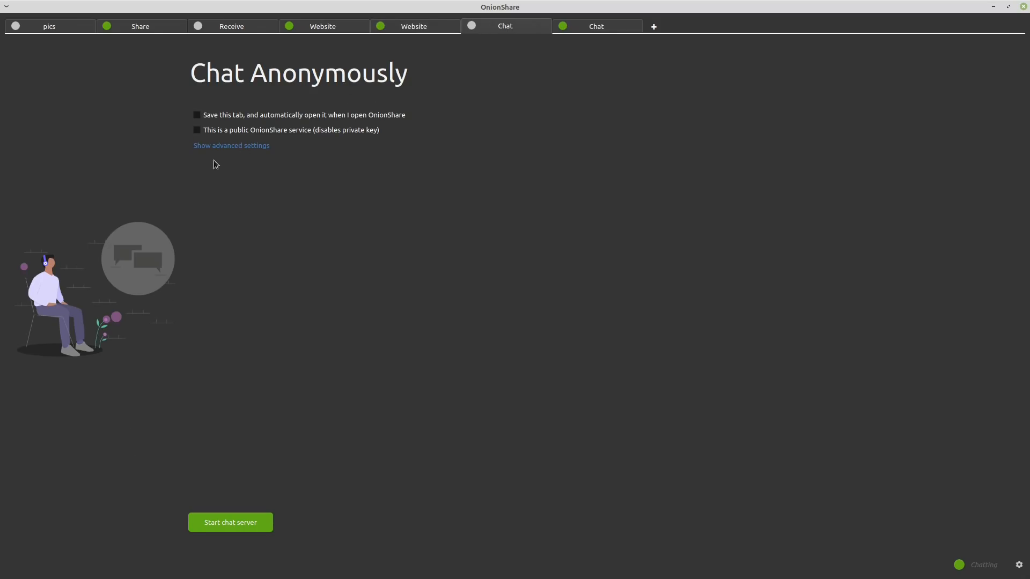
mouse_move(236, 150)
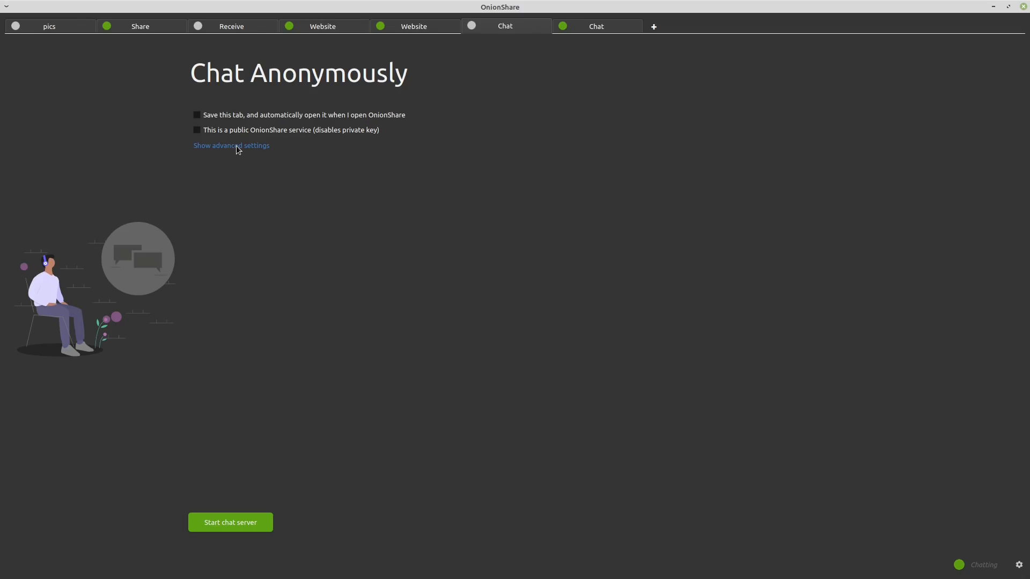
mouse_move(413, 4)
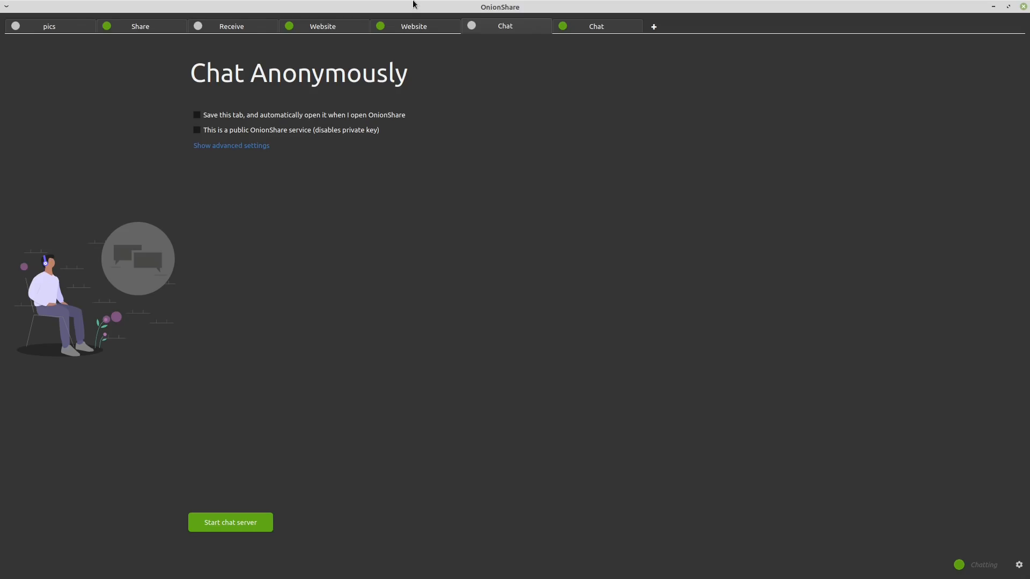
mouse_move(441, 19)
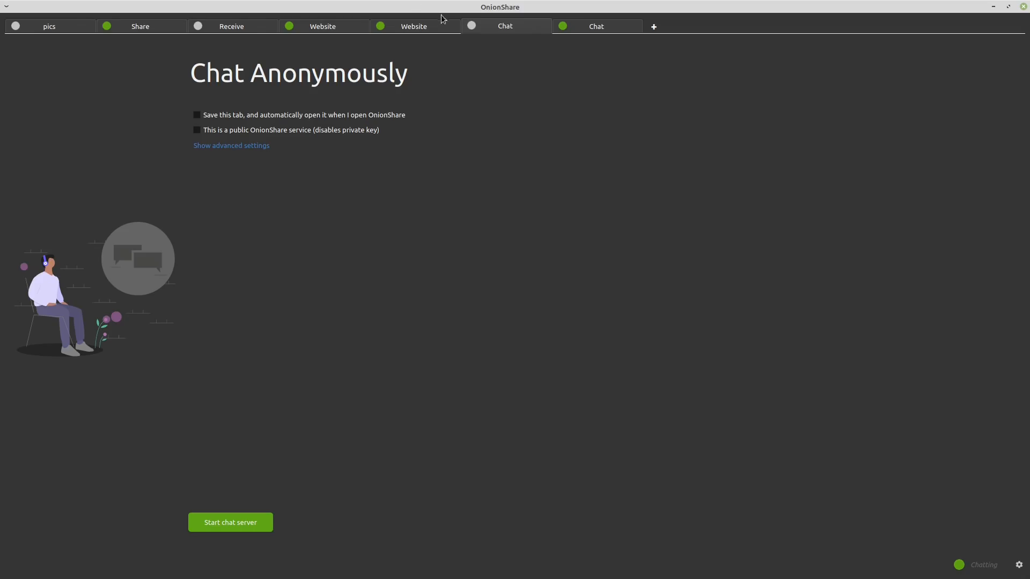
Show the chat room's advanced settings, leave them unchanged, and start the chat server.
click(230, 145)
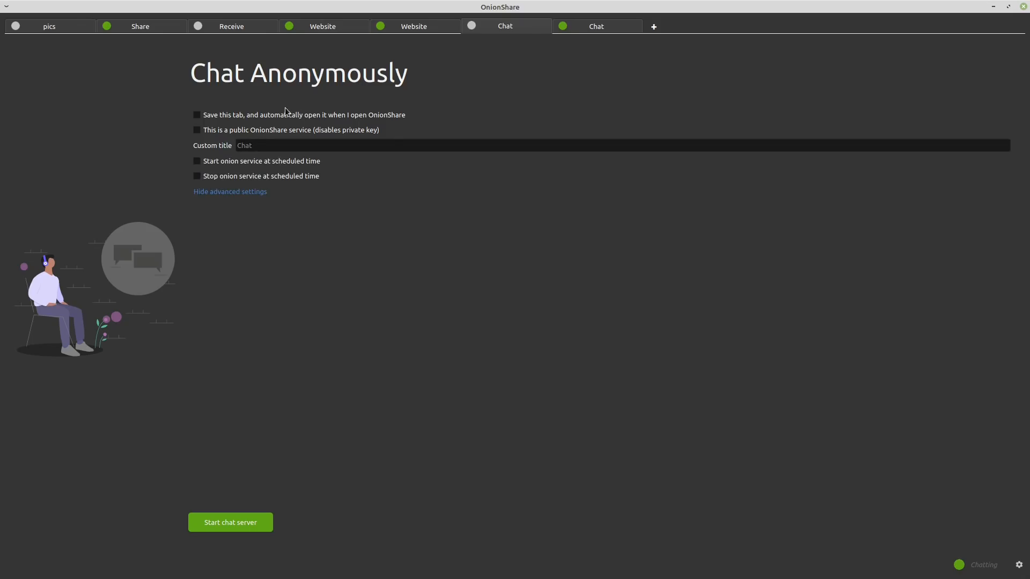
mouse_move(237, 131)
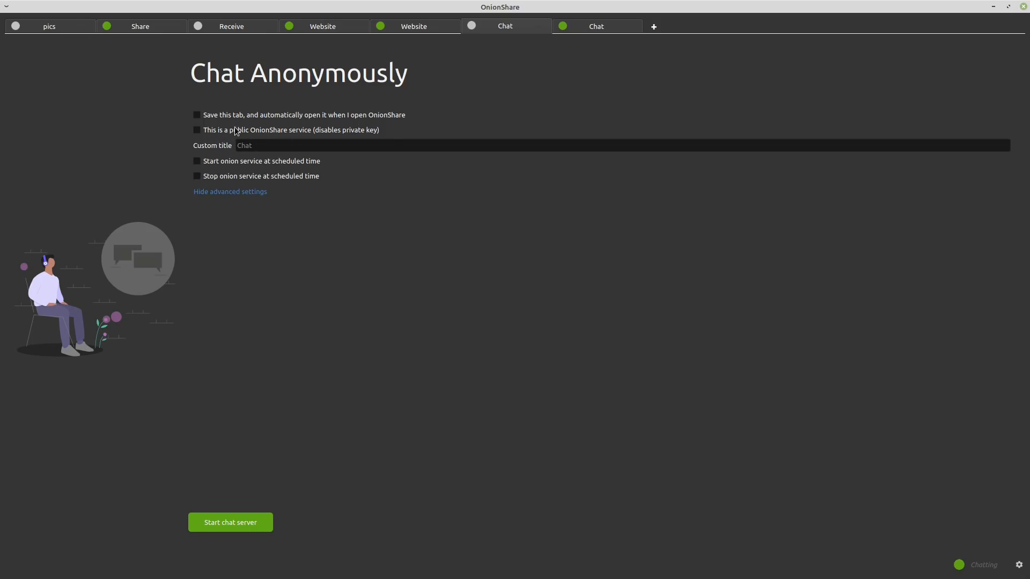
mouse_move(236, 134)
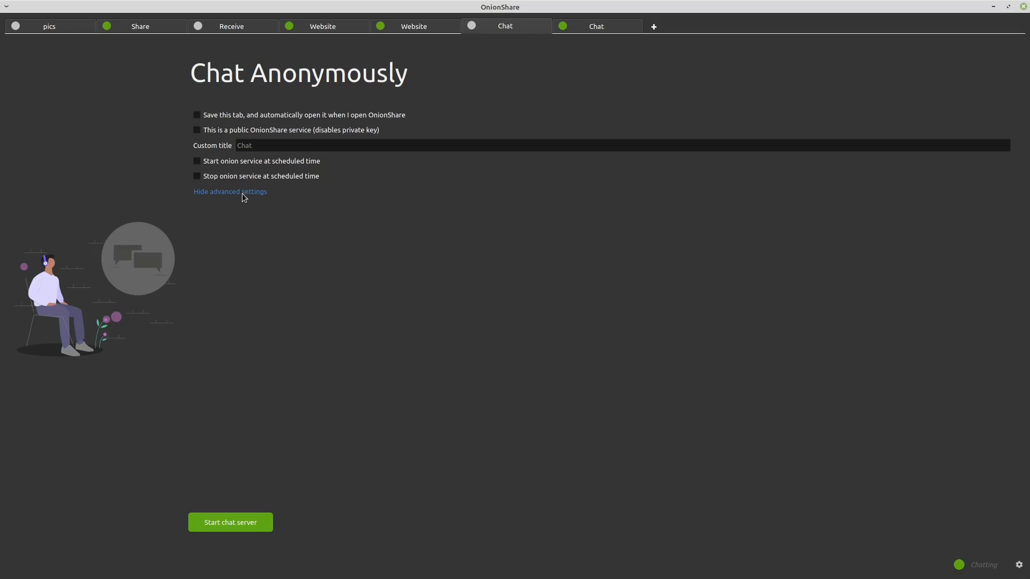
mouse_move(241, 195)
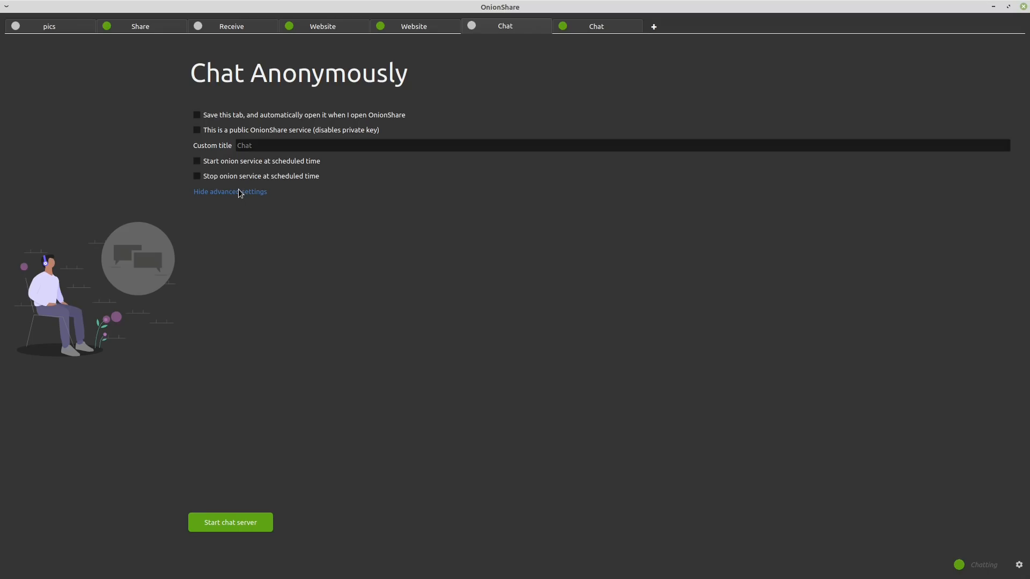
mouse_move(236, 187)
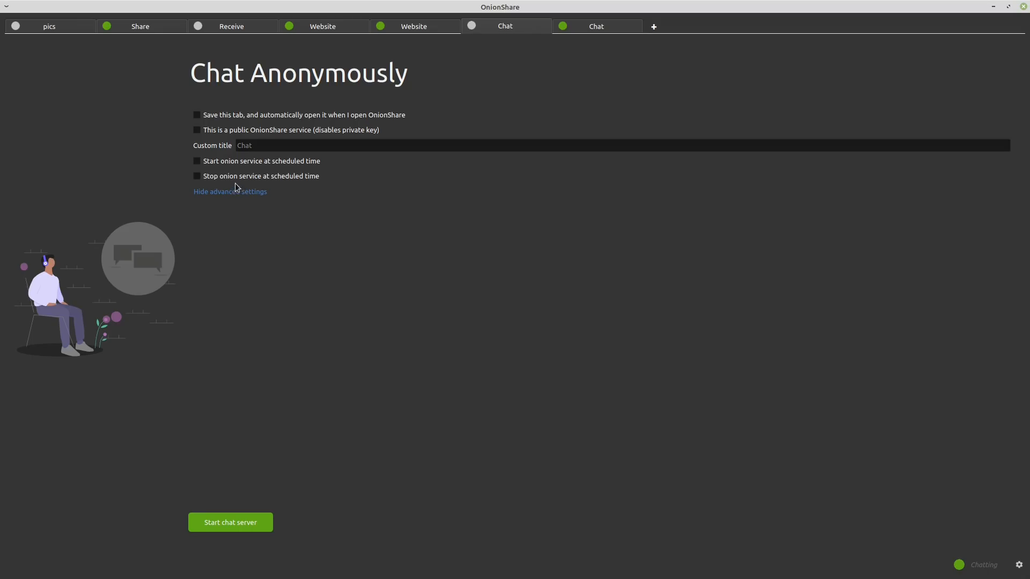
mouse_move(287, 164)
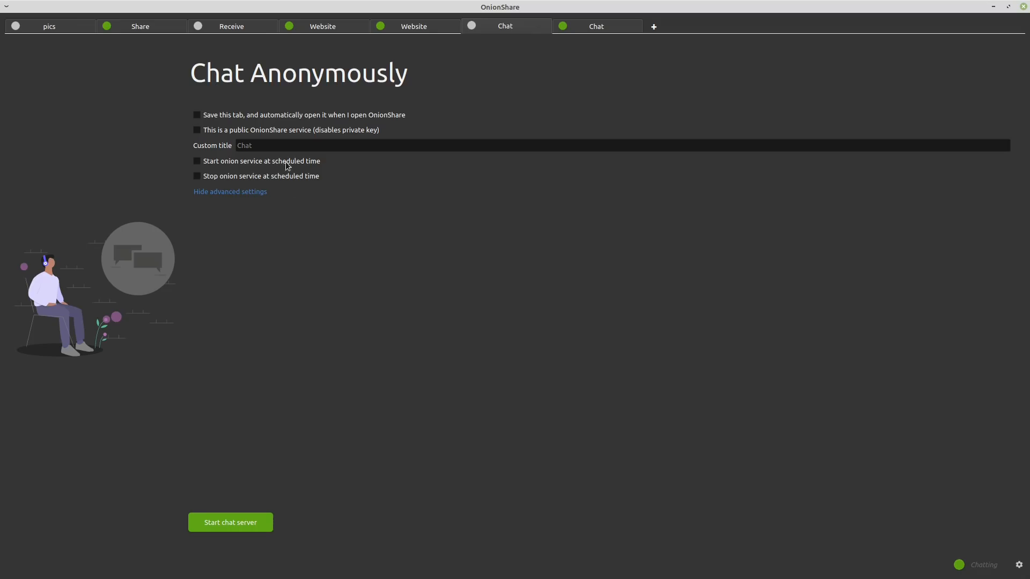
mouse_move(220, 496)
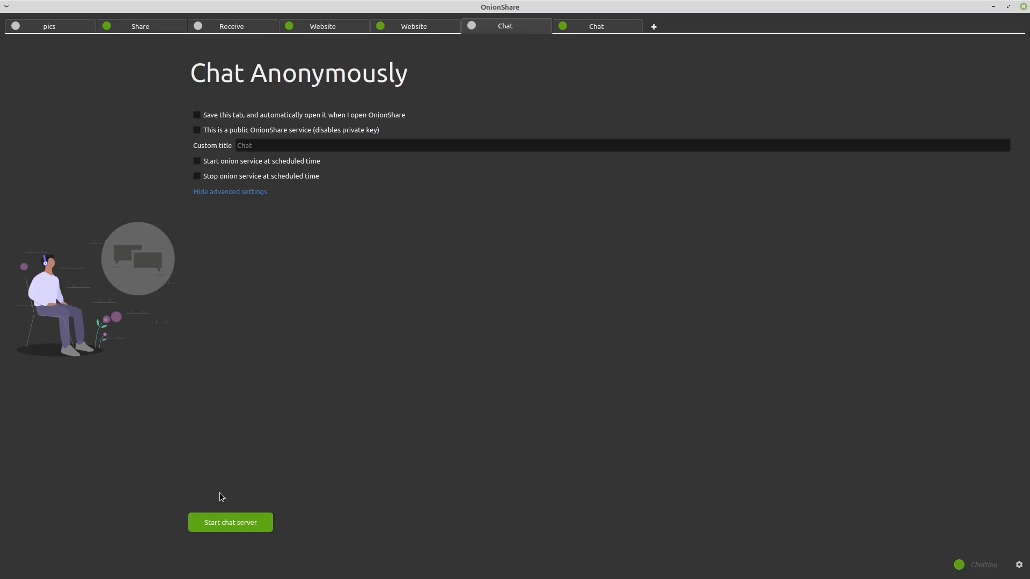
mouse_move(219, 492)
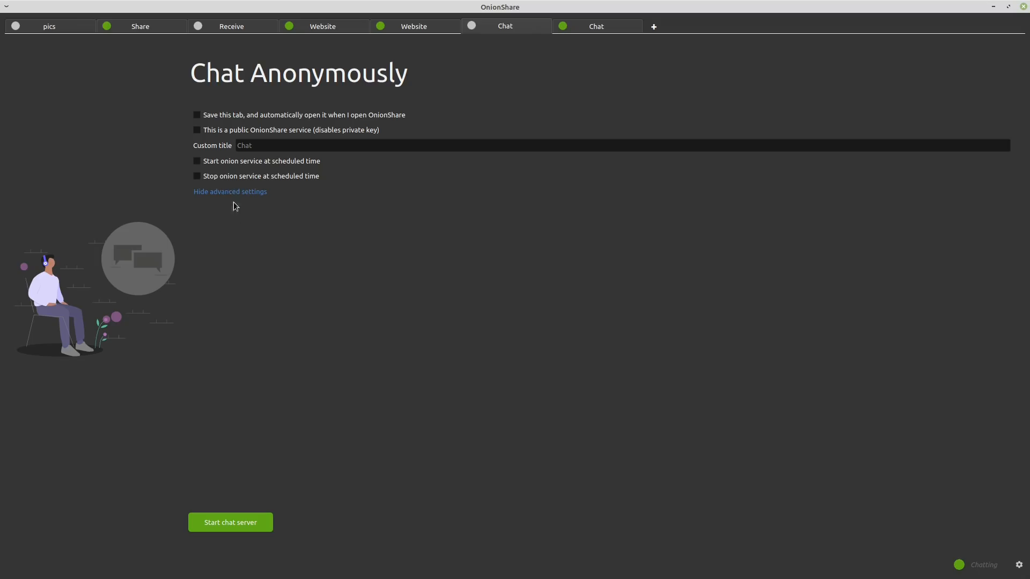
click(229, 522)
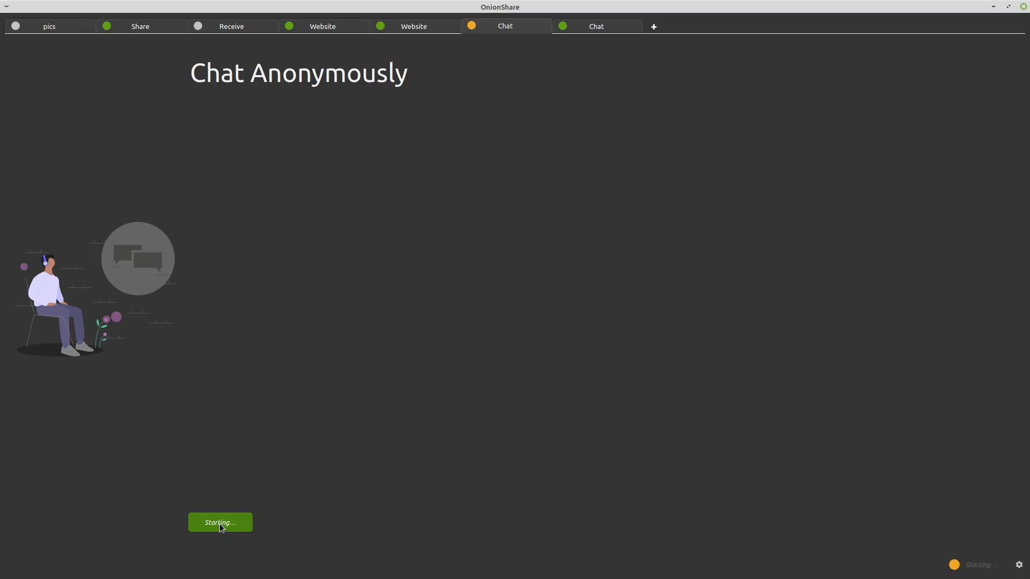
mouse_move(273, 167)
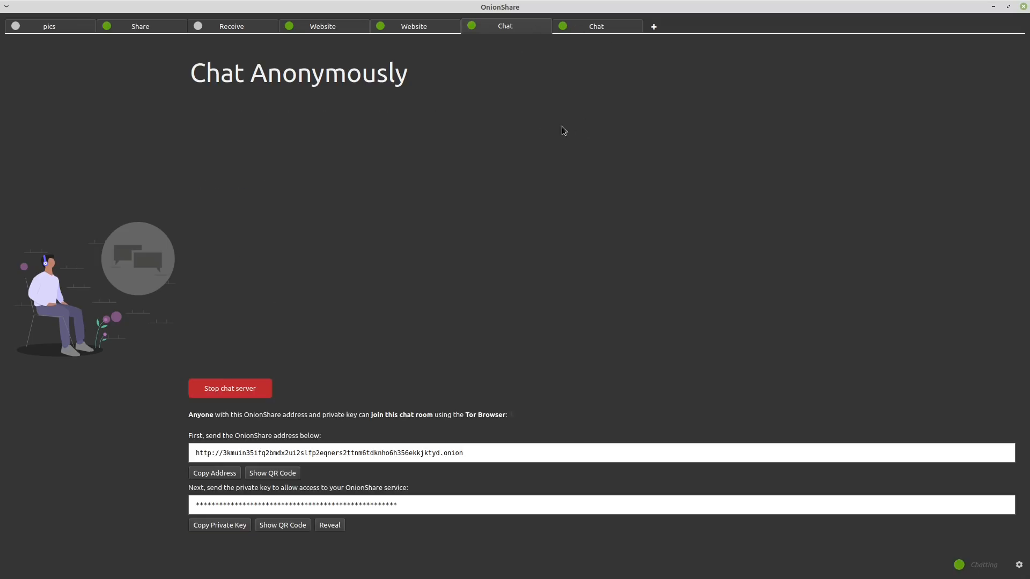
Compare the running private chat room's address and key with the public chat room's tab.
click(596, 25)
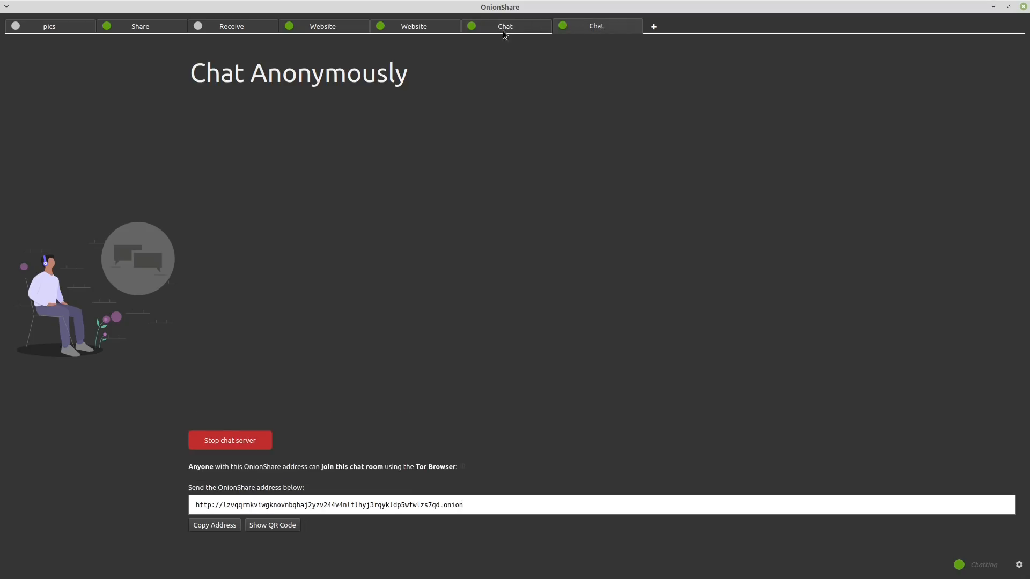
click(505, 25)
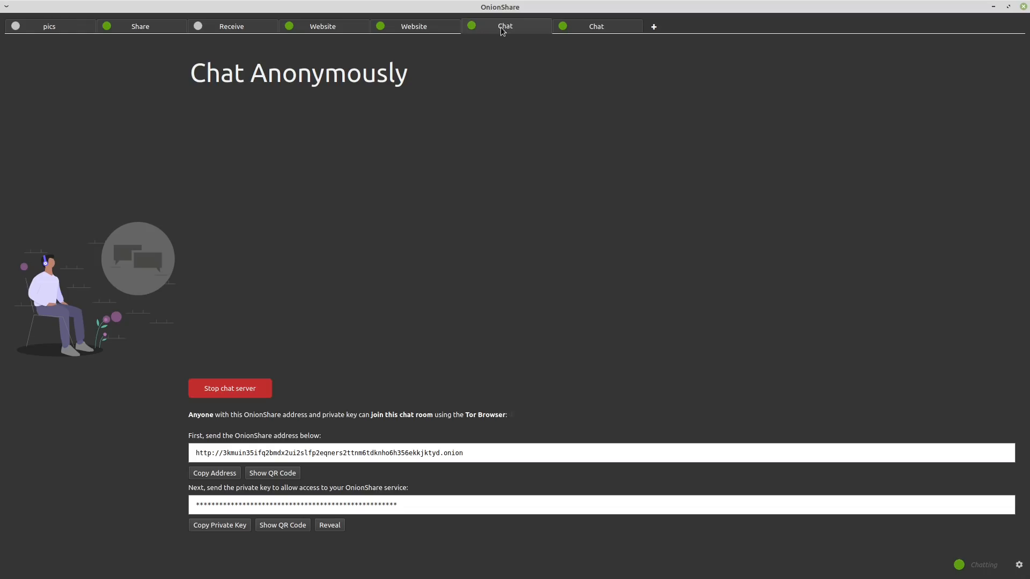
mouse_move(537, 294)
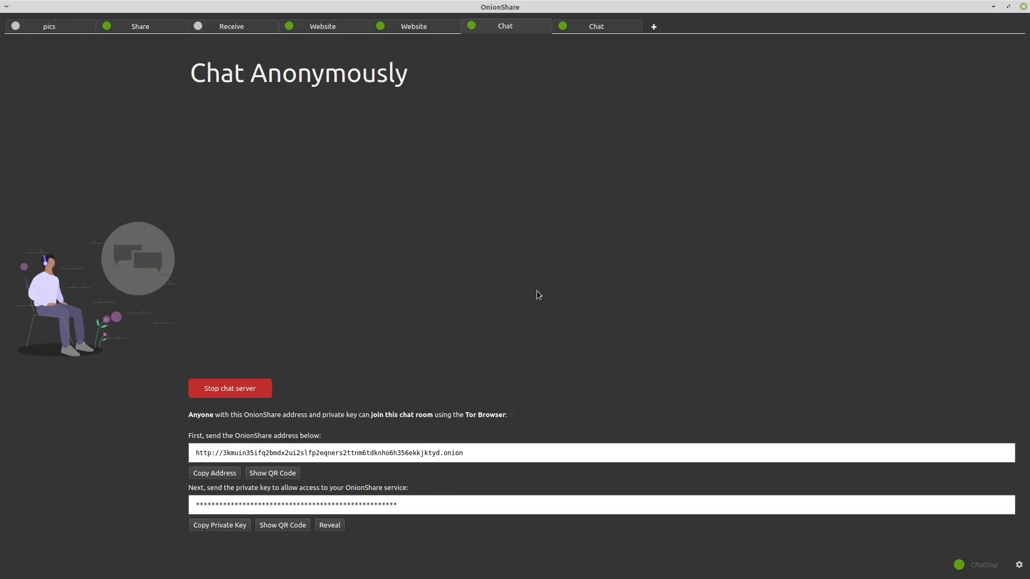
click(595, 26)
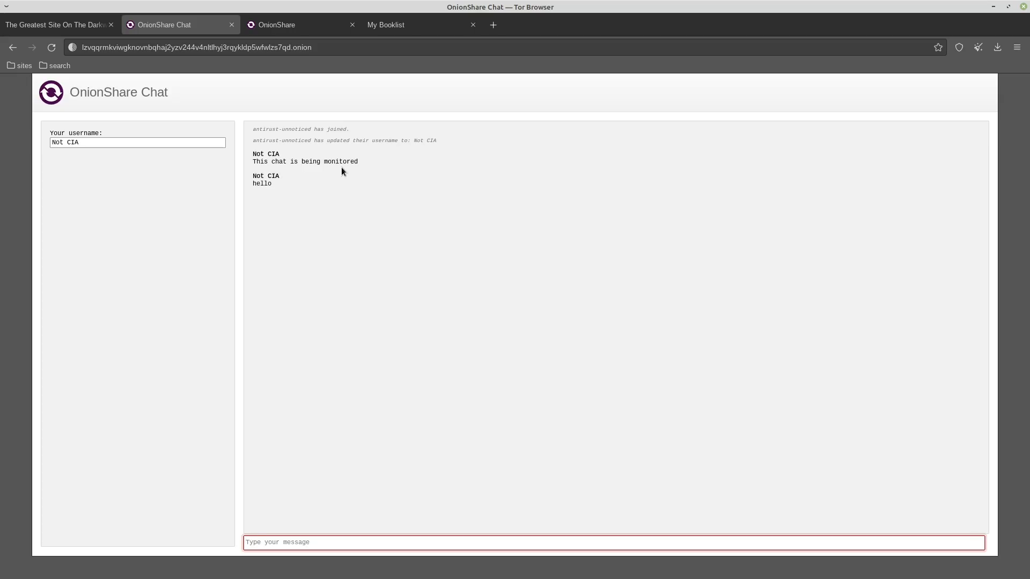
mouse_move(511, 43)
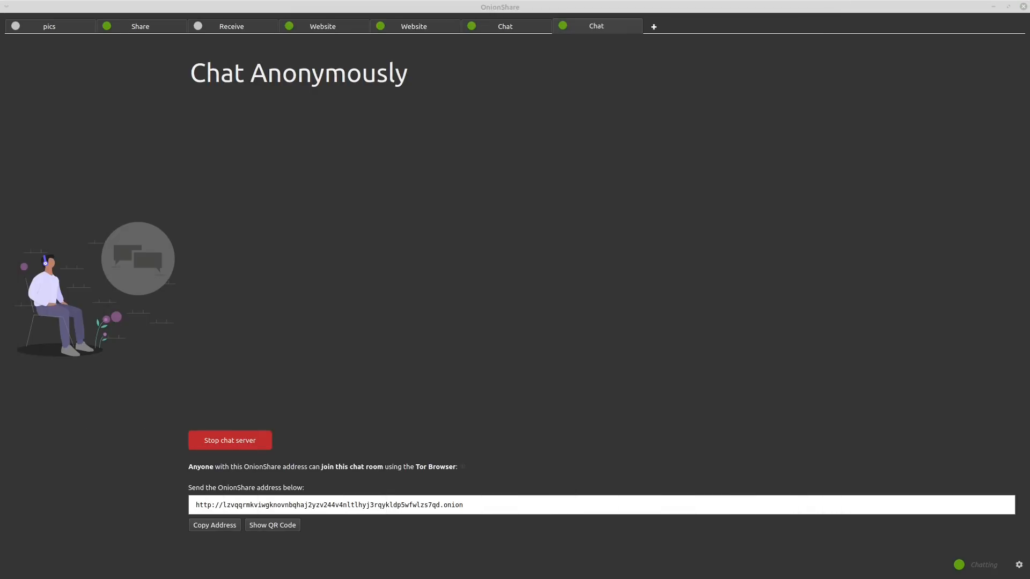
mouse_move(512, 275)
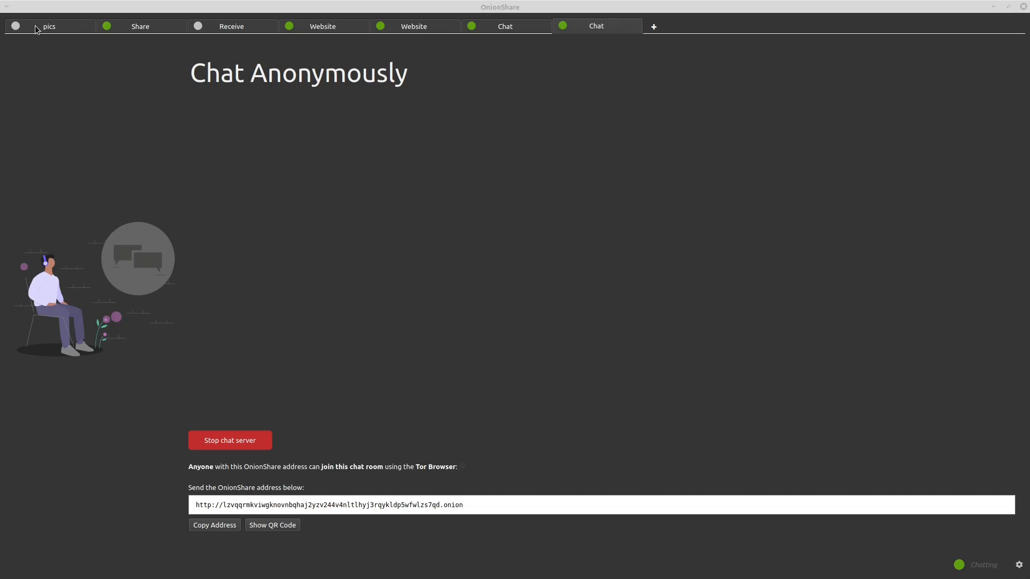
Return to the stopped pics share listing the four SpicyMeme images (455.1 KiB).
click(49, 26)
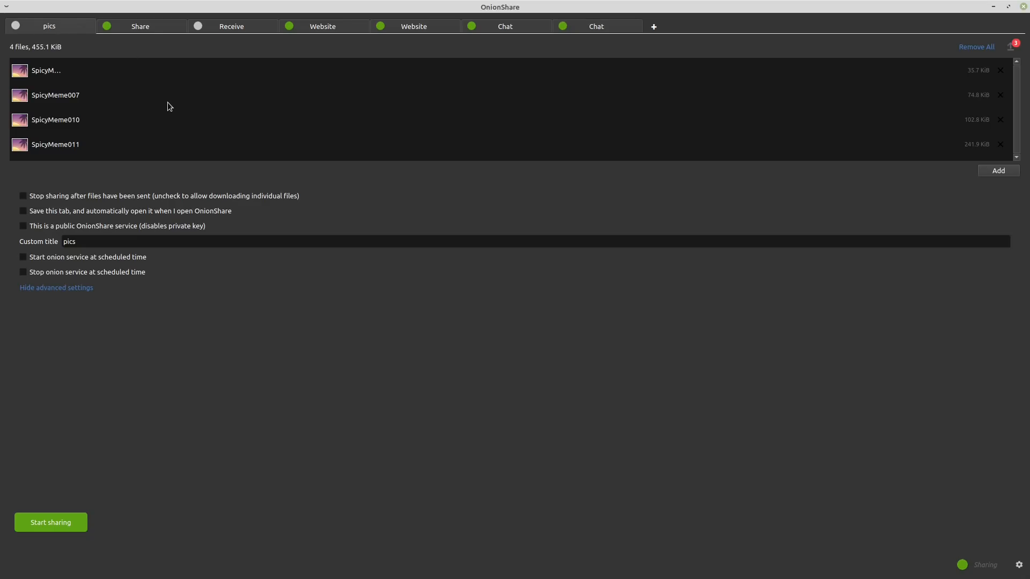
mouse_move(163, 30)
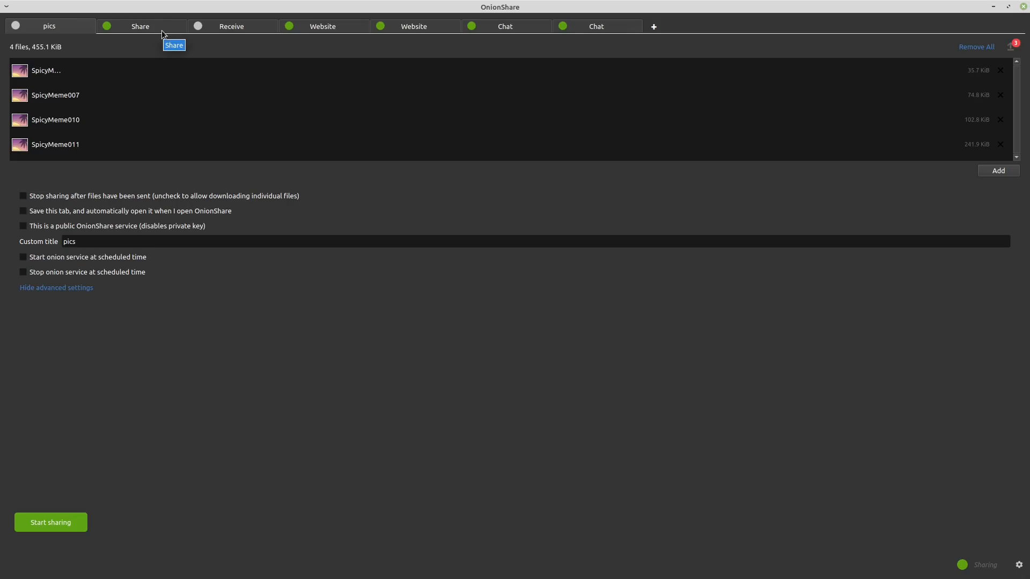
mouse_move(187, 28)
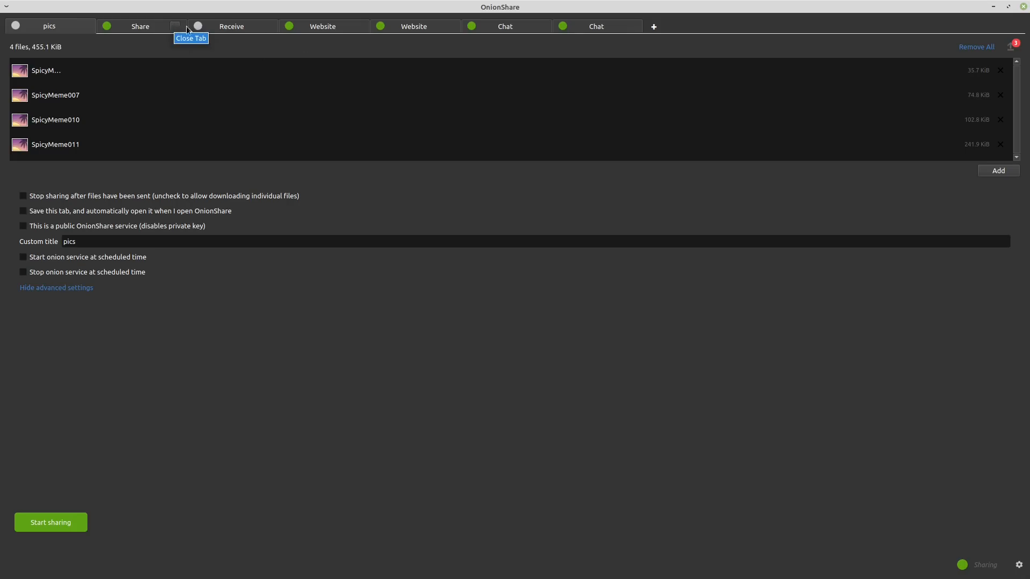
mouse_move(335, 25)
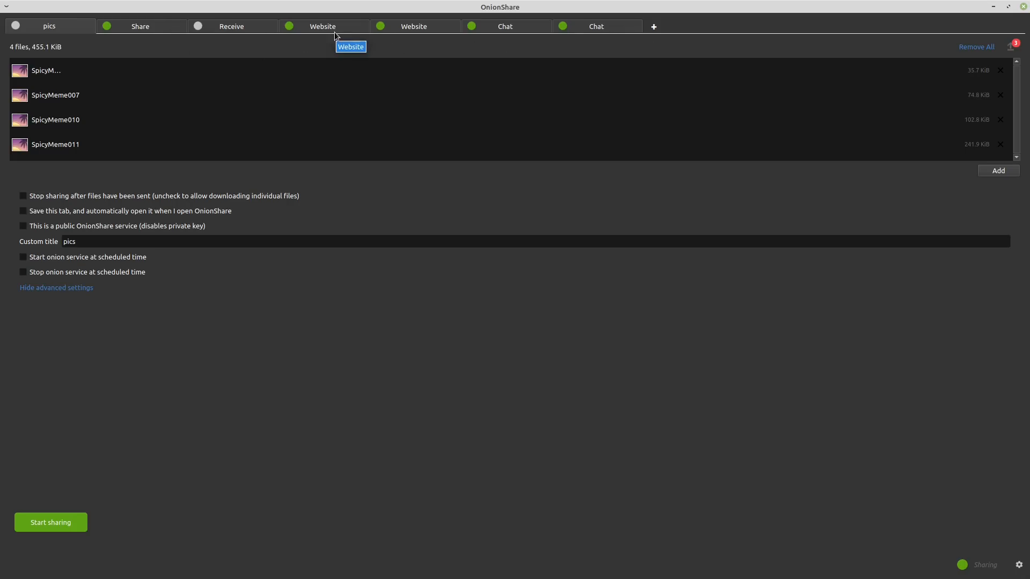
mouse_move(326, 28)
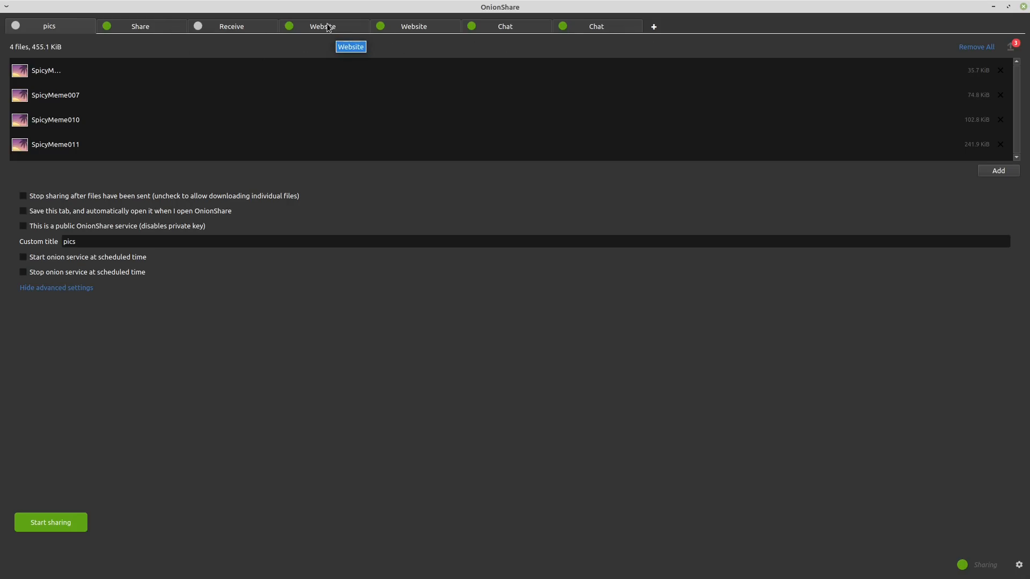
click(413, 25)
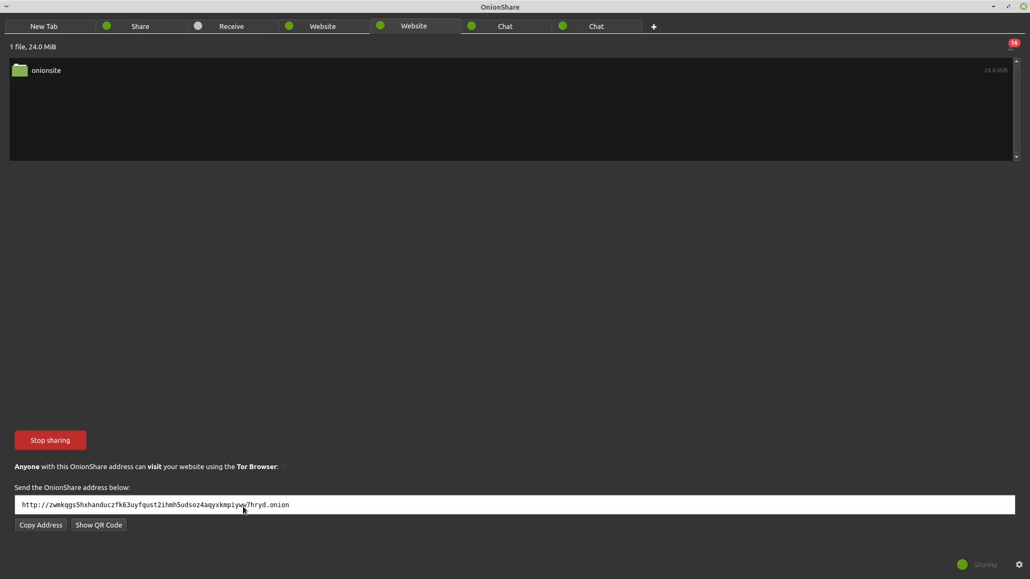
mouse_move(277, 505)
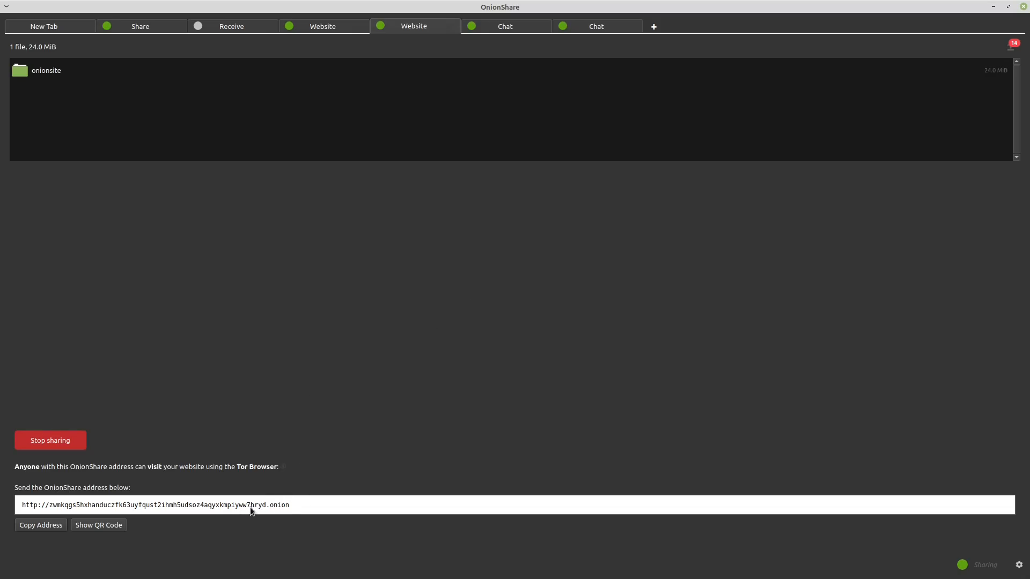
mouse_move(487, 349)
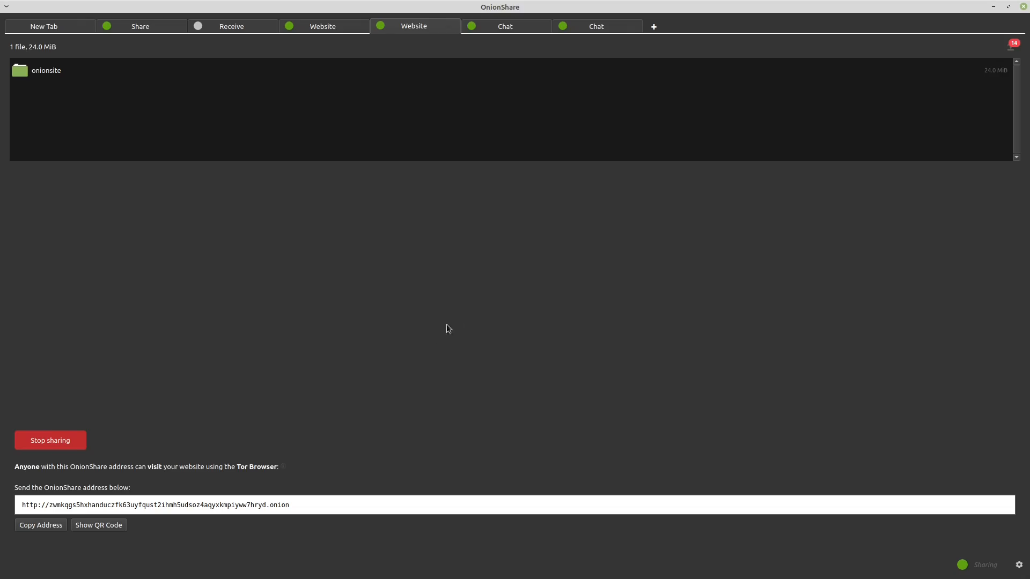
mouse_move(211, 510)
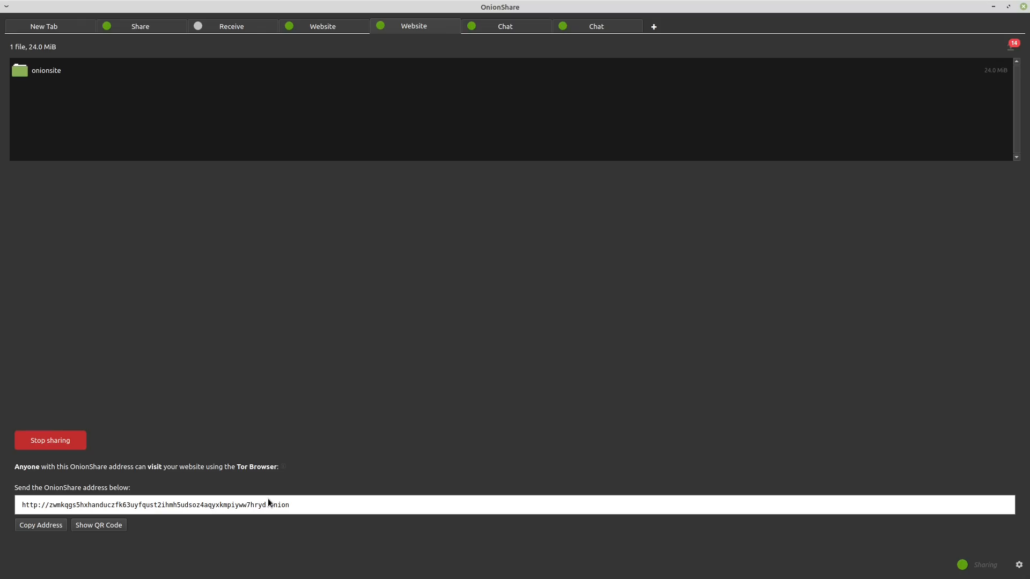
mouse_move(243, 379)
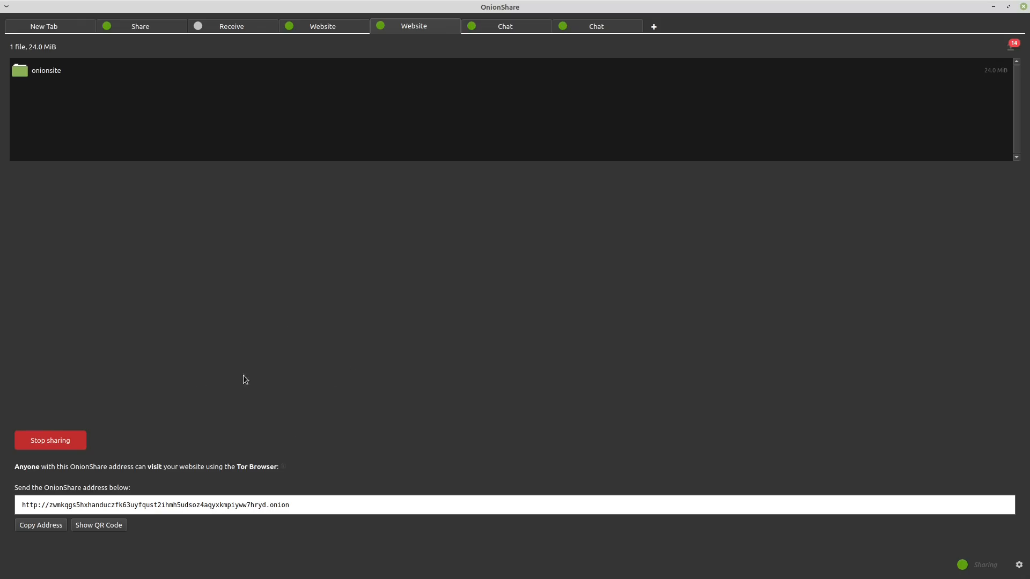
mouse_move(157, 407)
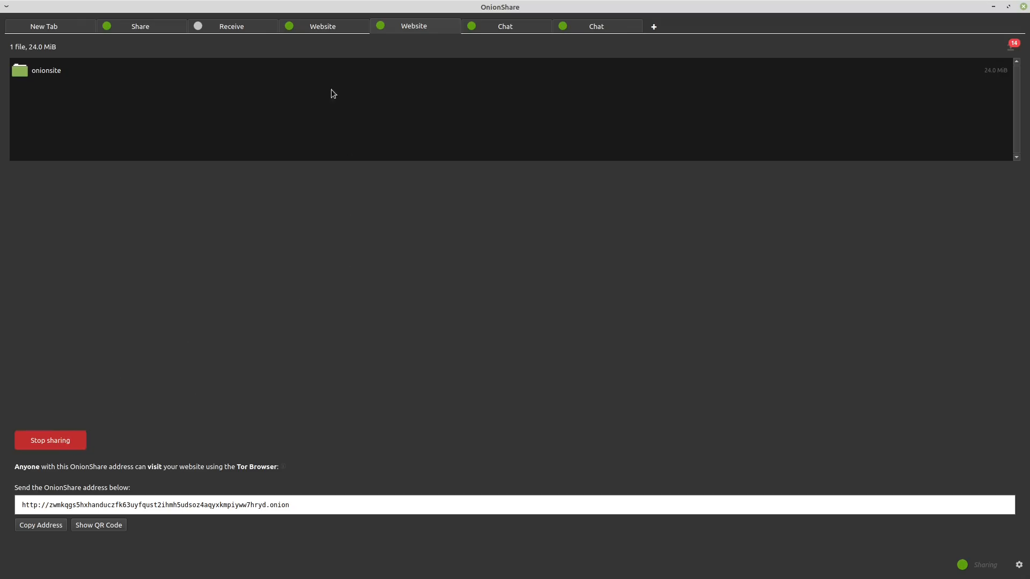
Show the first Website share serving the 4.2 KiB JavaScript BookList App folder.
click(322, 26)
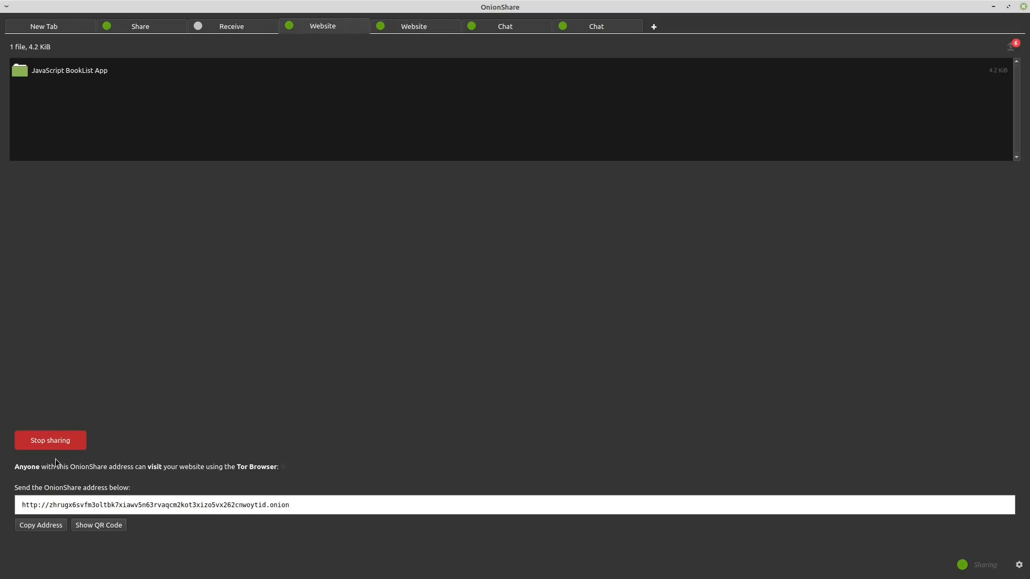
click(50, 440)
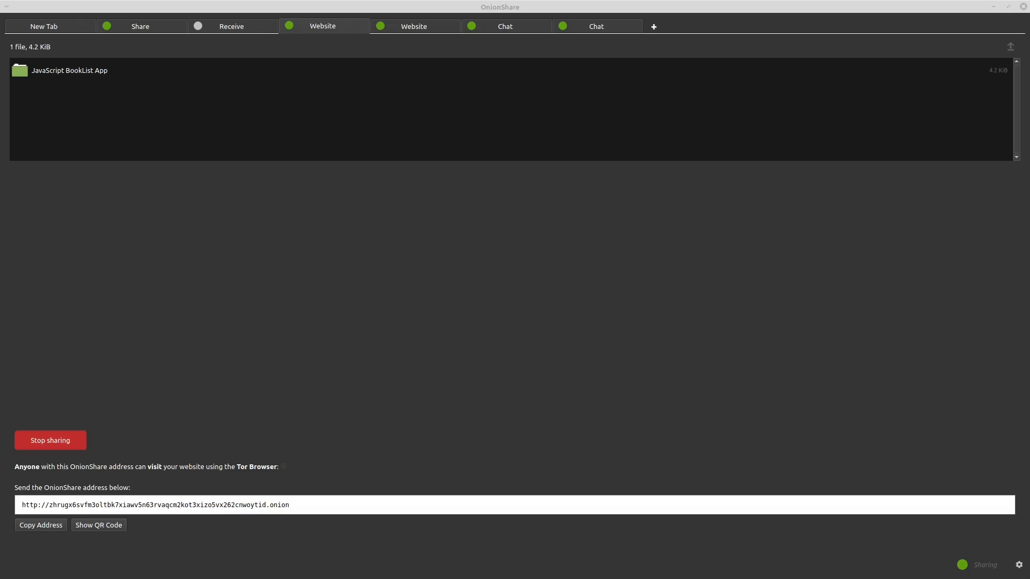
mouse_move(79, 452)
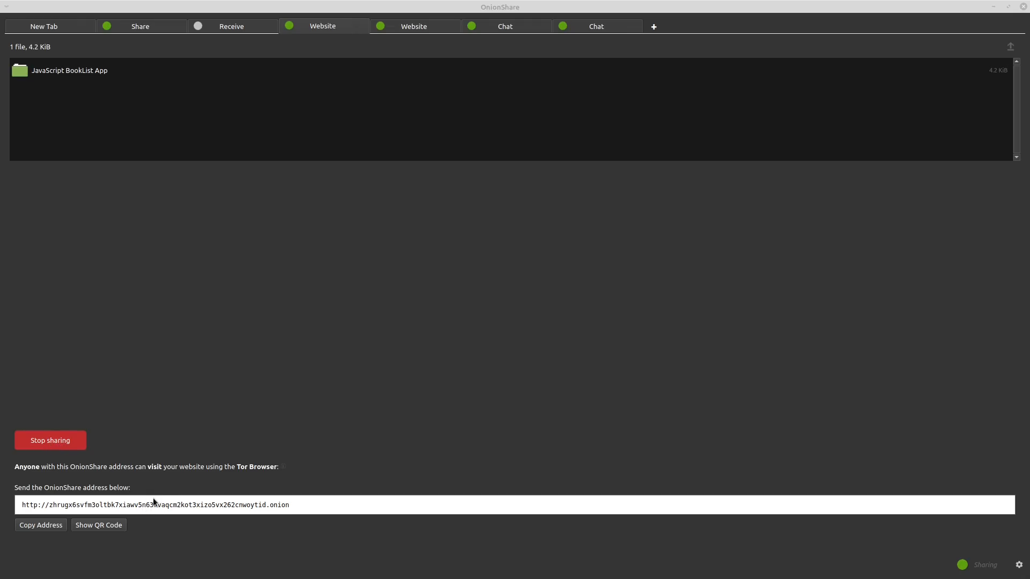
mouse_move(260, 490)
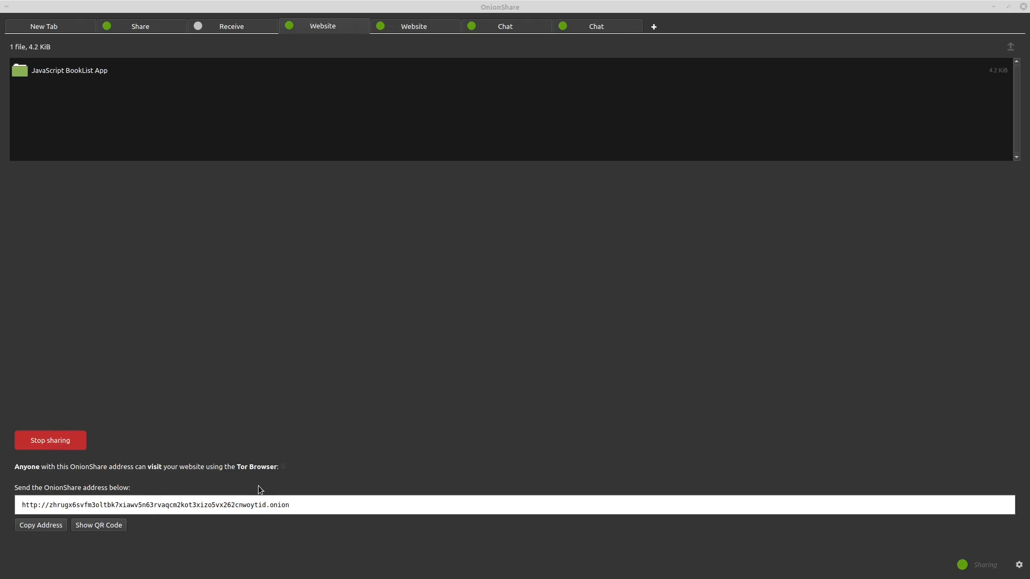
mouse_move(470, 352)
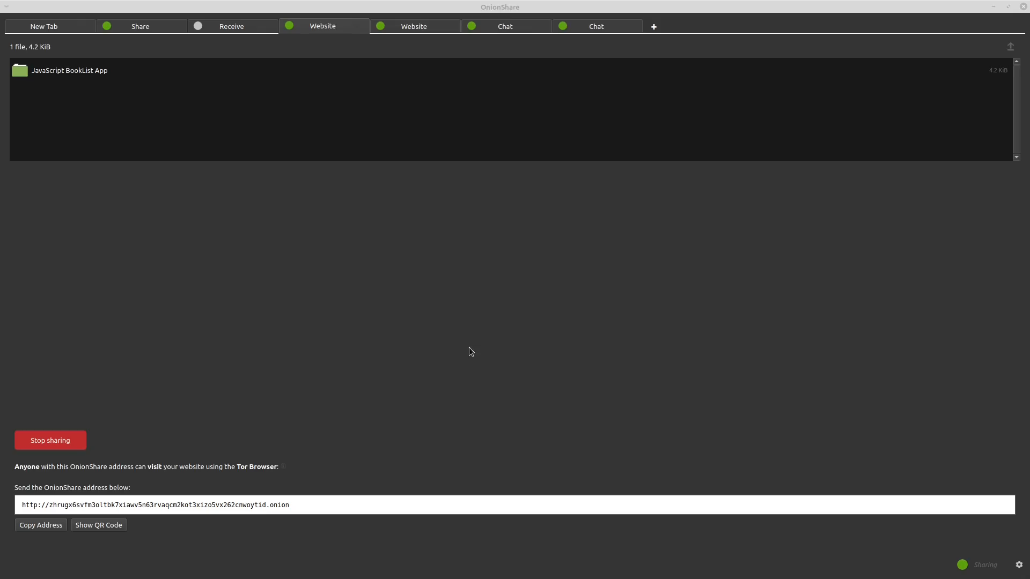
mouse_move(247, 104)
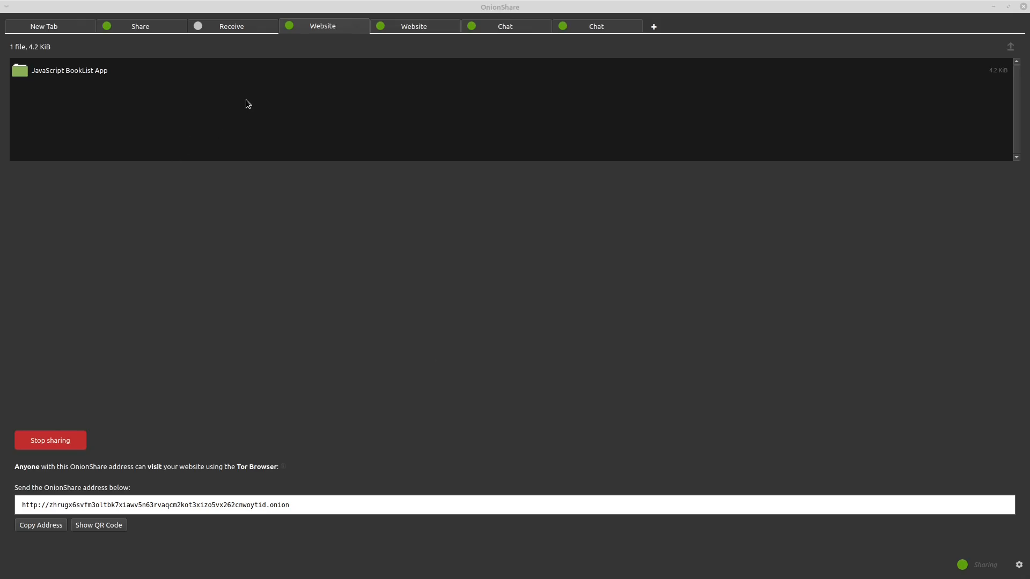
mouse_move(529, 322)
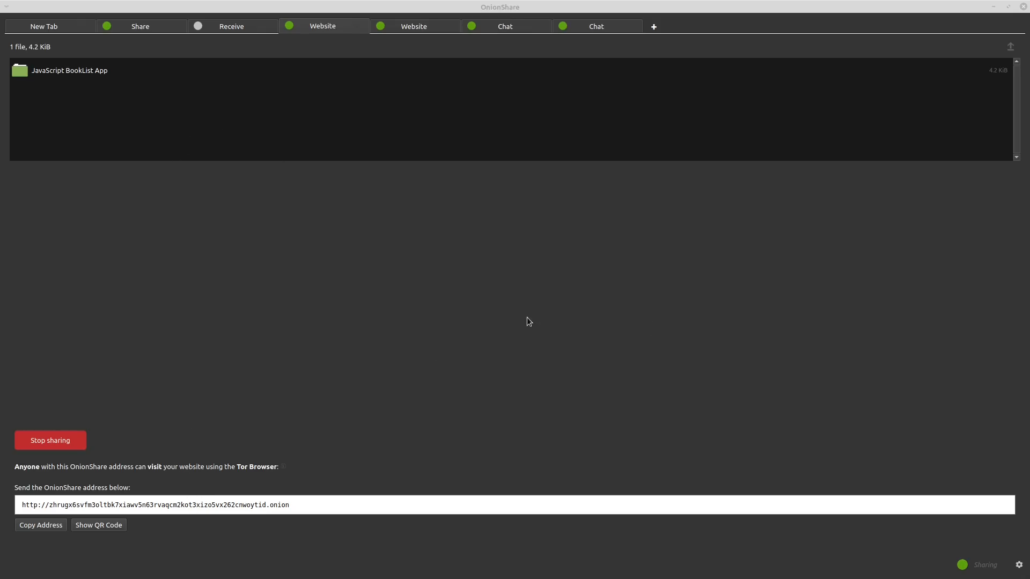
mouse_move(392, 224)
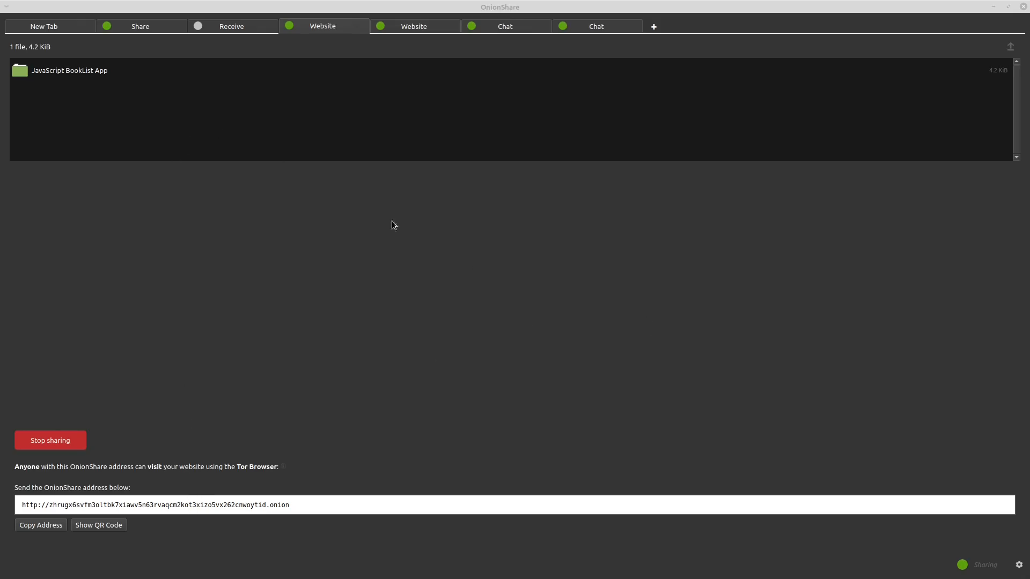
mouse_move(371, 304)
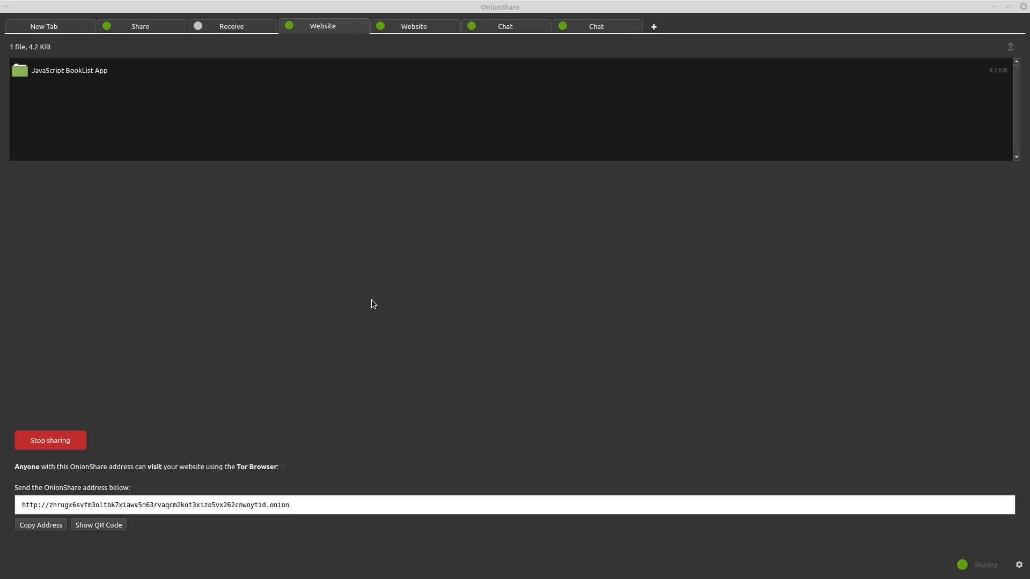
mouse_move(371, 309)
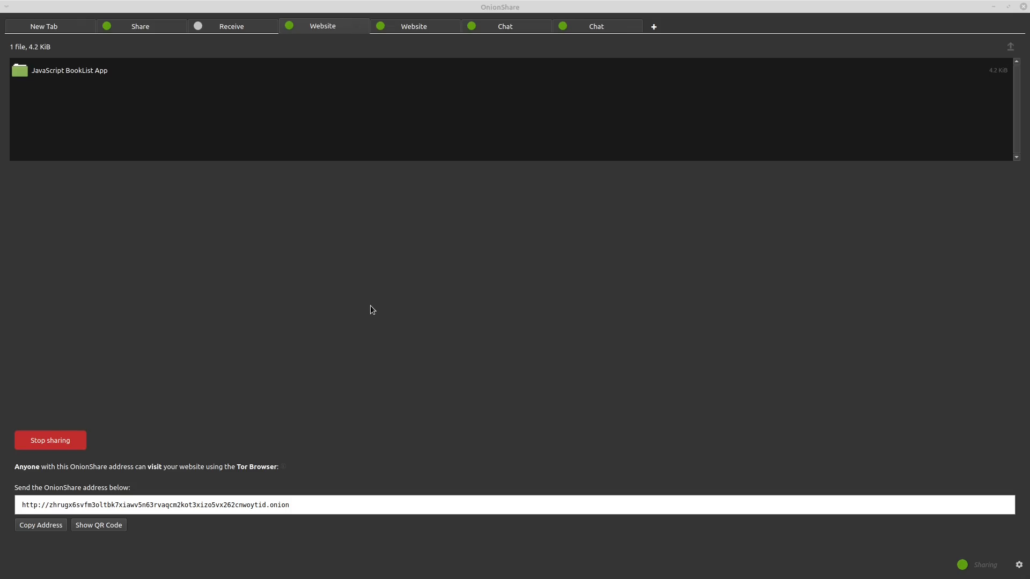
mouse_move(368, 315)
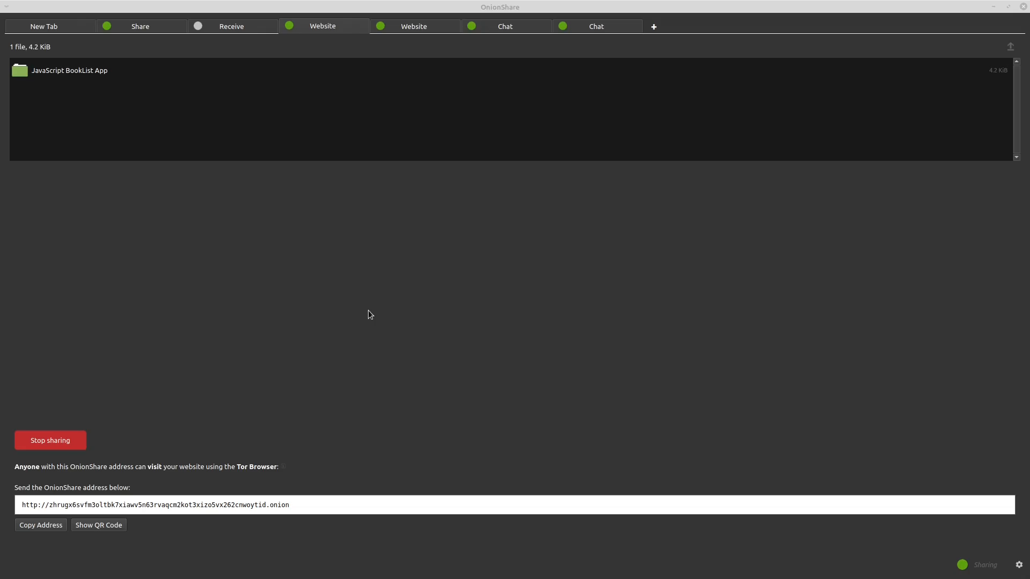
mouse_move(367, 318)
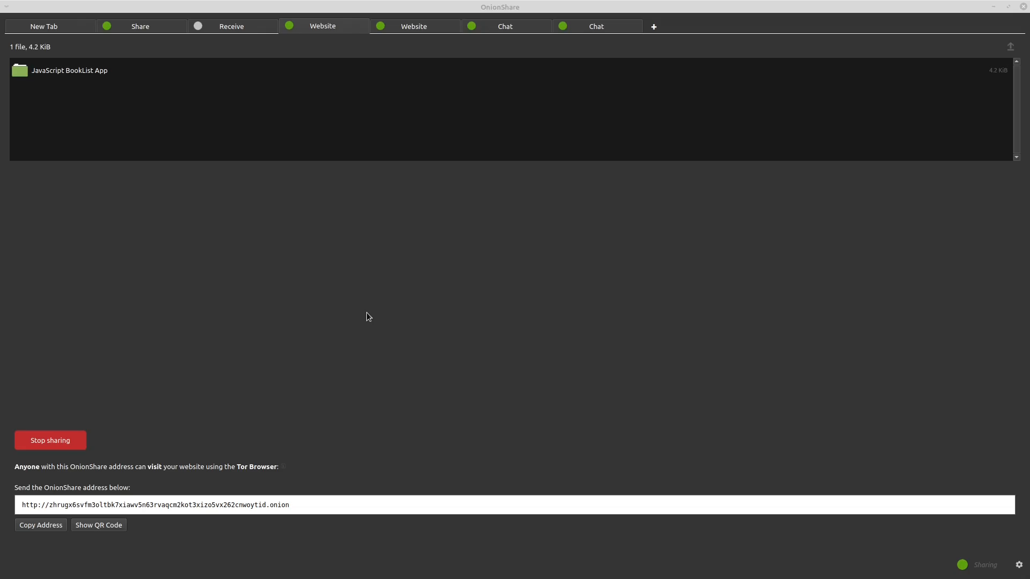
mouse_move(164, 507)
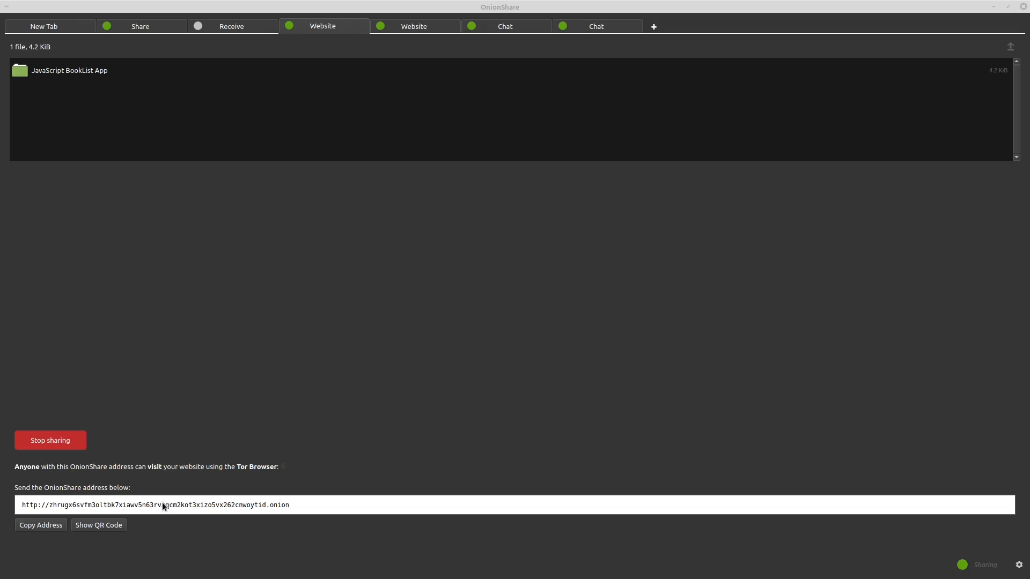
mouse_move(191, 511)
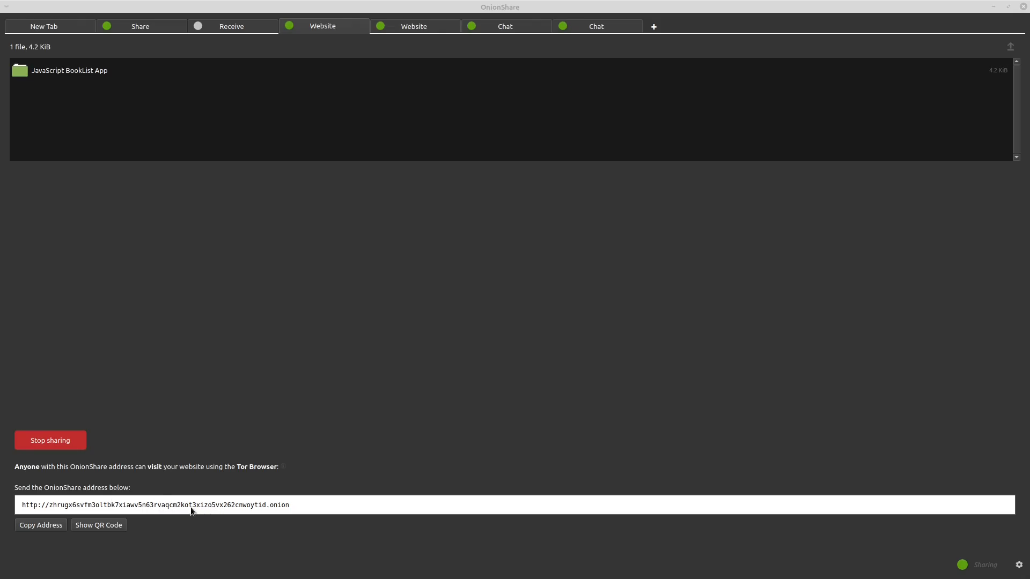
mouse_move(157, 505)
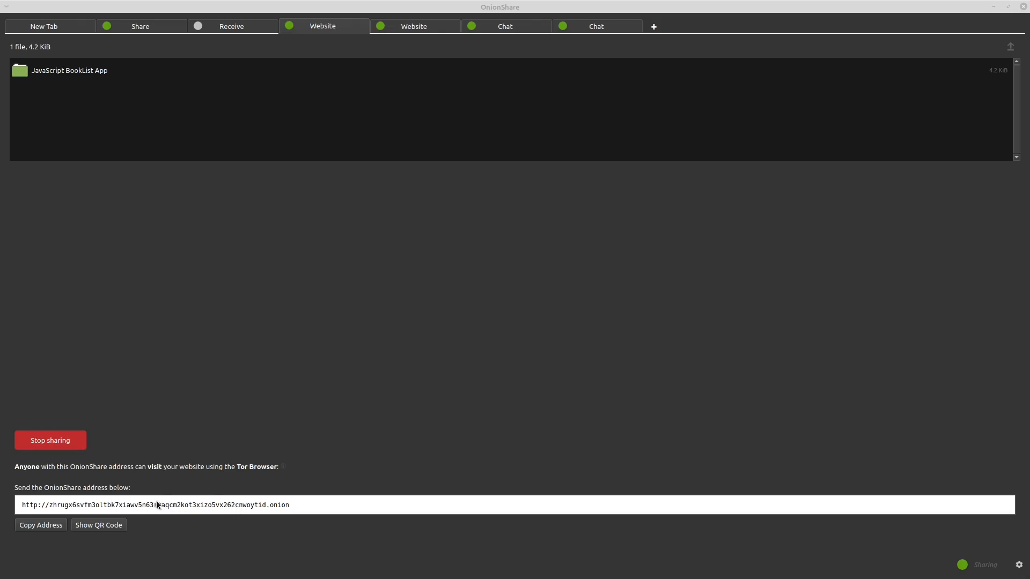
mouse_move(334, 480)
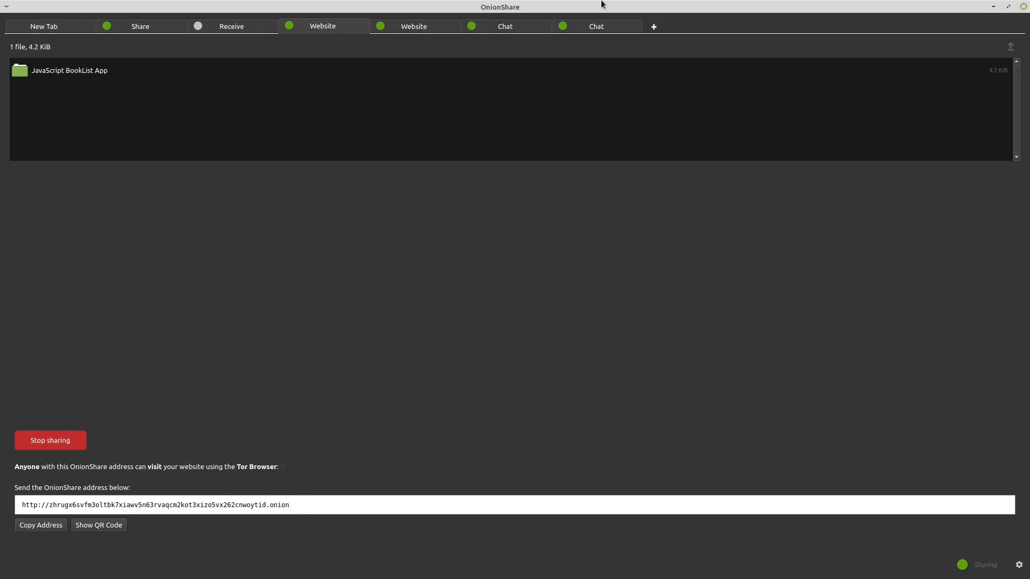
mouse_move(539, 25)
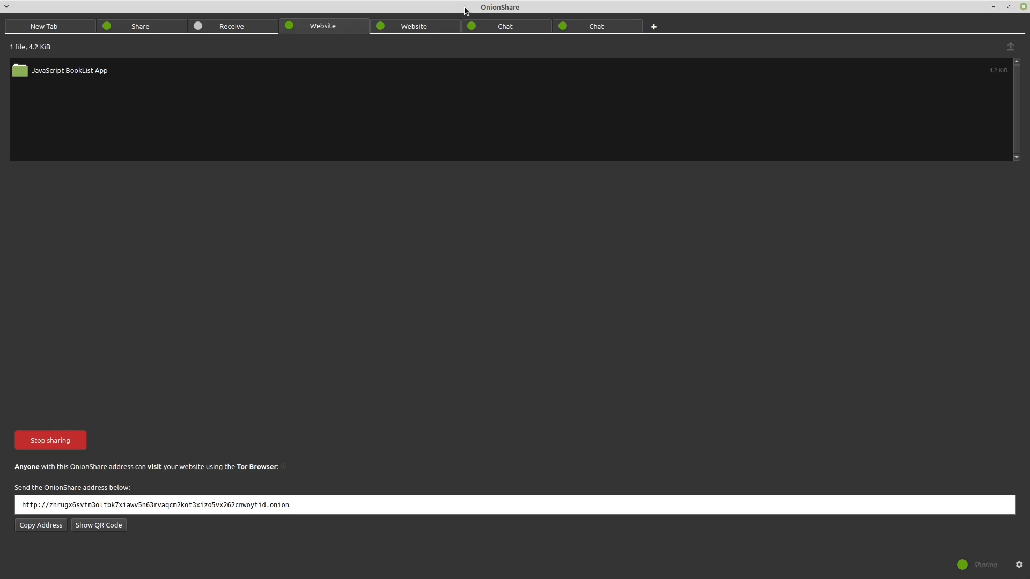
mouse_move(470, 13)
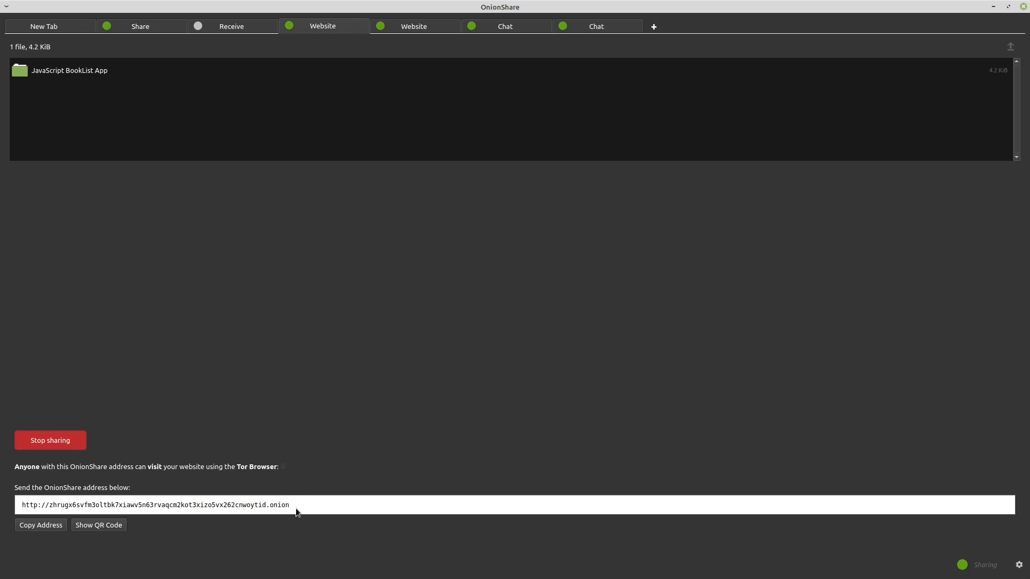
mouse_move(489, 218)
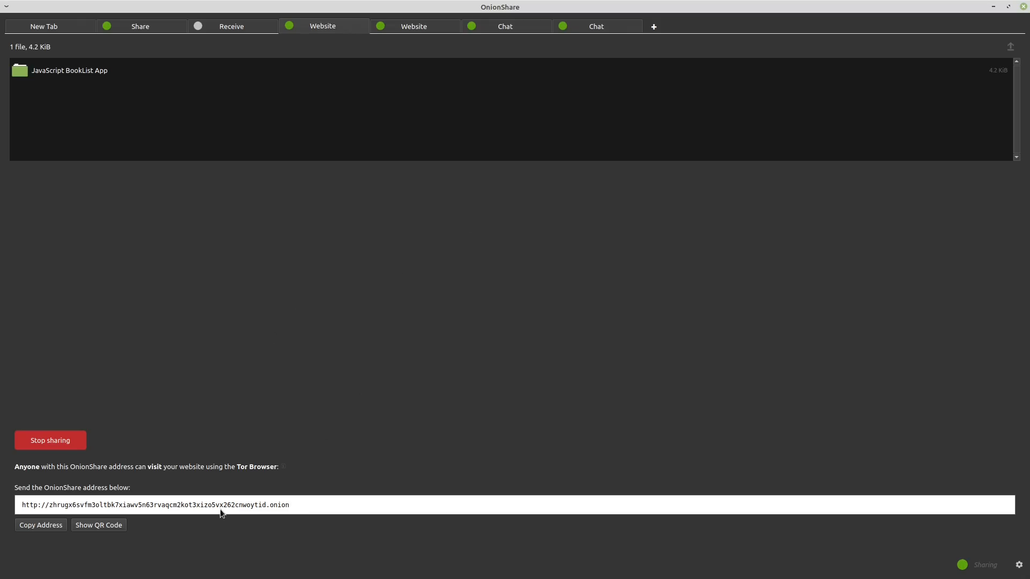
mouse_move(225, 499)
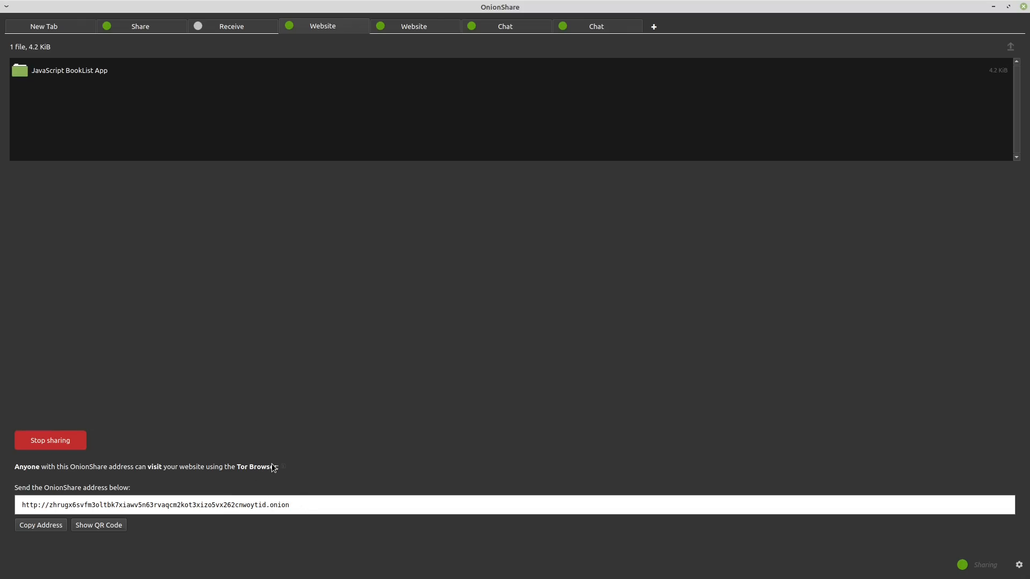
mouse_move(272, 466)
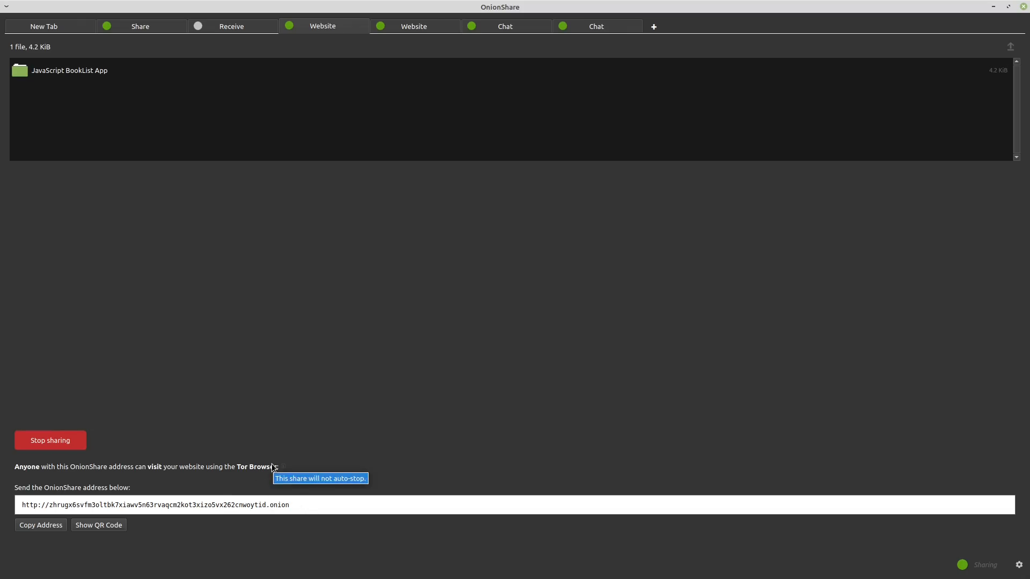